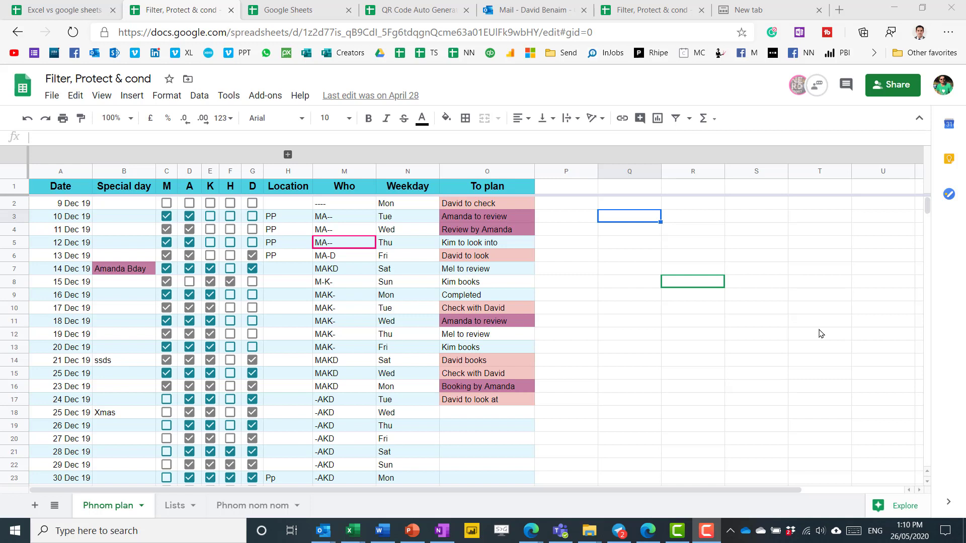
pyautogui.moveTo(716, 235)
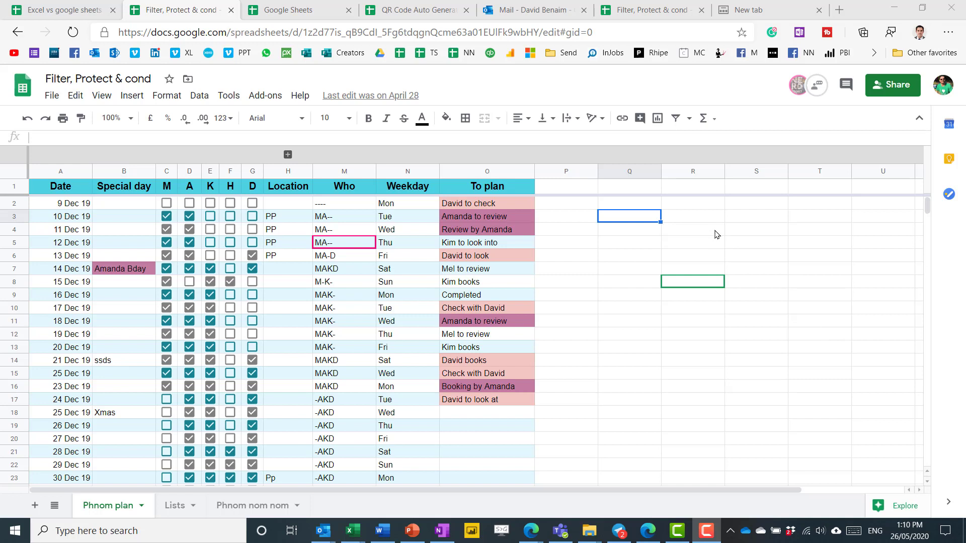
# With both windows side by side, change the 11 Dec 19 location in H4 to Back.
pyautogui.click(692, 229)
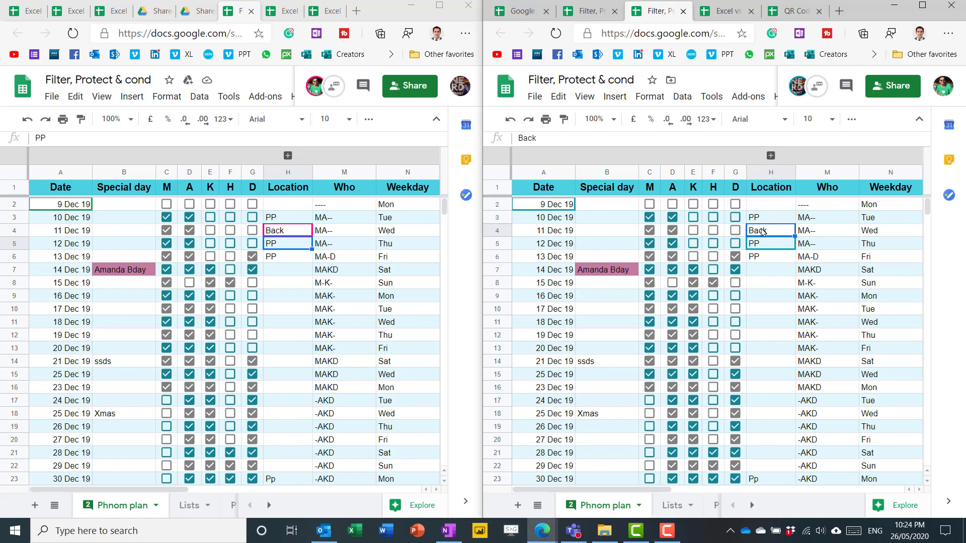
pyautogui.rightClick(757, 231)
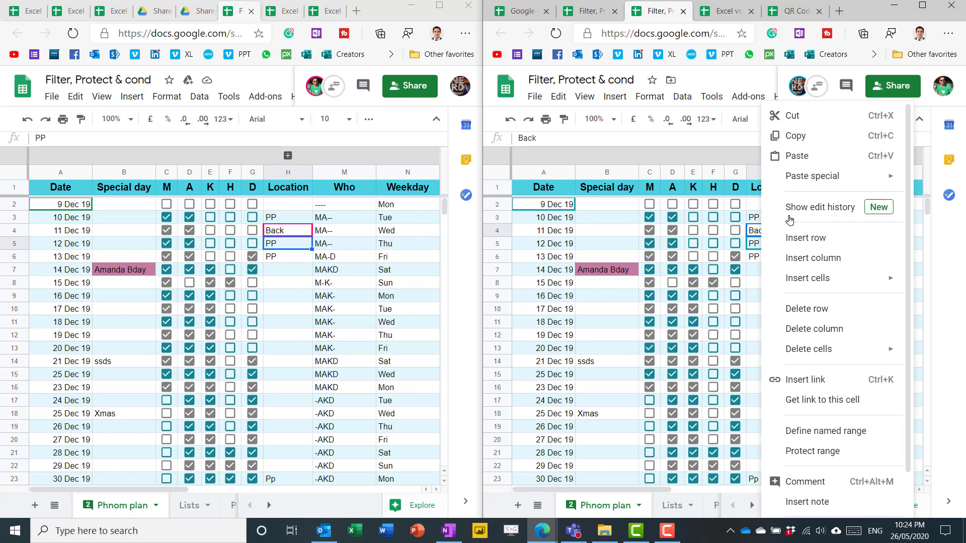
pyautogui.click(820, 207)
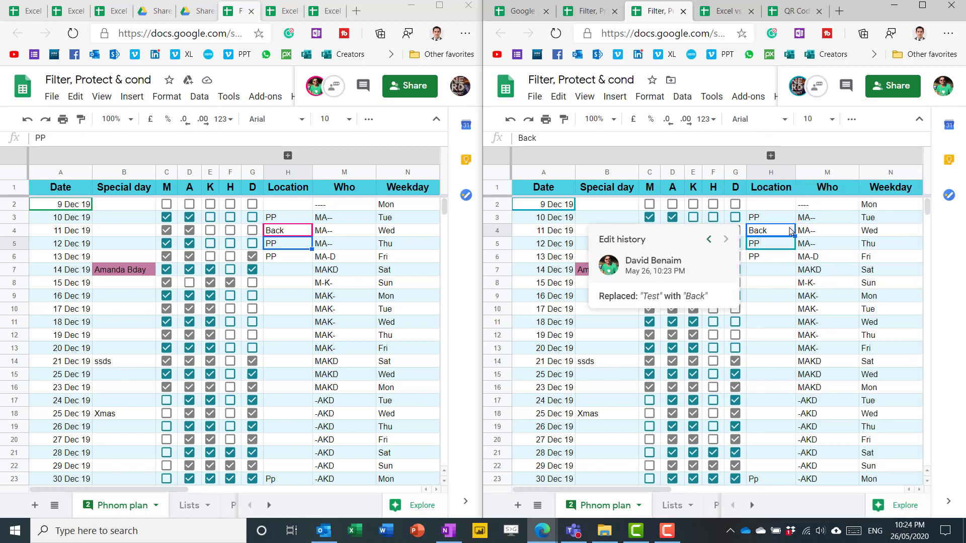
pyautogui.moveTo(724, 274)
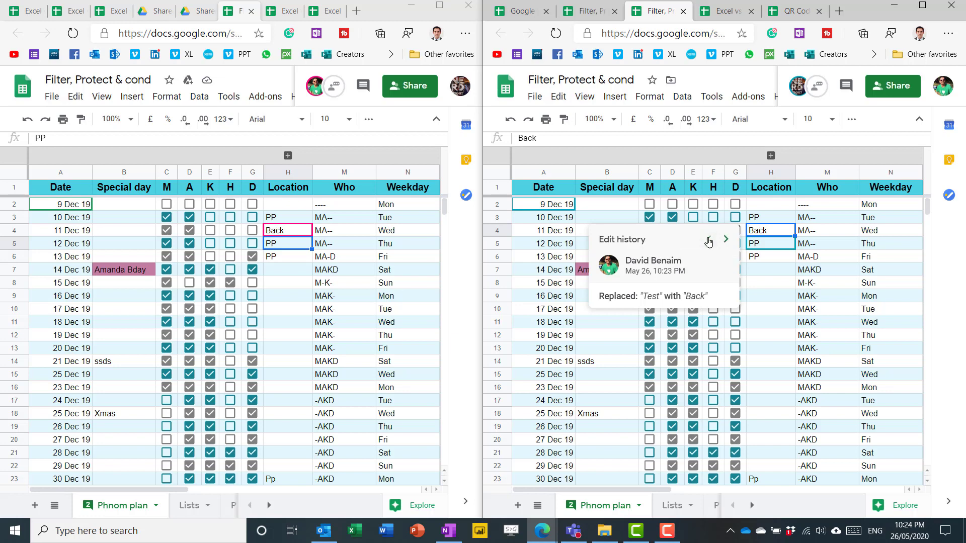
pyautogui.click(708, 239)
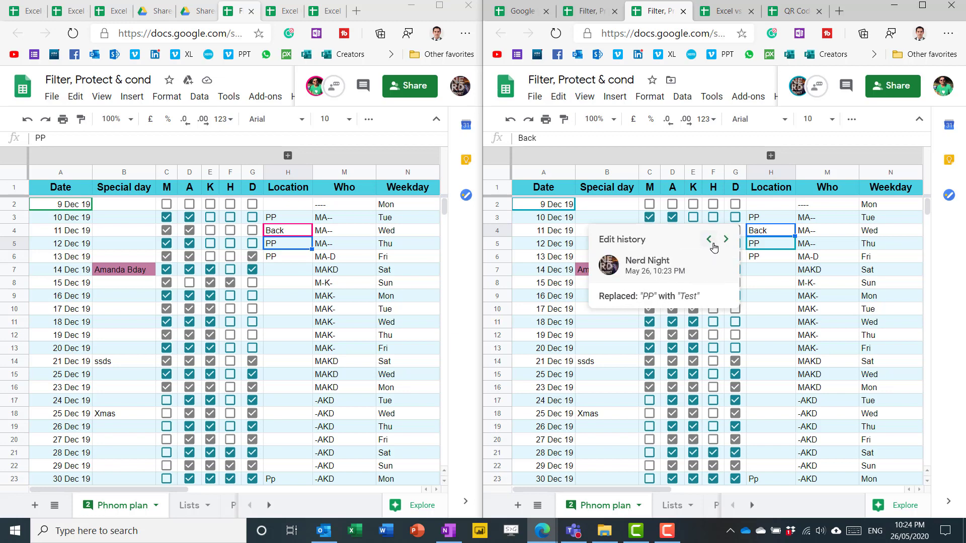
pyautogui.click(725, 239)
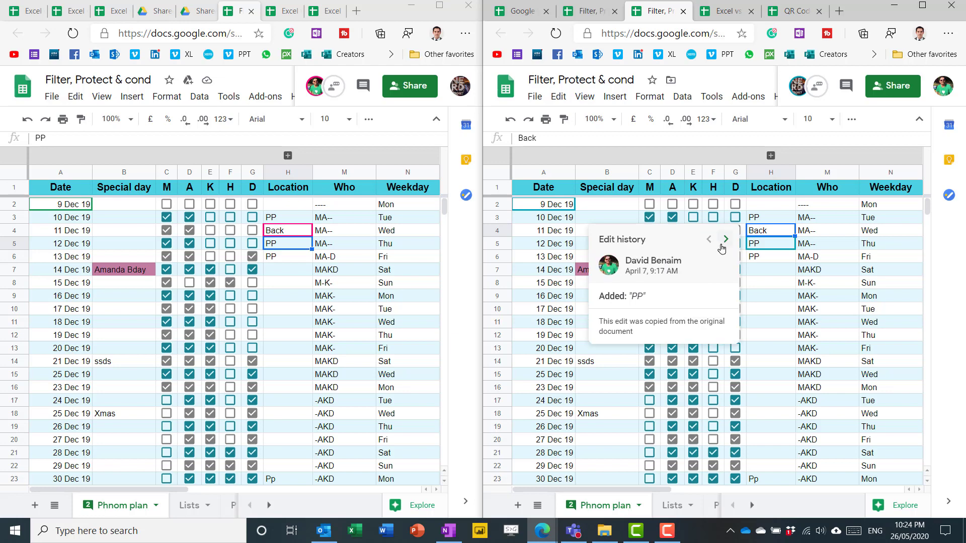
pyautogui.moveTo(725, 239)
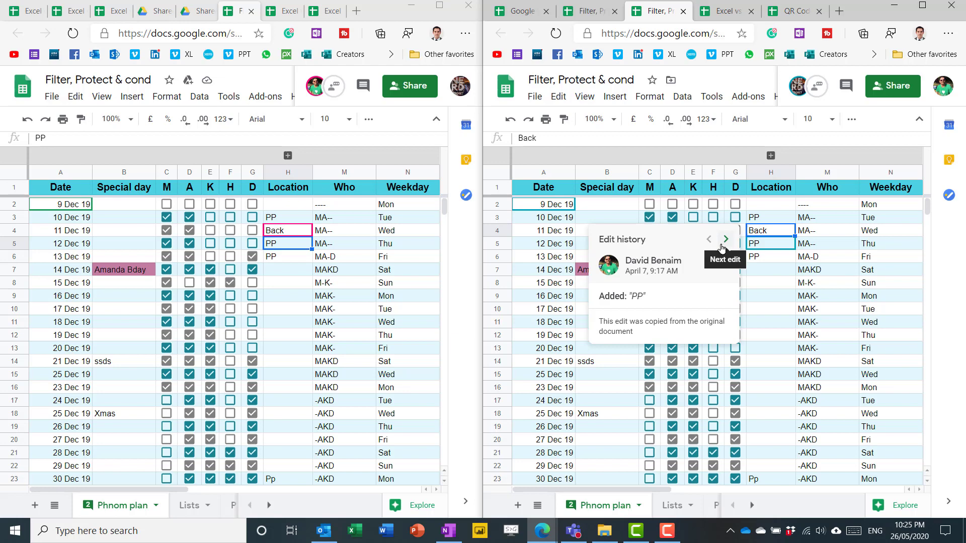
pyautogui.click(726, 239)
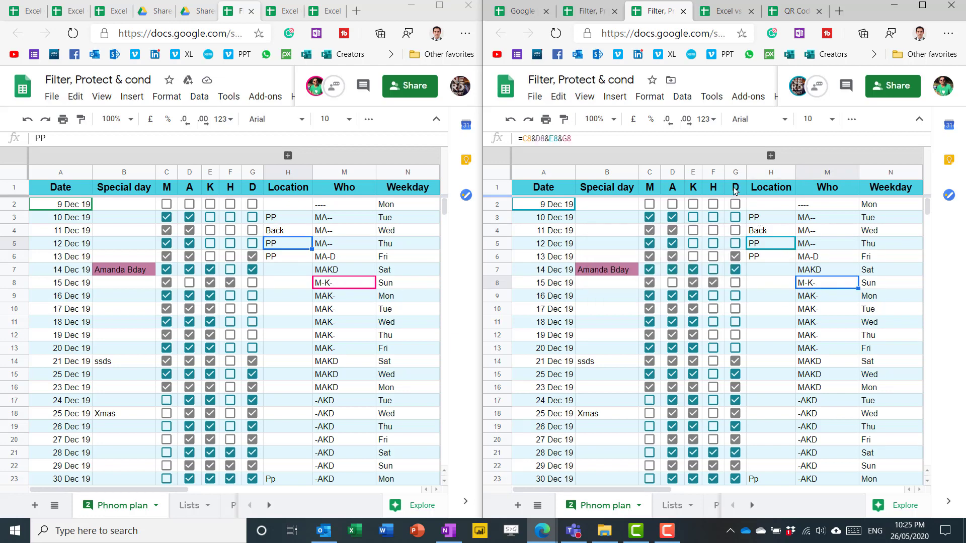
pyautogui.moveTo(727, 11)
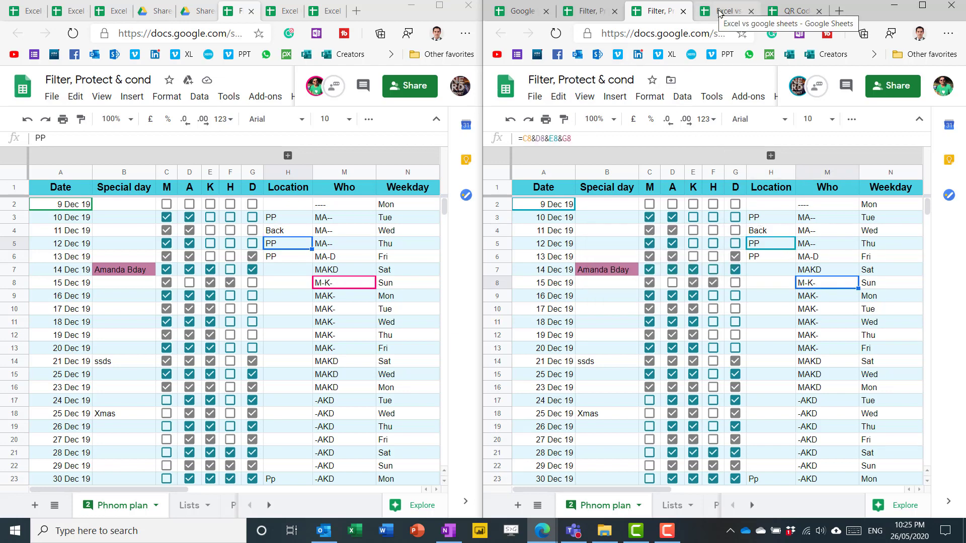
# Switch to the Excel vs google sheets spreadsheet and review cell E2's edit history.
pyautogui.click(727, 11)
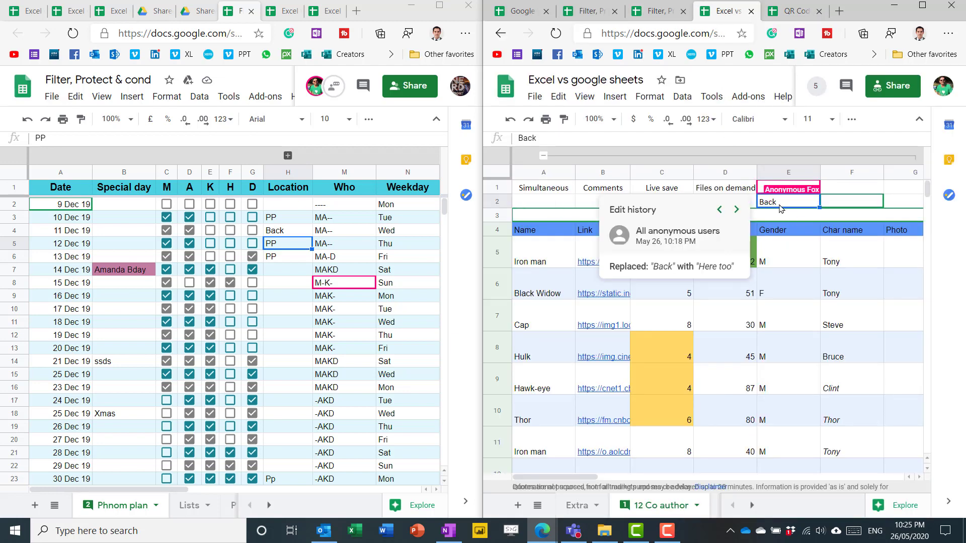
pyautogui.click(718, 210)
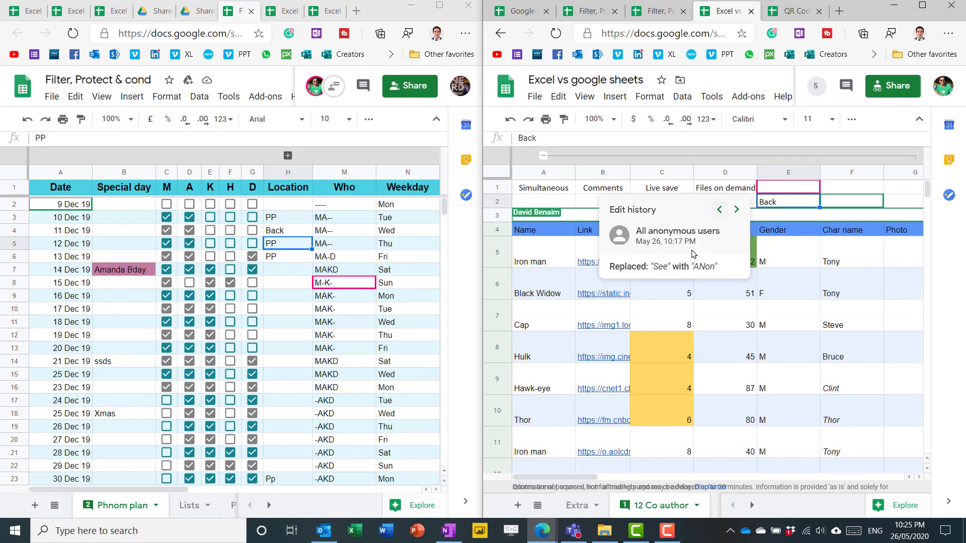
pyautogui.moveTo(639, 230)
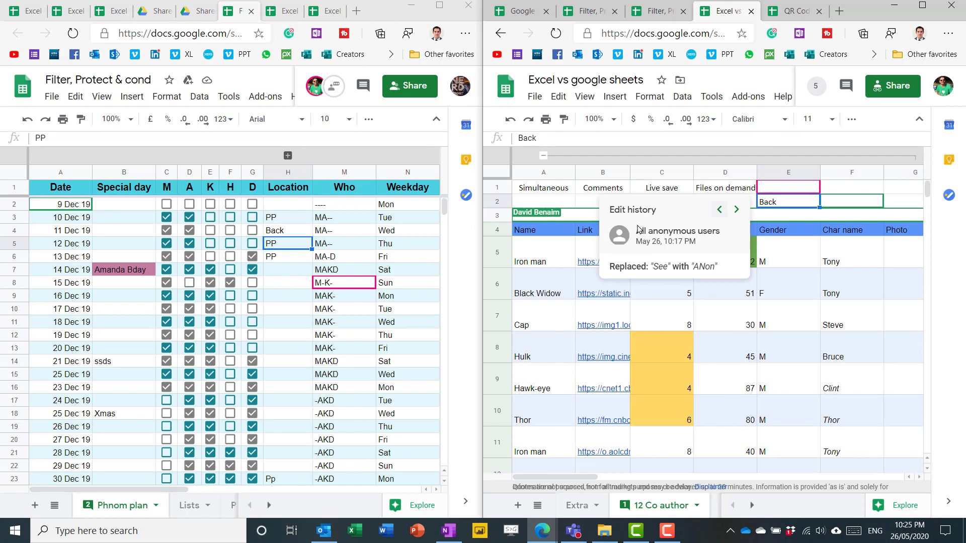
pyautogui.moveTo(714, 255)
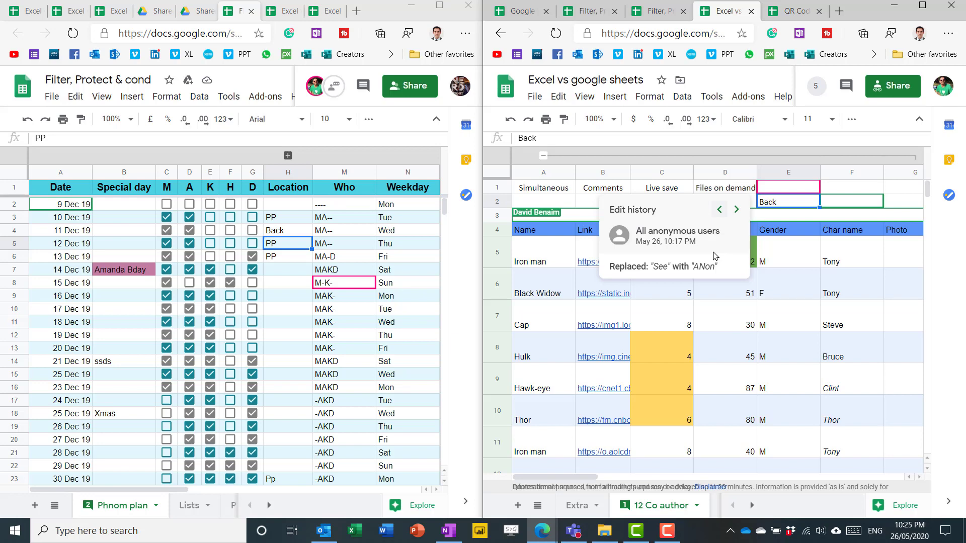
pyautogui.click(543, 314)
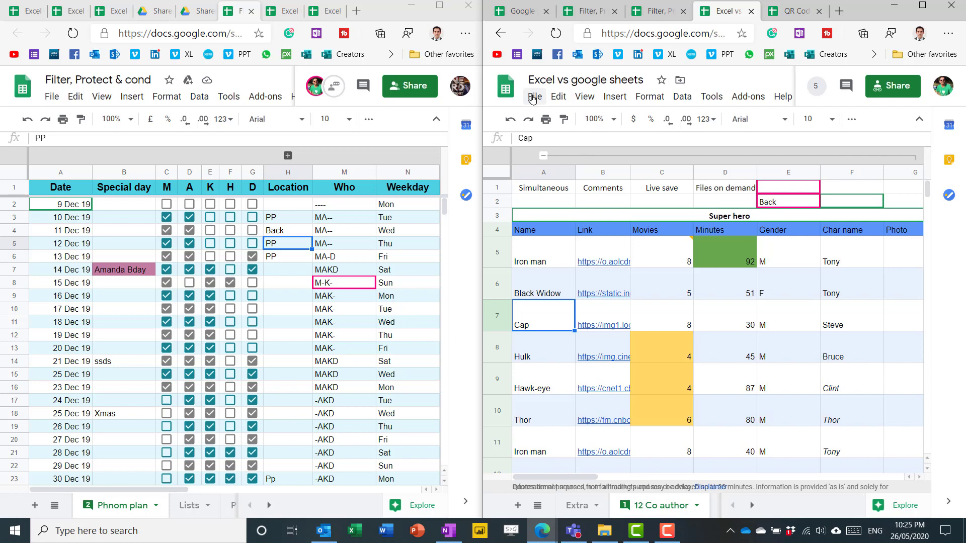
pyautogui.click(533, 97)
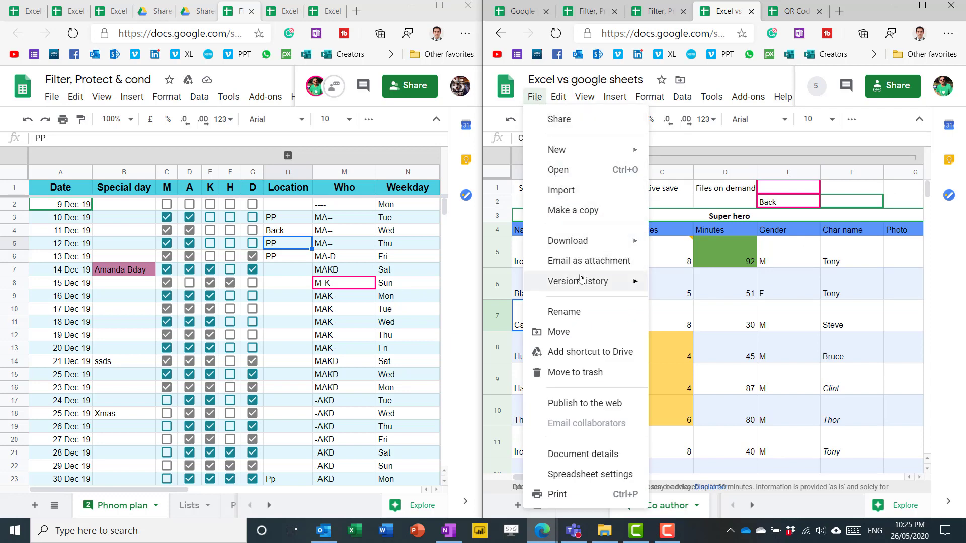
# Browse the version history and preview the named Pre manager review version.
pyautogui.click(578, 281)
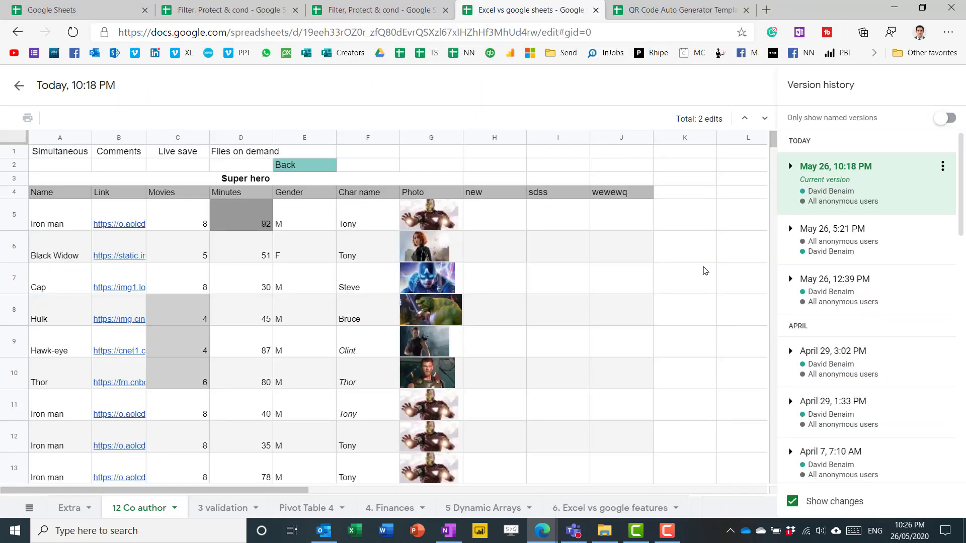
pyautogui.click(834, 350)
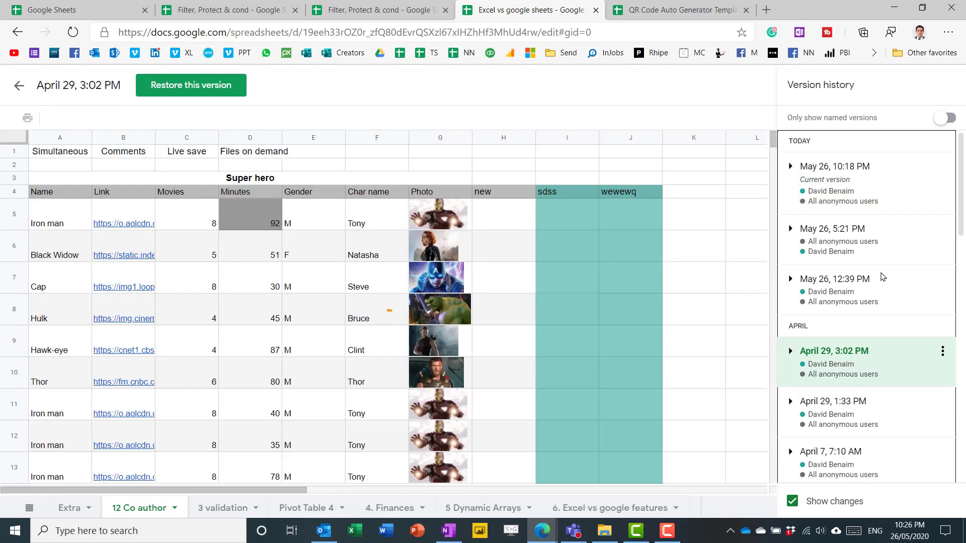
pyautogui.scroll(-3)
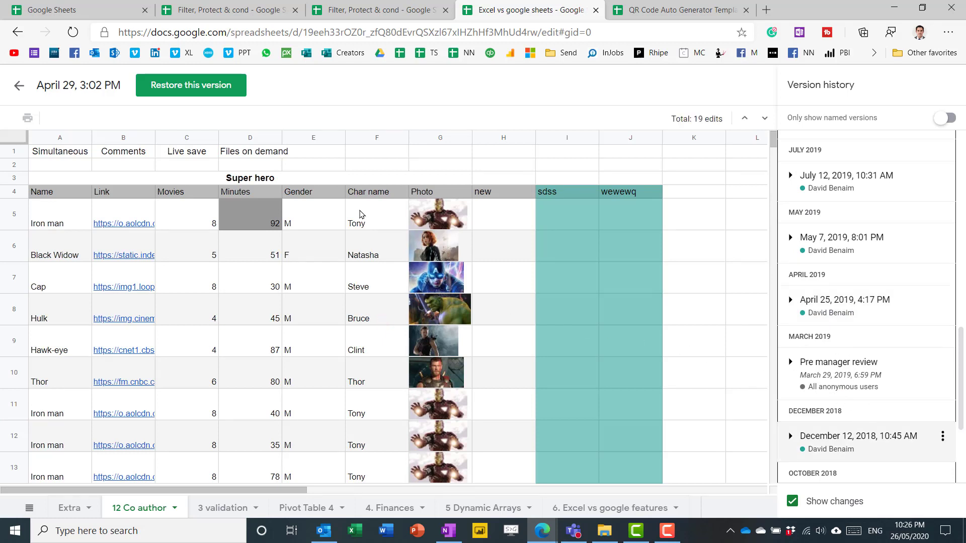
pyautogui.scroll(-3)
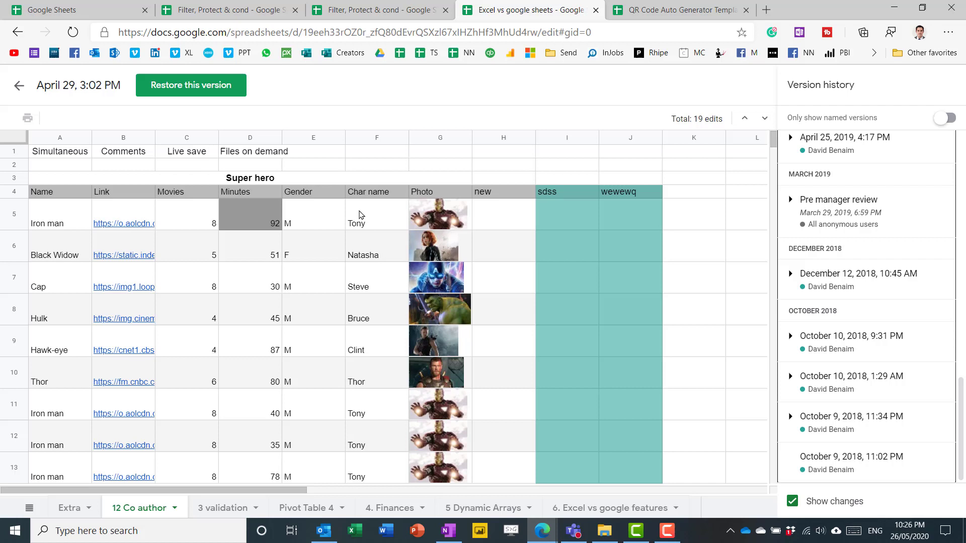
pyautogui.moveTo(774, 192)
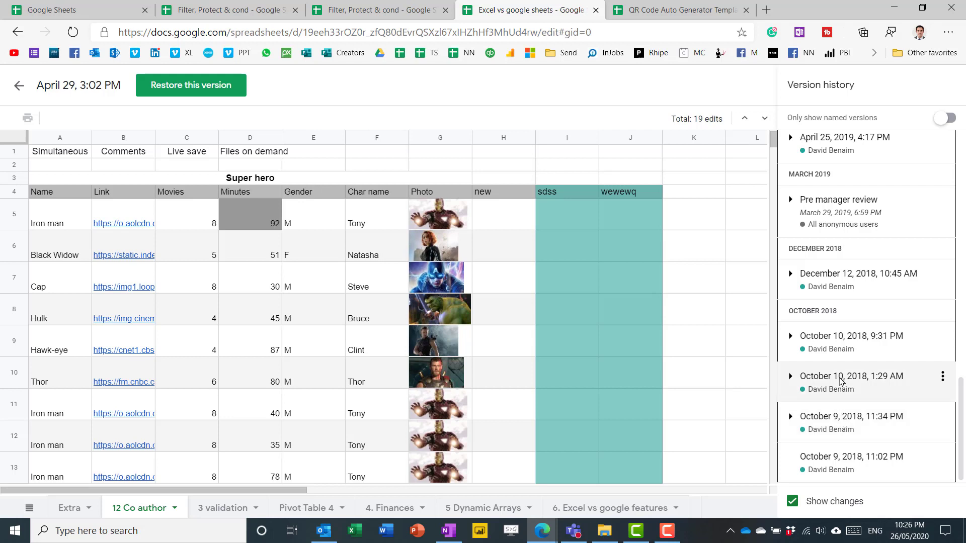
pyautogui.moveTo(878, 412)
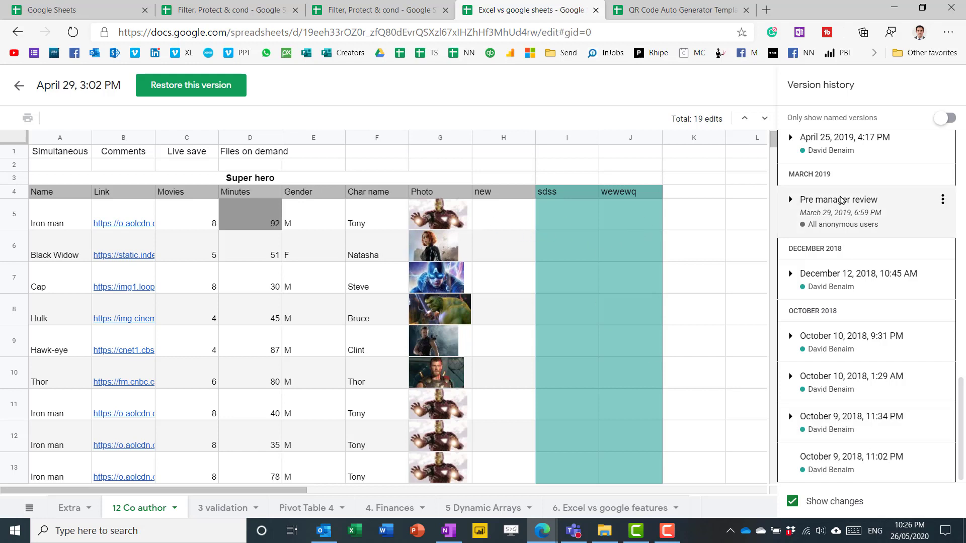
pyautogui.moveTo(205, 79)
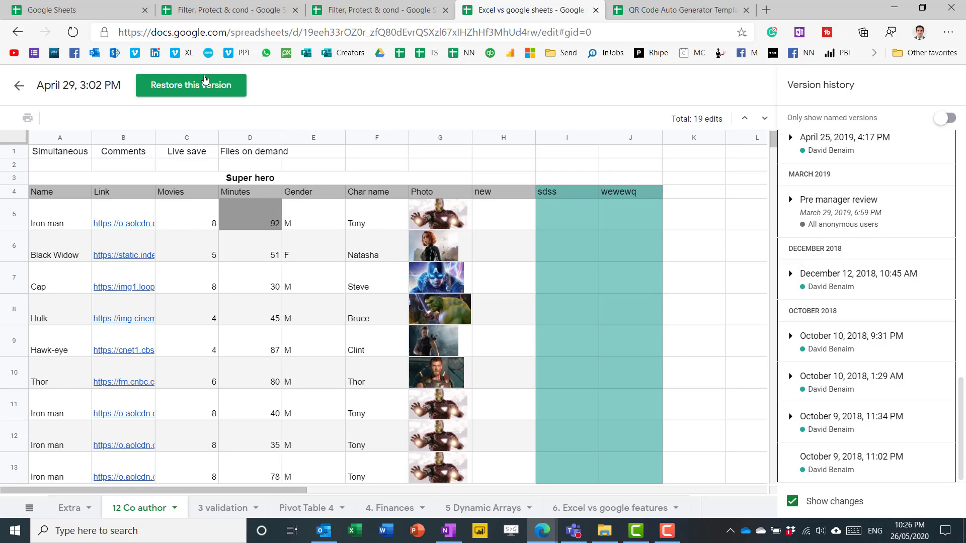
pyautogui.moveTo(942, 199)
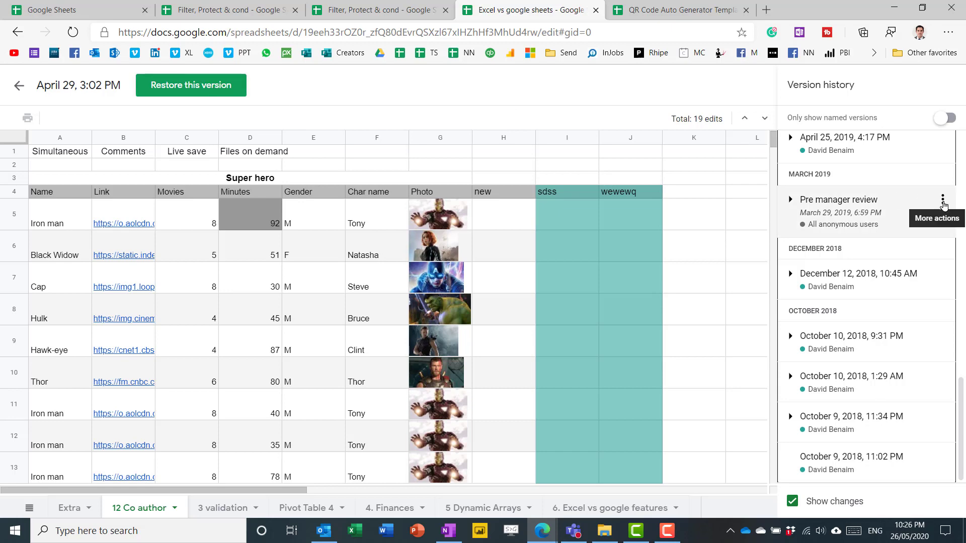
pyautogui.click(942, 199)
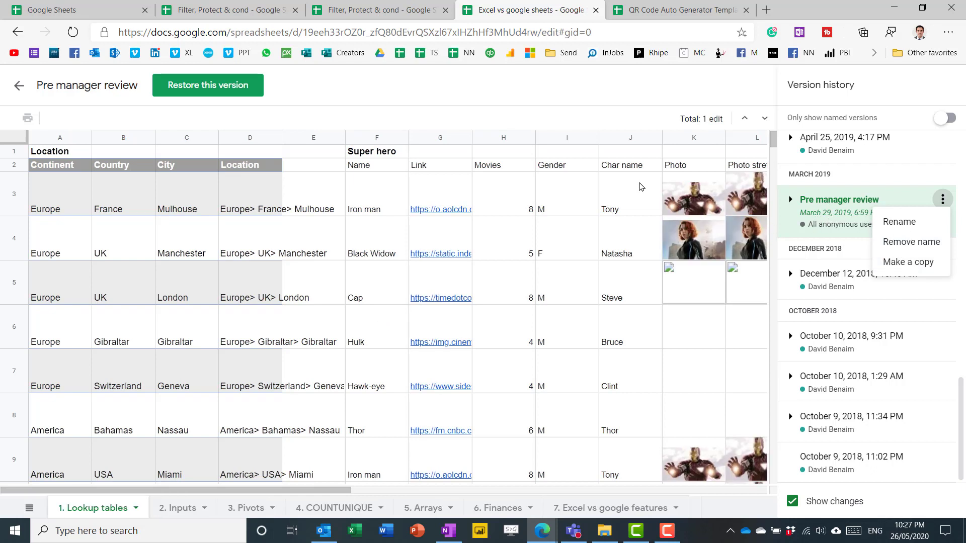
pyautogui.click(629, 151)
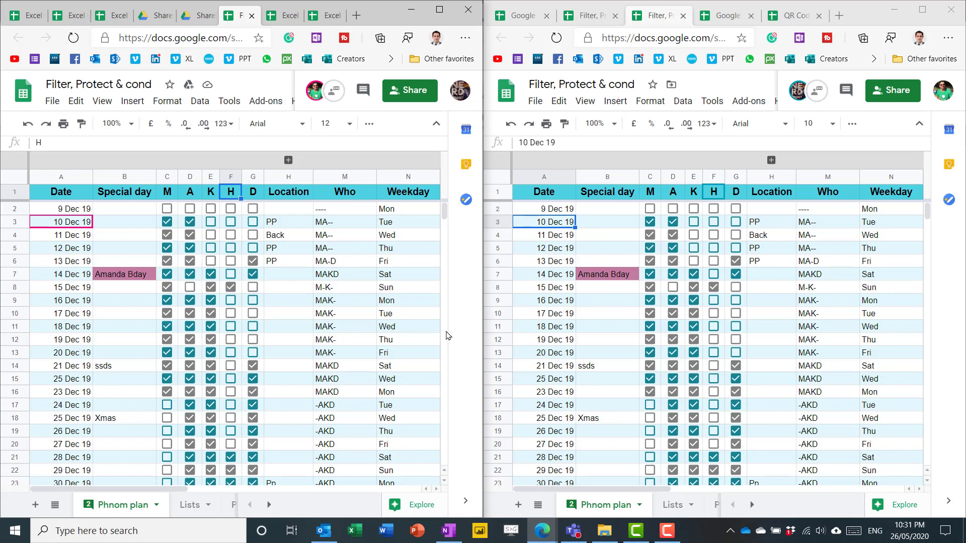
pyautogui.moveTo(570, 199)
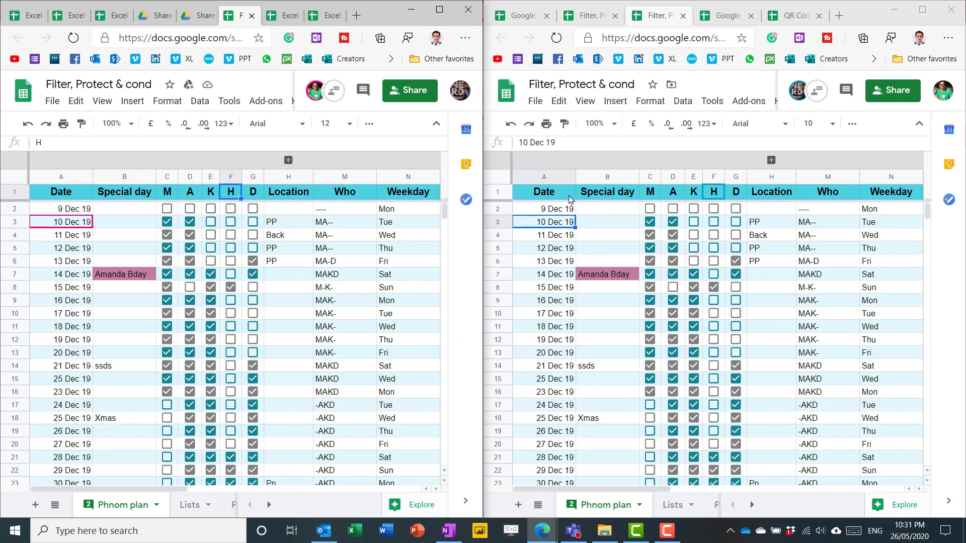
pyautogui.click(543, 191)
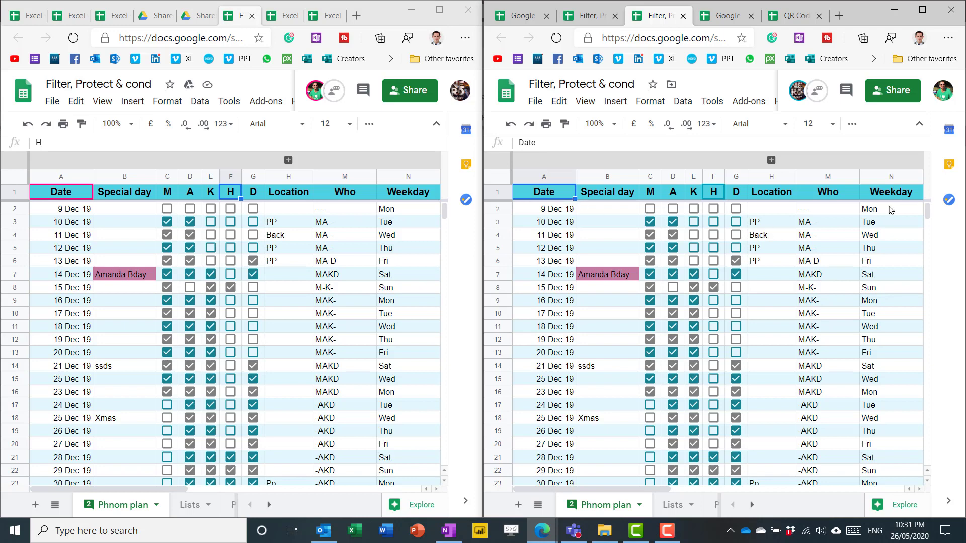
pyautogui.click(852, 123)
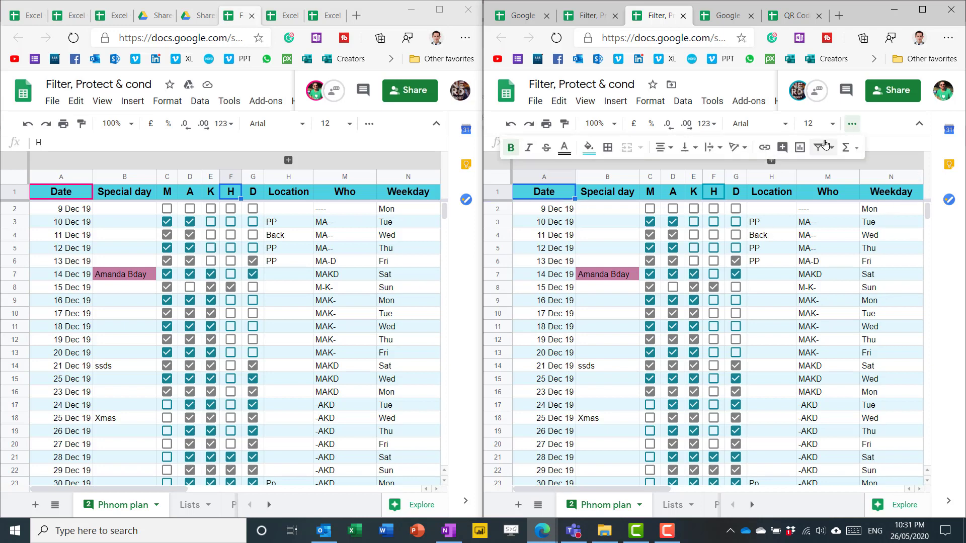
pyautogui.click(818, 148)
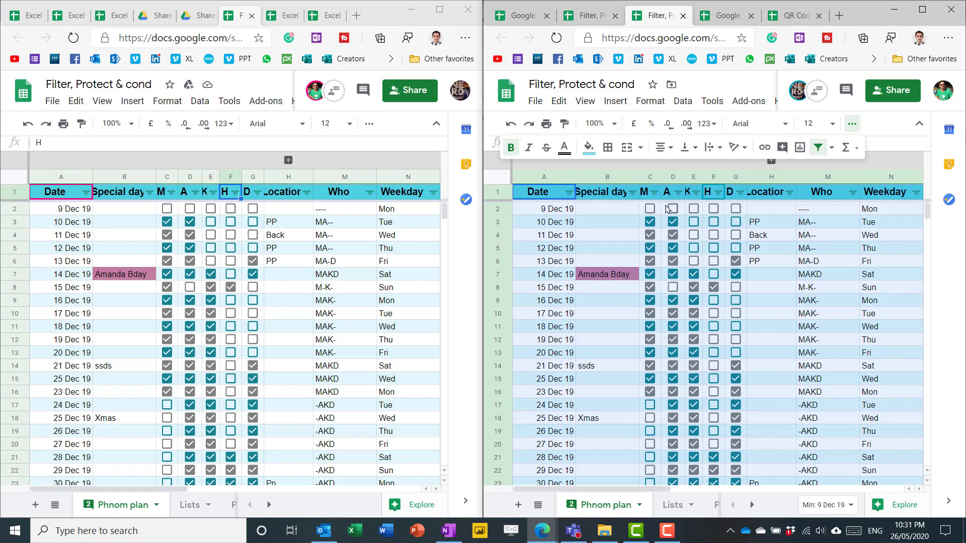
pyautogui.click(650, 191)
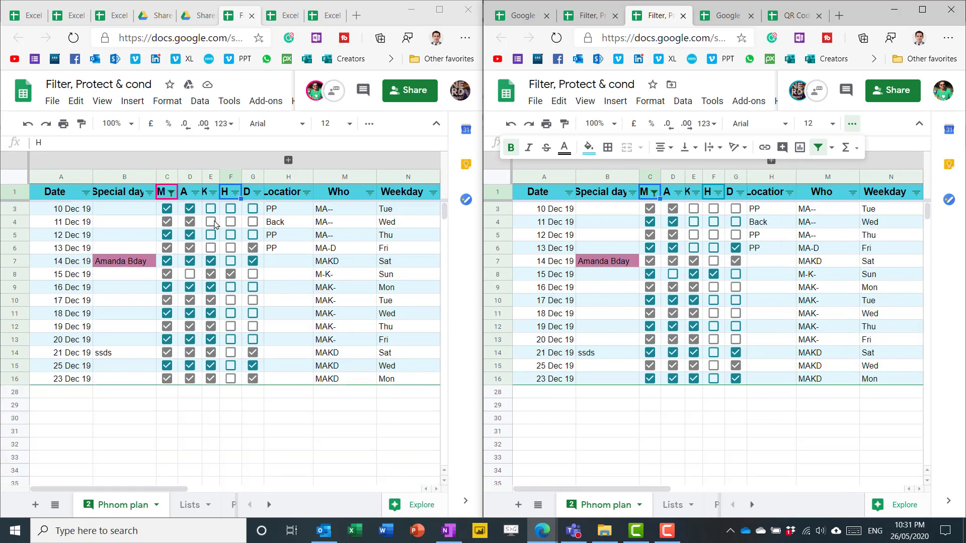
pyautogui.click(252, 260)
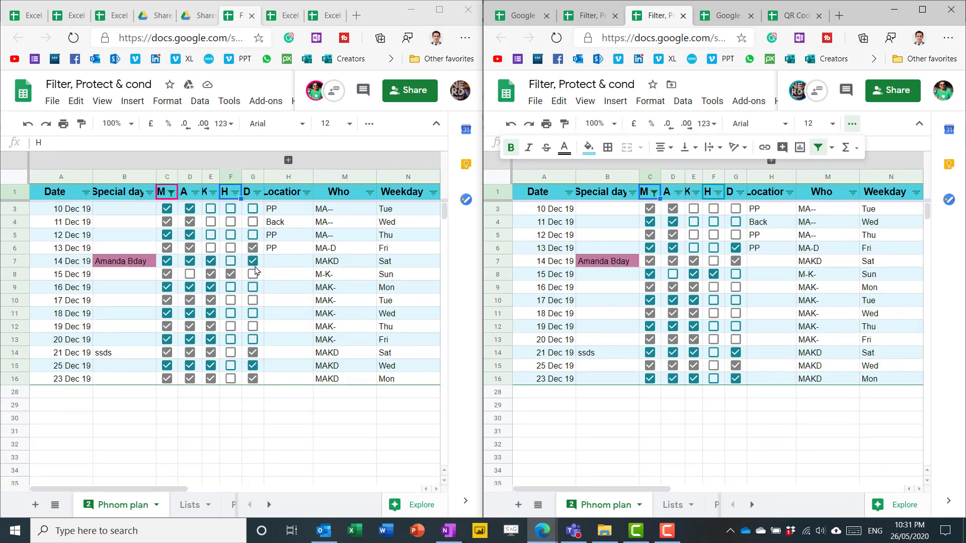
pyautogui.moveTo(331, 245)
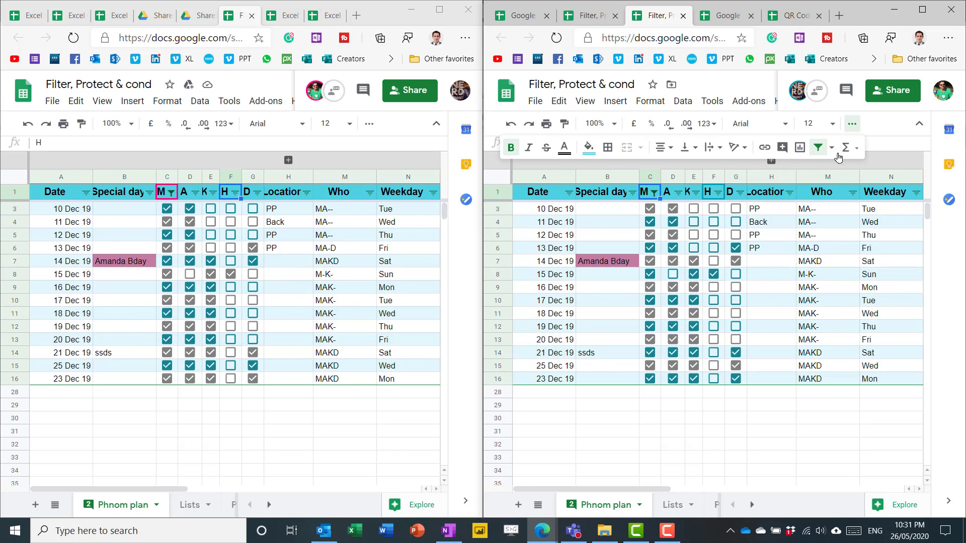
pyautogui.click(819, 148)
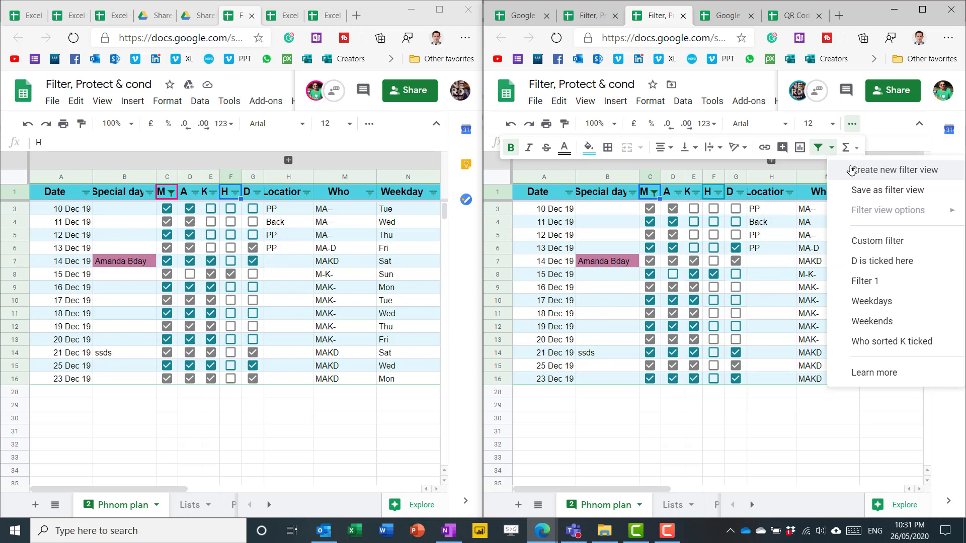
pyautogui.moveTo(849, 168)
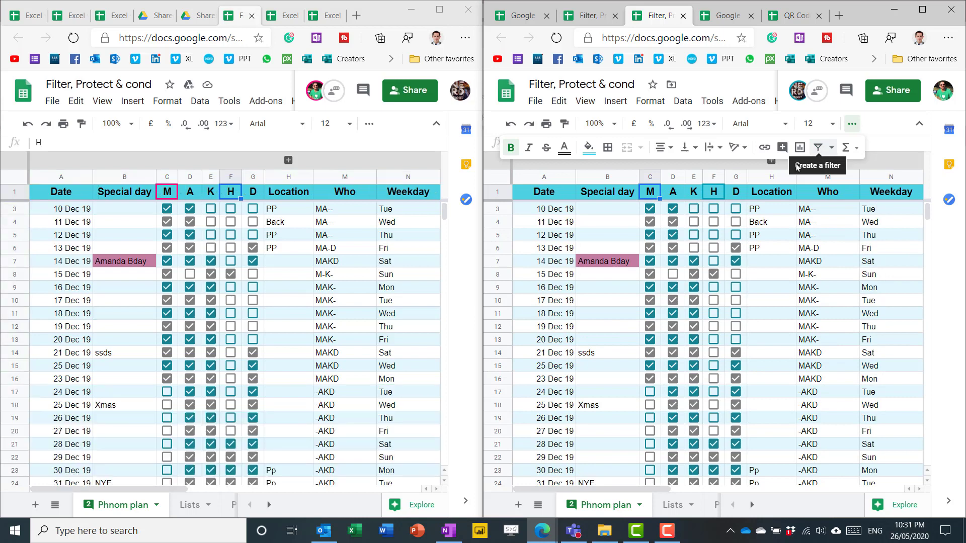
# Create a private filter view showing only rows where column K is ticked.
pyautogui.click(828, 148)
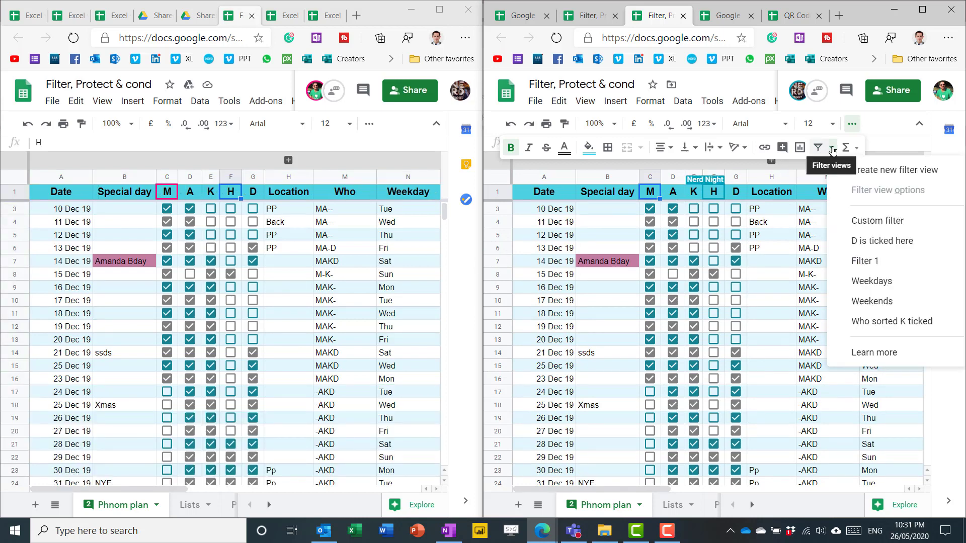
pyautogui.click(895, 170)
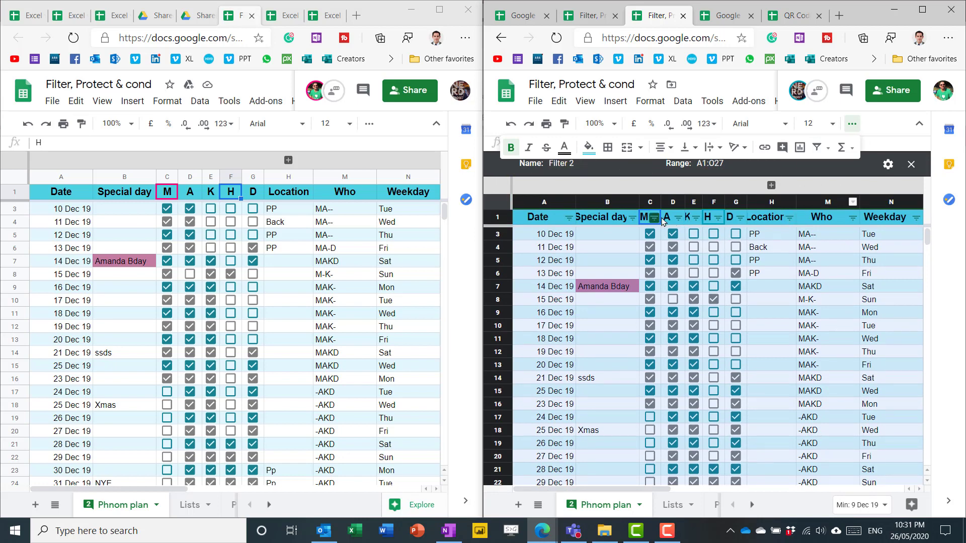
pyautogui.click(693, 216)
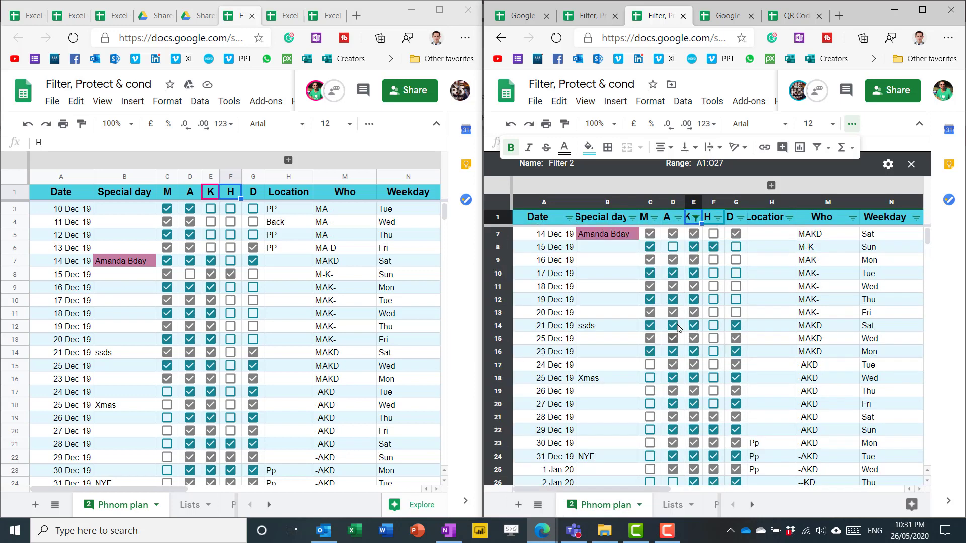
# In the second window, create another private filter view showing only D-ticked rows.
pyautogui.click(189, 192)
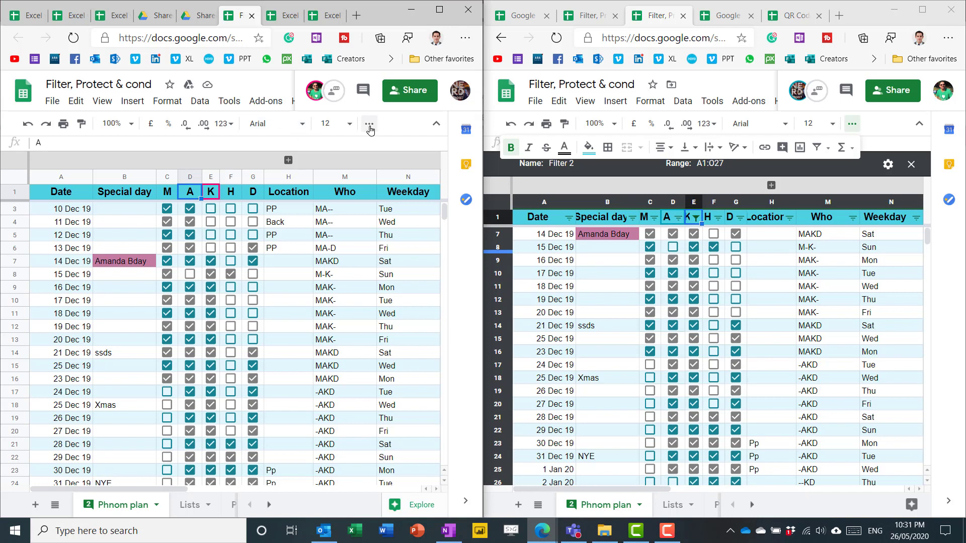
pyautogui.click(341, 148)
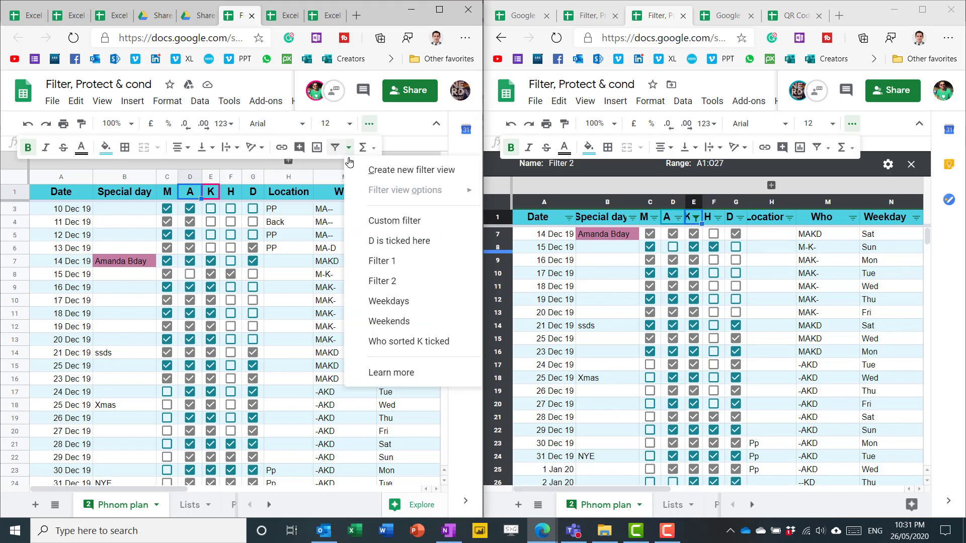
pyautogui.click(411, 169)
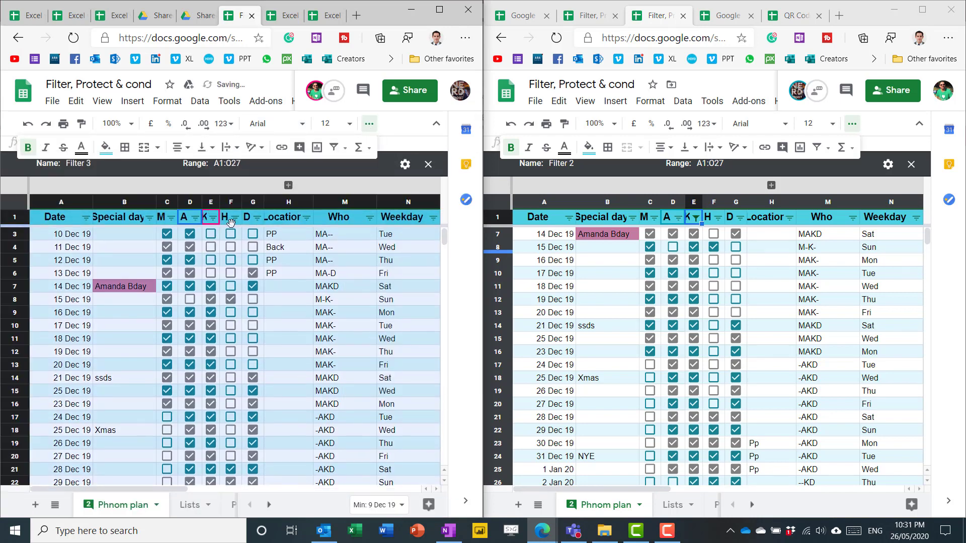
pyautogui.click(254, 217)
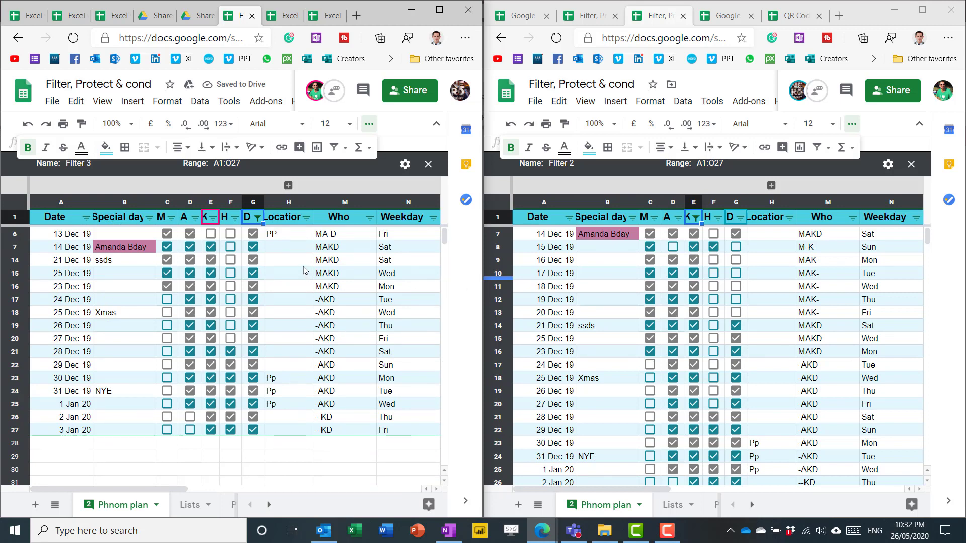
# Name Filter 3 'D ticked', open it in the other window, then close filter views.
pyautogui.click(344, 216)
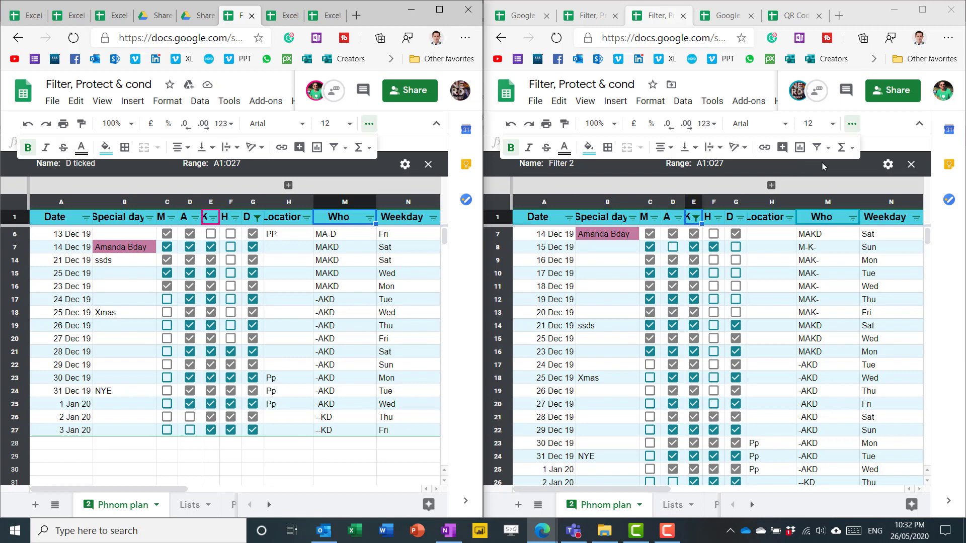
pyautogui.click(845, 146)
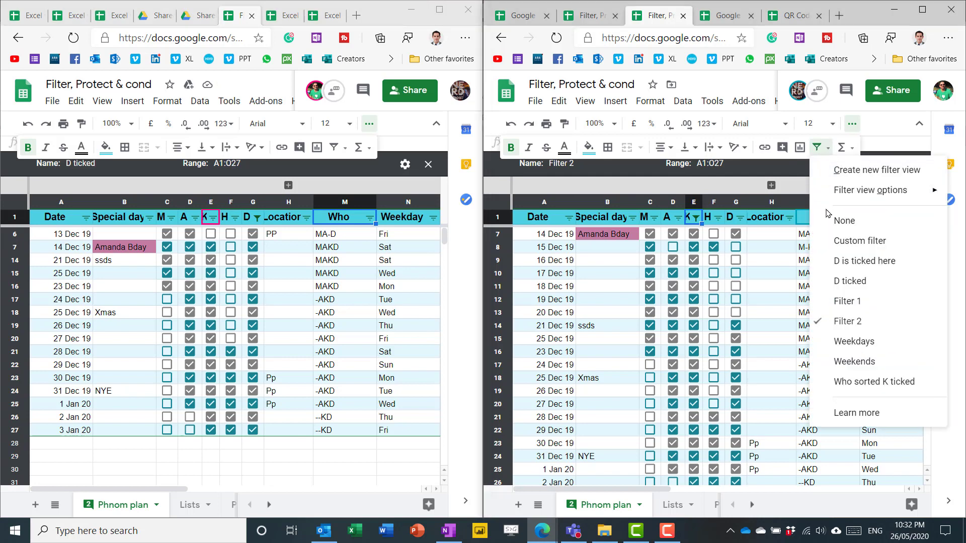
pyautogui.moveTo(850, 280)
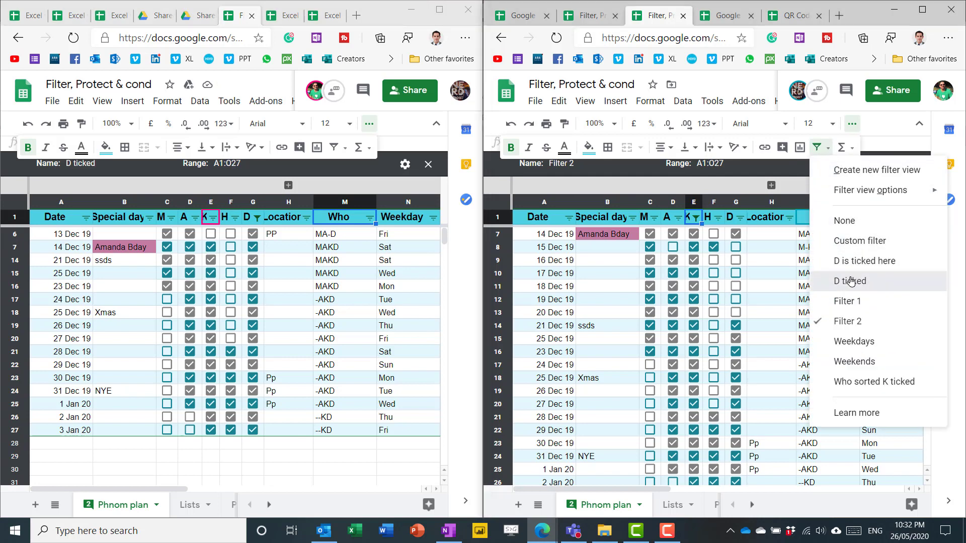
pyautogui.click(850, 281)
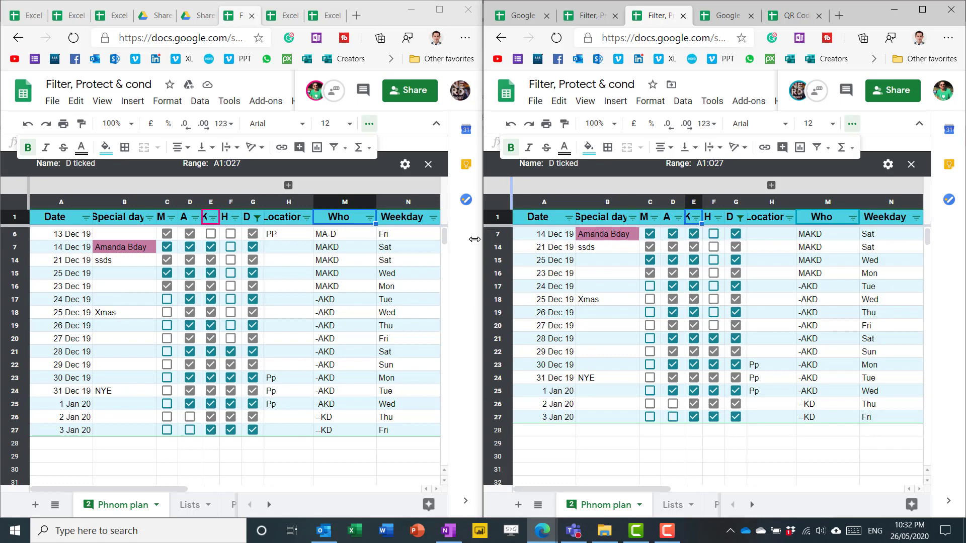
pyautogui.click(343, 326)
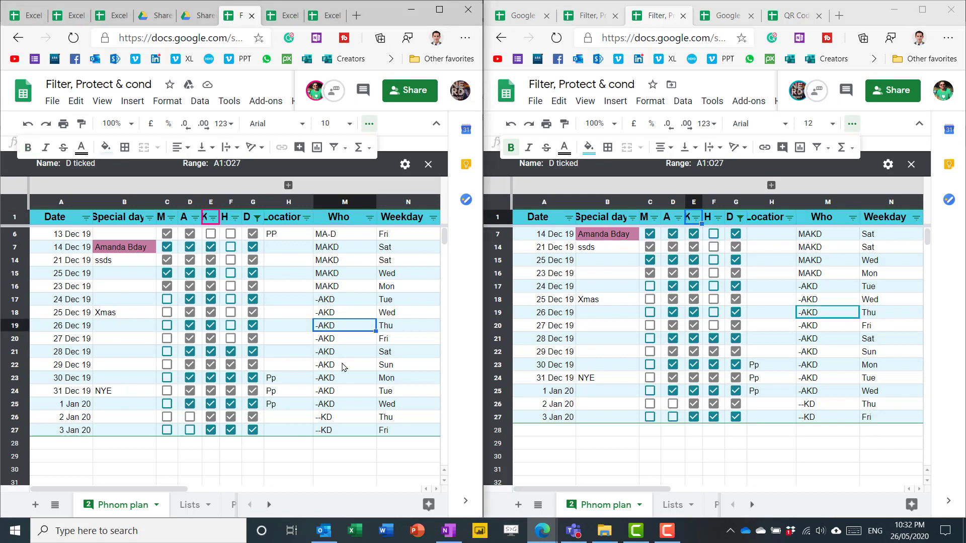
pyautogui.moveTo(323, 310)
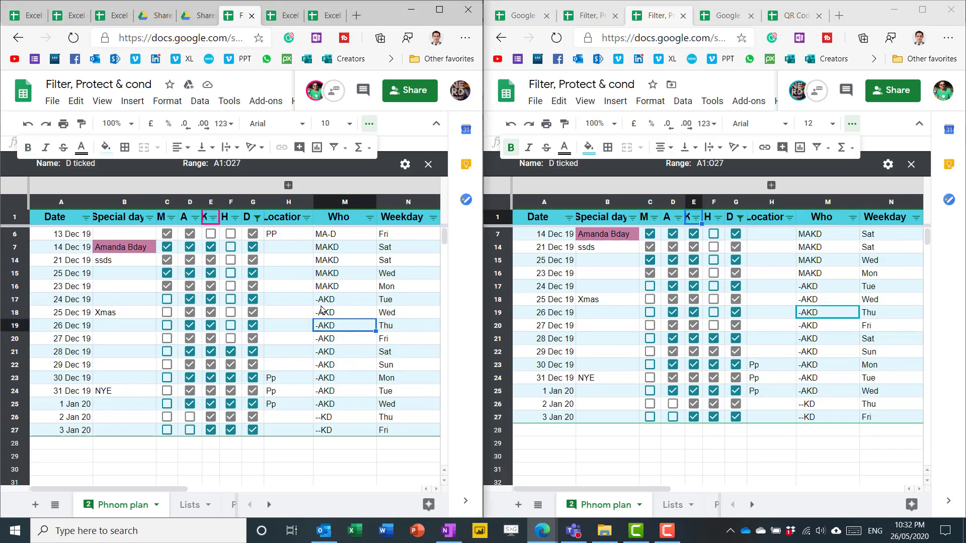
pyautogui.click(344, 259)
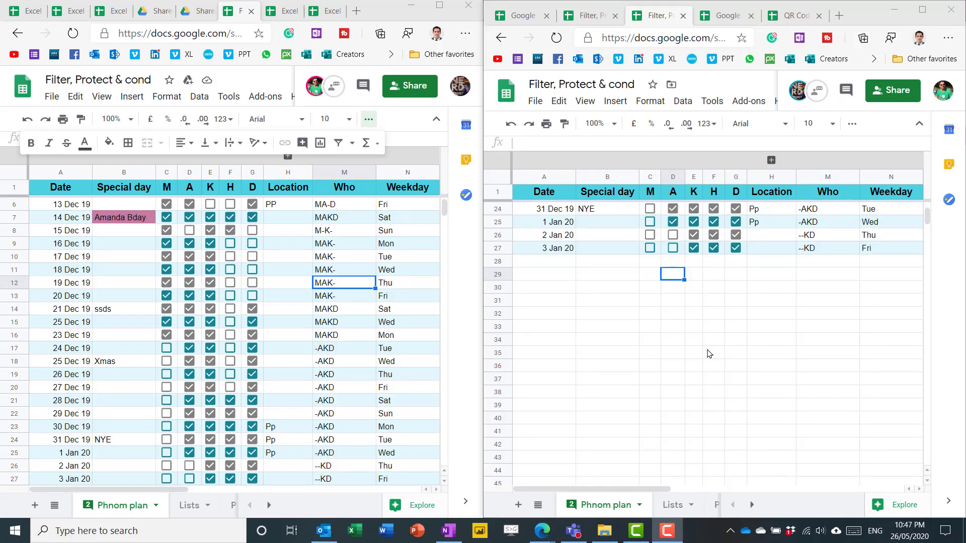
pyautogui.moveTo(661, 301)
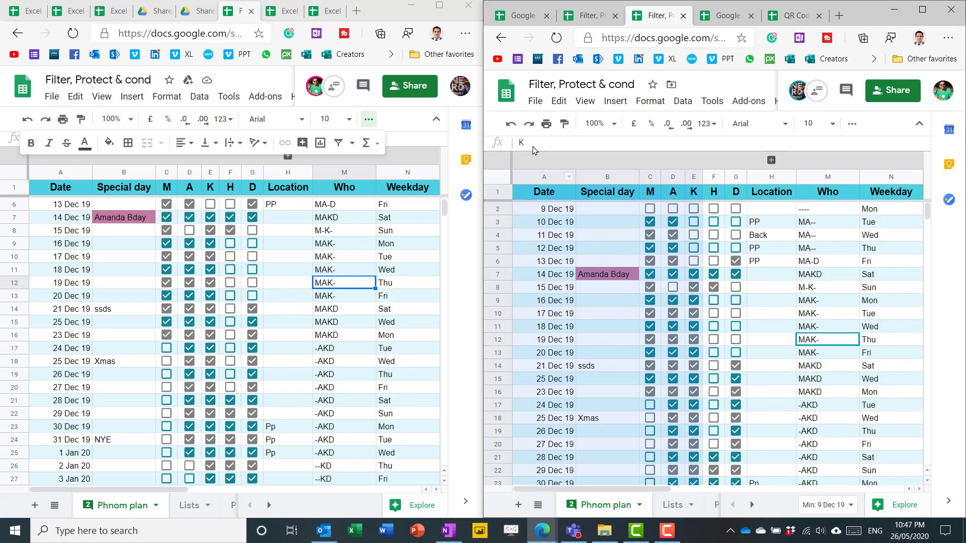
# Protect range A1:E27 as 'Locked' so only the owner can edit it.
pyautogui.click(209, 479)
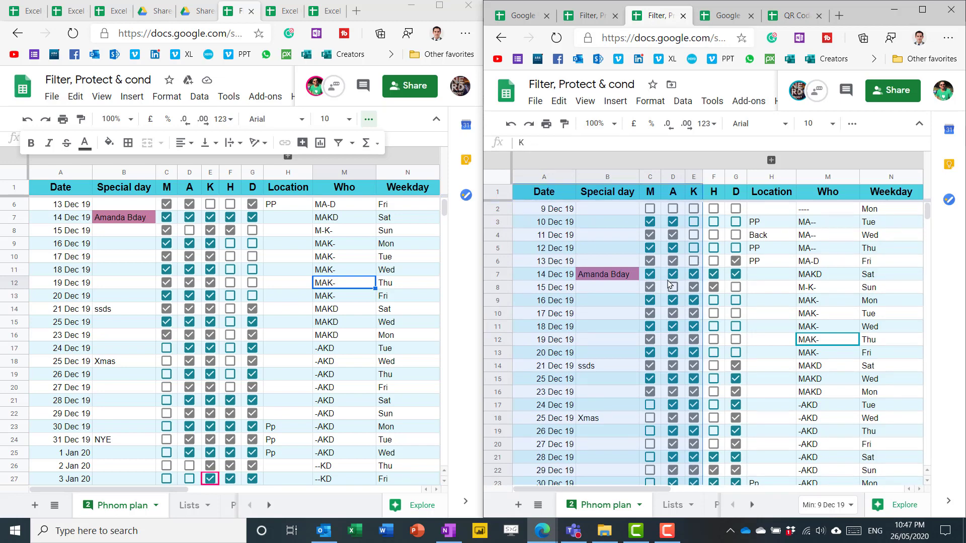
pyautogui.click(682, 100)
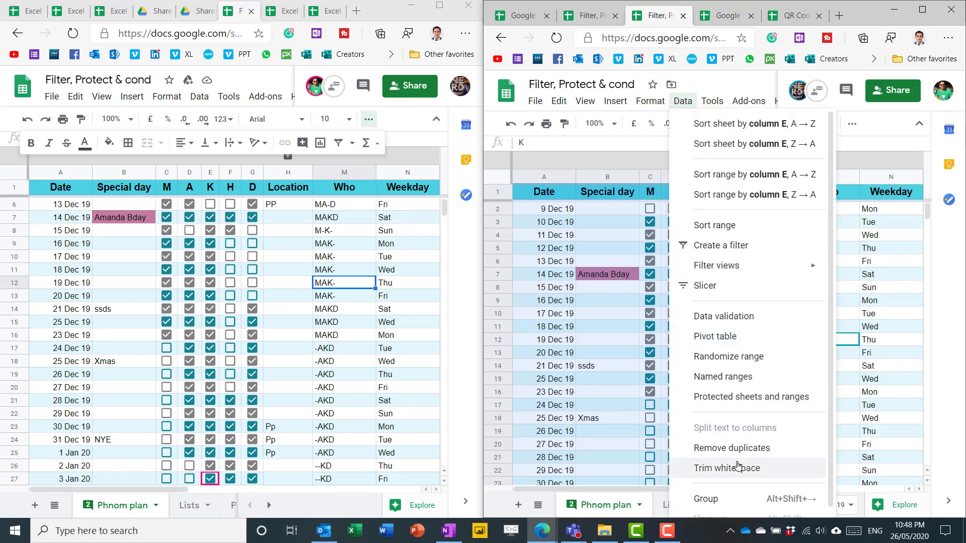
pyautogui.click(754, 396)
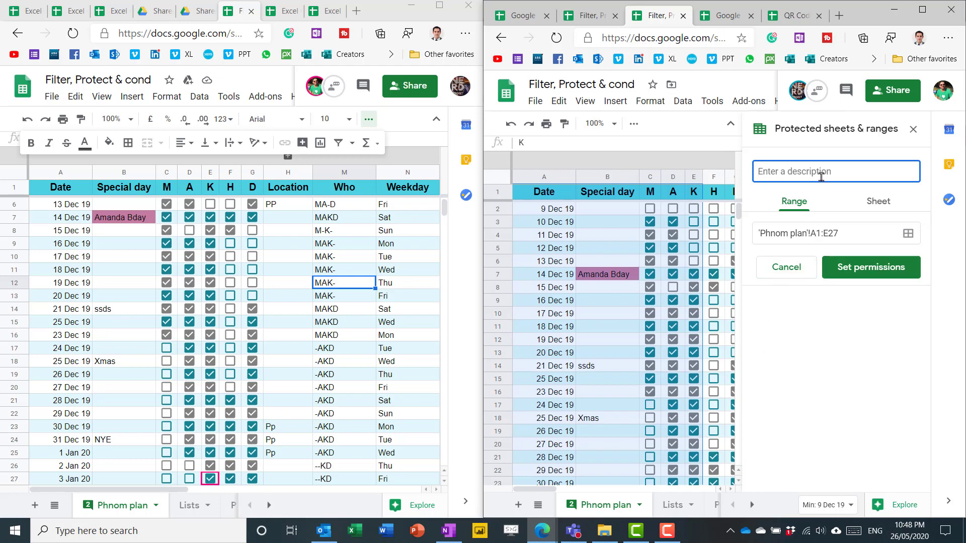
pyautogui.write('Locke')
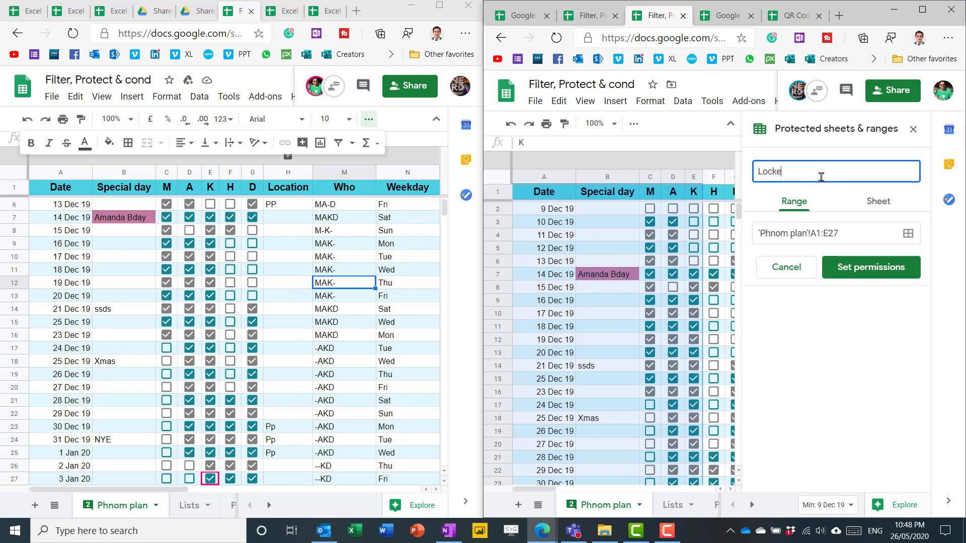
pyautogui.click(870, 267)
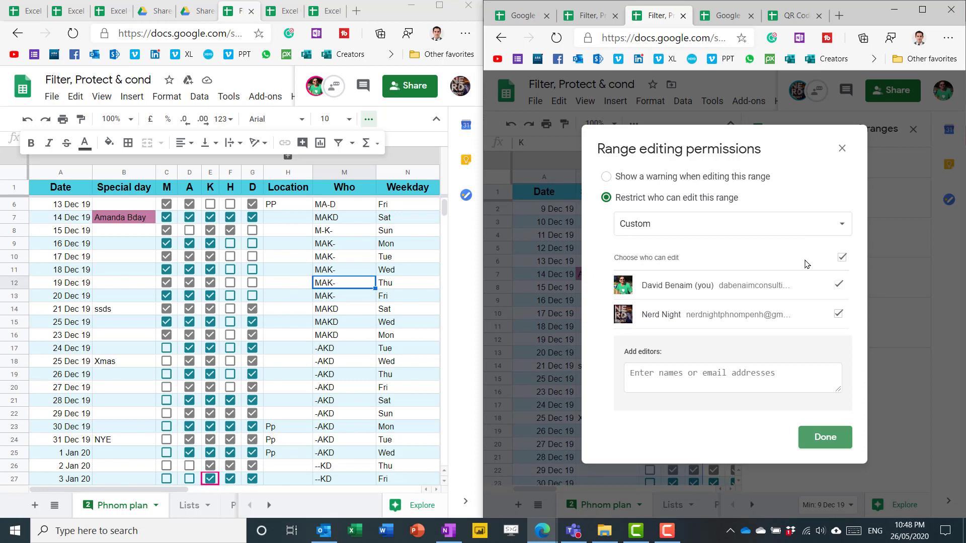
pyautogui.moveTo(682, 214)
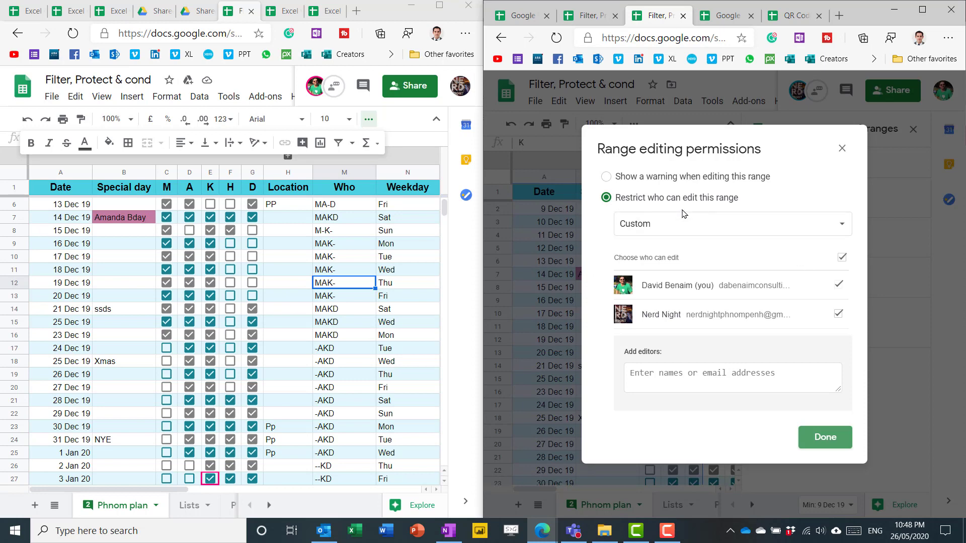
pyautogui.click(838, 314)
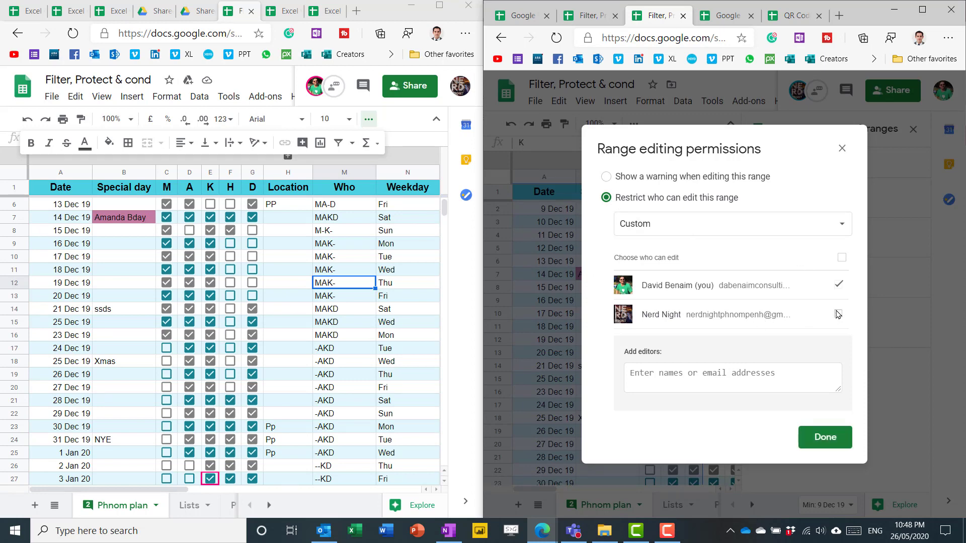
pyautogui.click(824, 437)
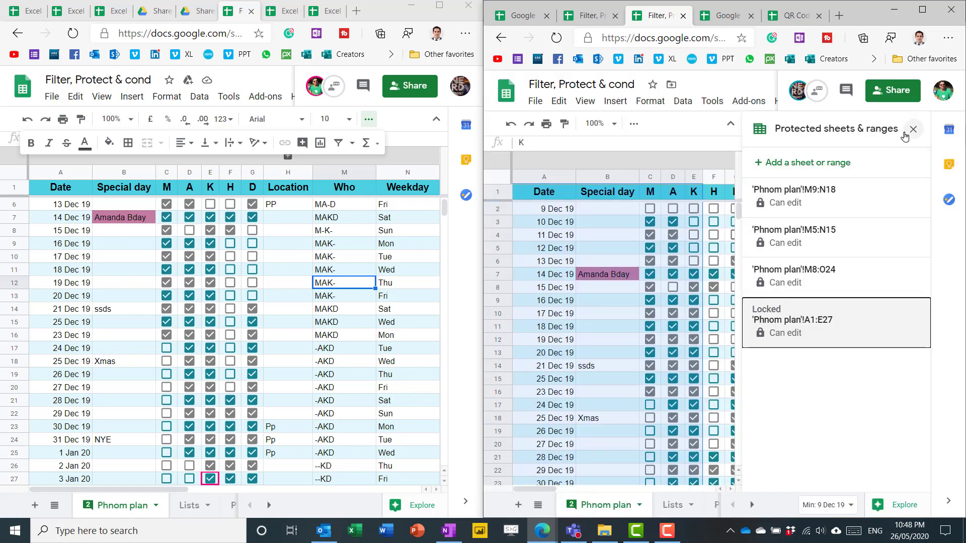
pyautogui.click(913, 128)
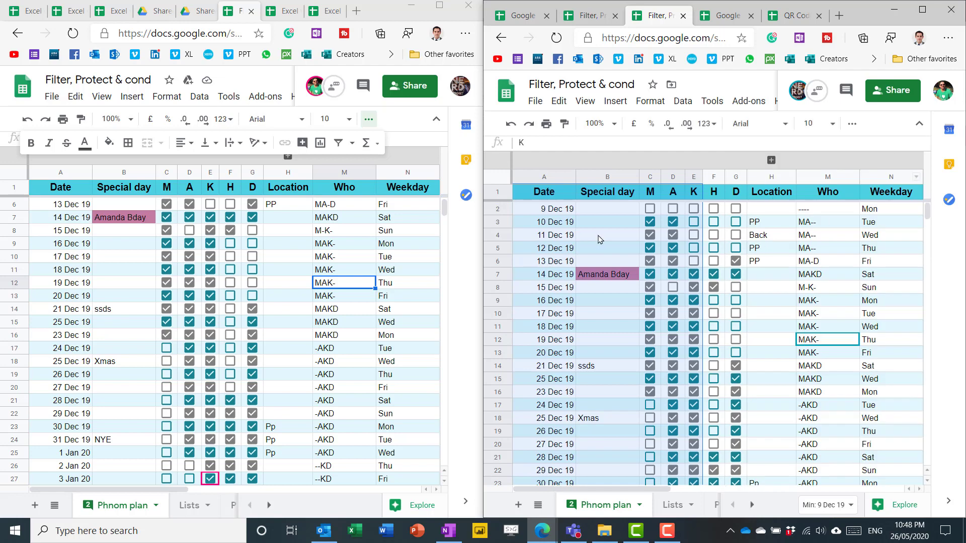
pyautogui.click(607, 235)
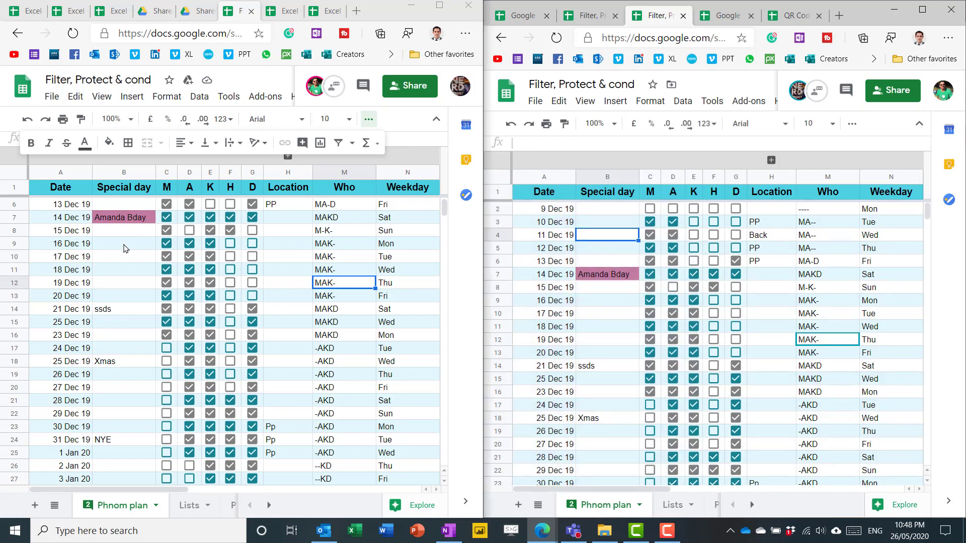
pyautogui.click(123, 243)
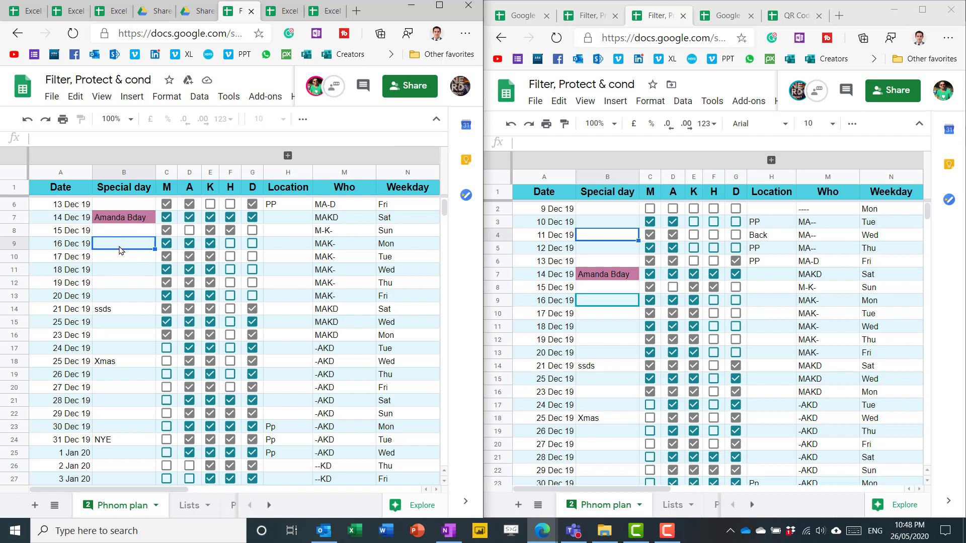
pyautogui.click(123, 243)
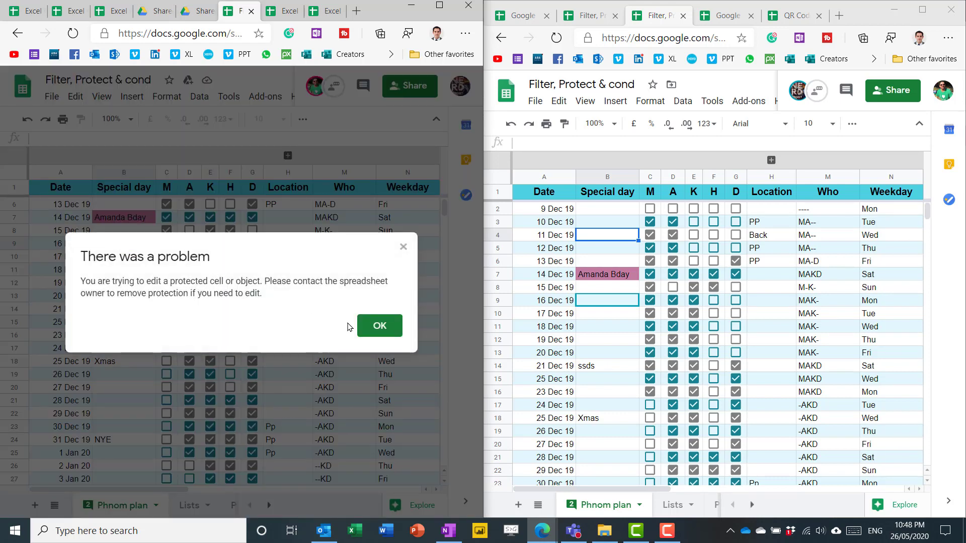
pyautogui.click(379, 326)
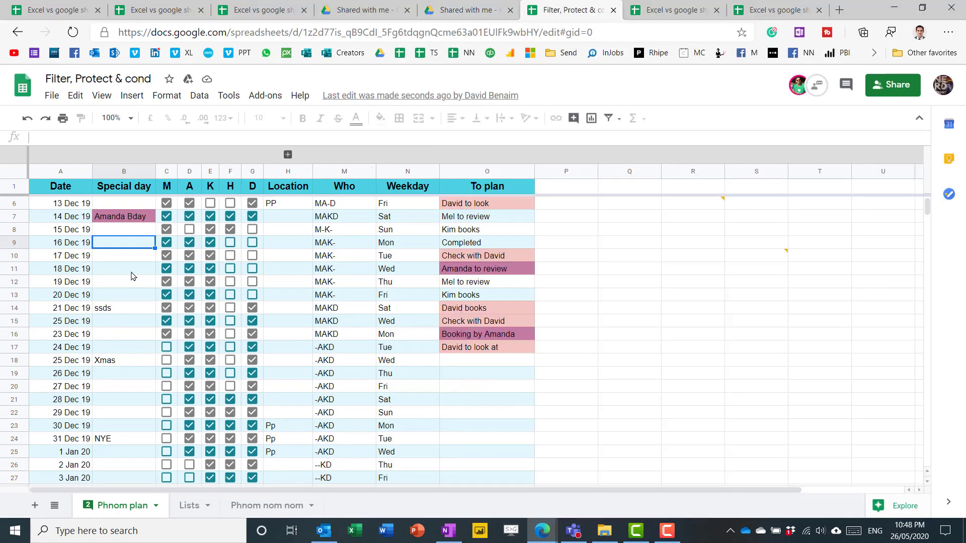
pyautogui.moveTo(438, 124)
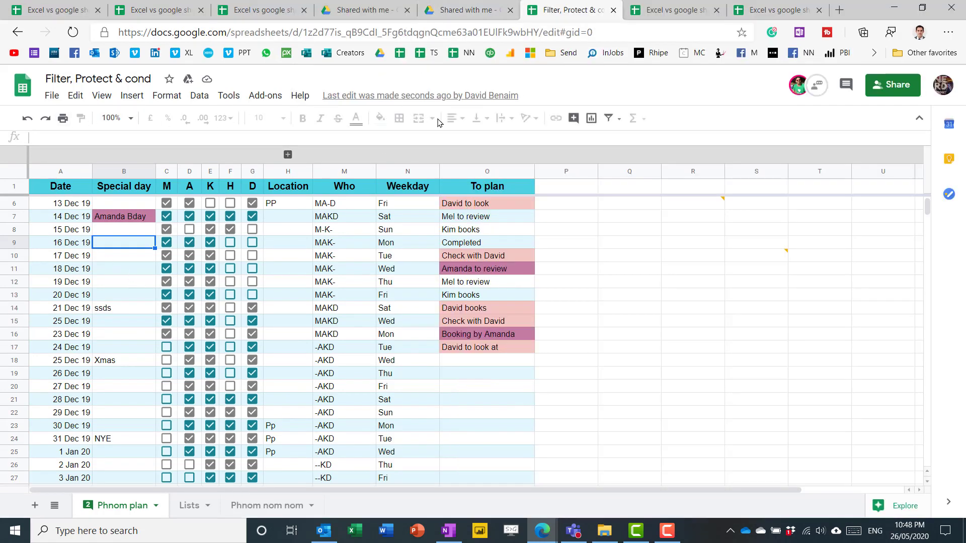
pyautogui.moveTo(527, 131)
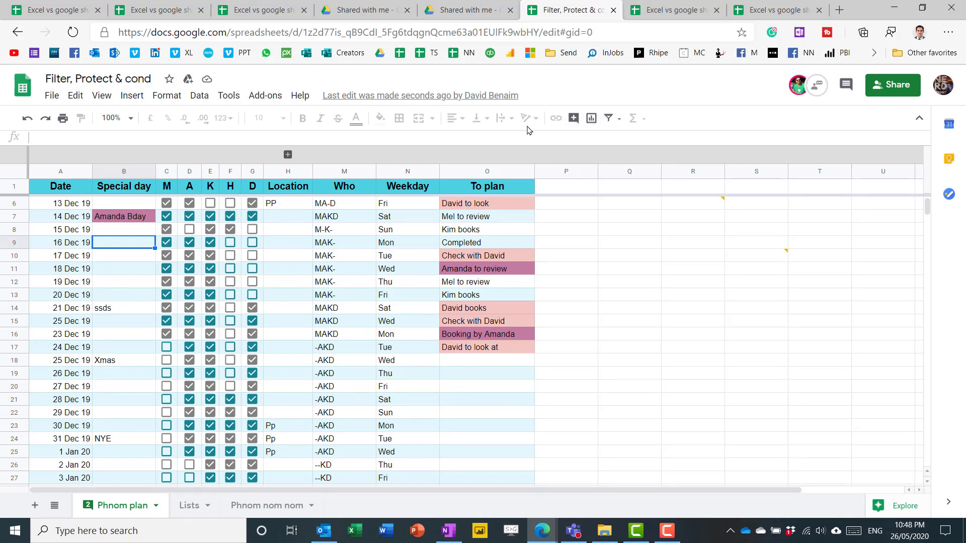
pyautogui.moveTo(590, 118)
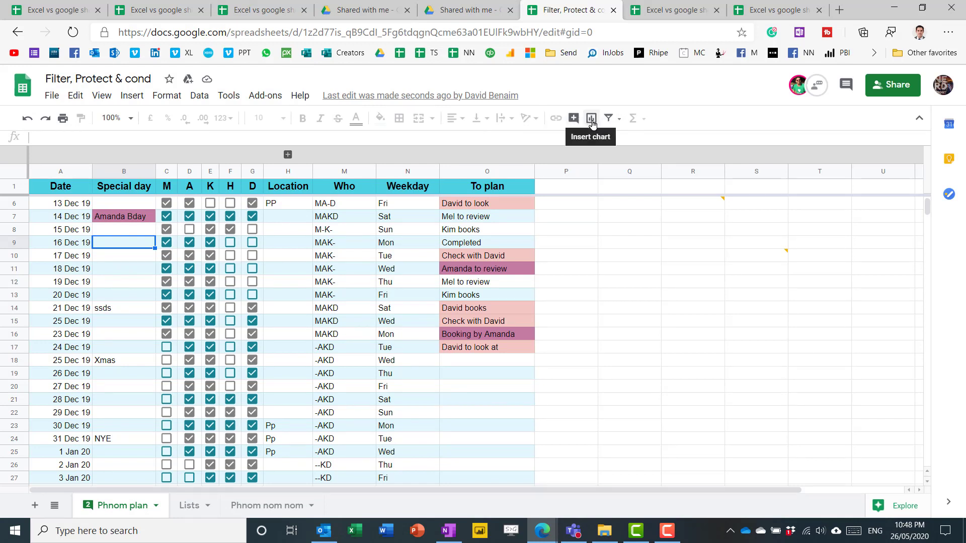
pyautogui.moveTo(268, 333)
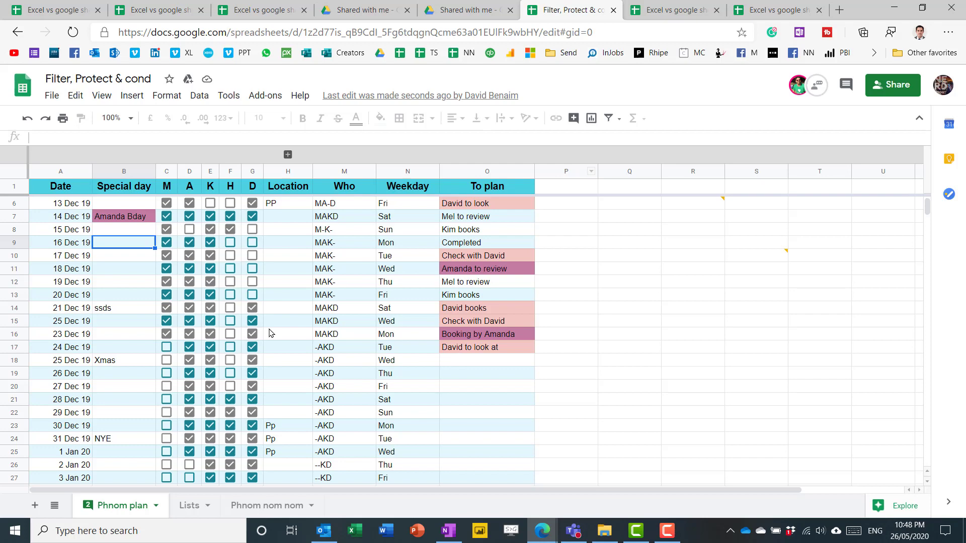
pyautogui.moveTo(313, 346)
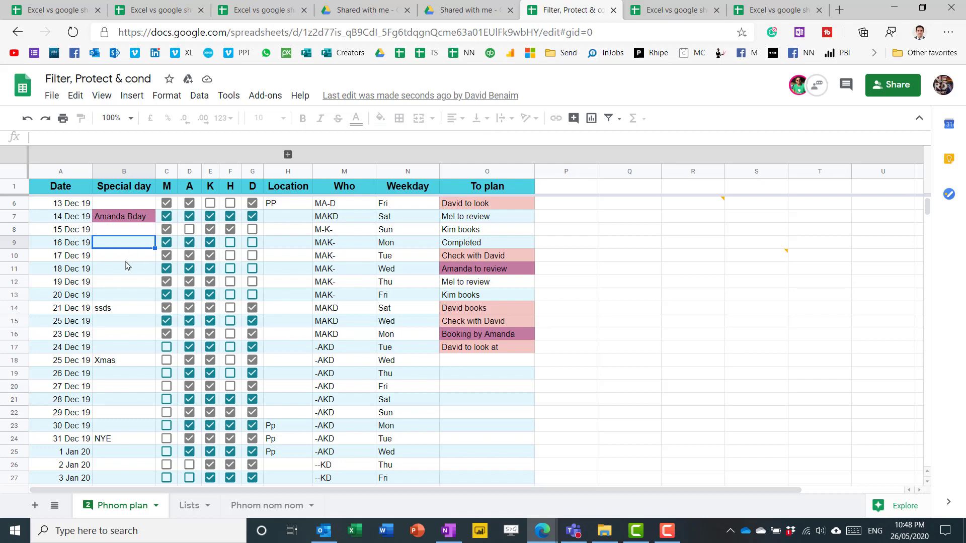
pyautogui.click(123, 255)
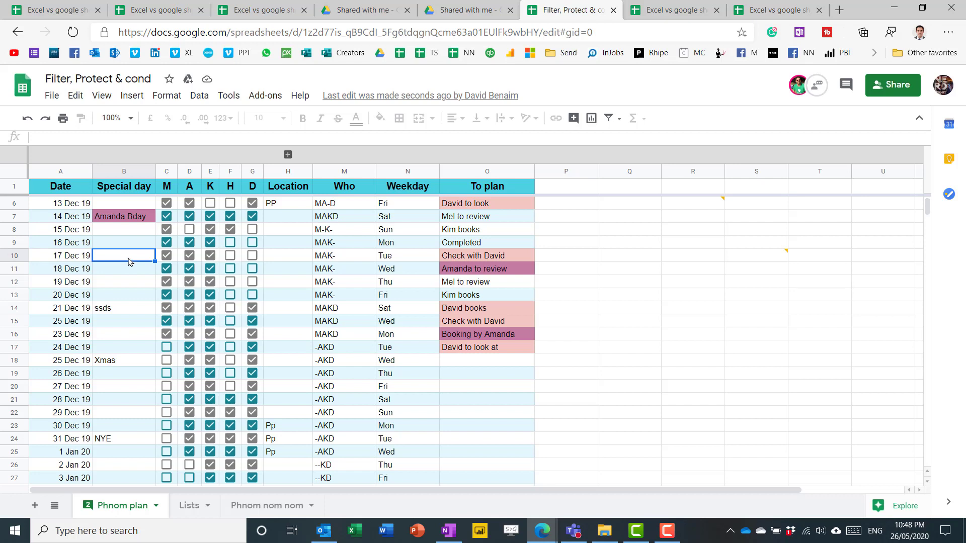
pyautogui.click(487, 373)
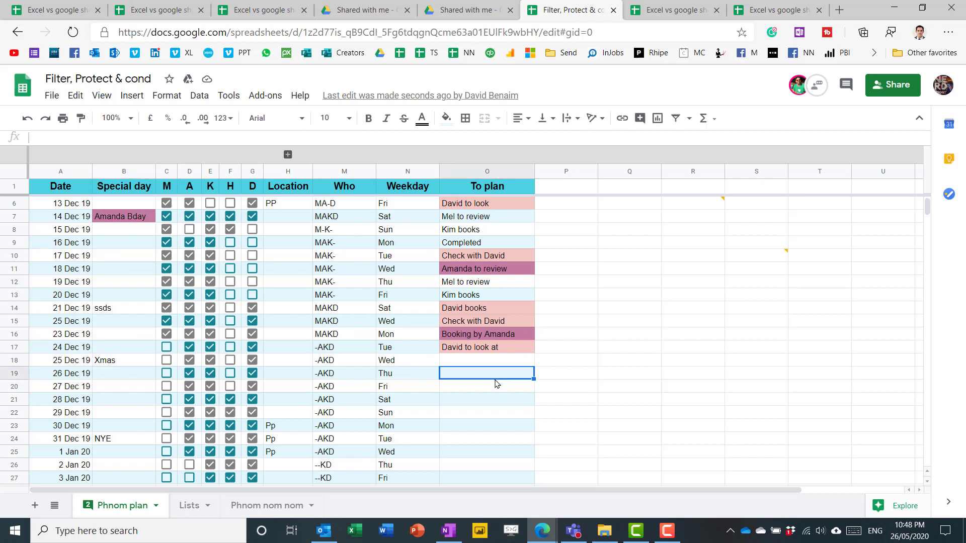
pyautogui.moveTo(347, 247)
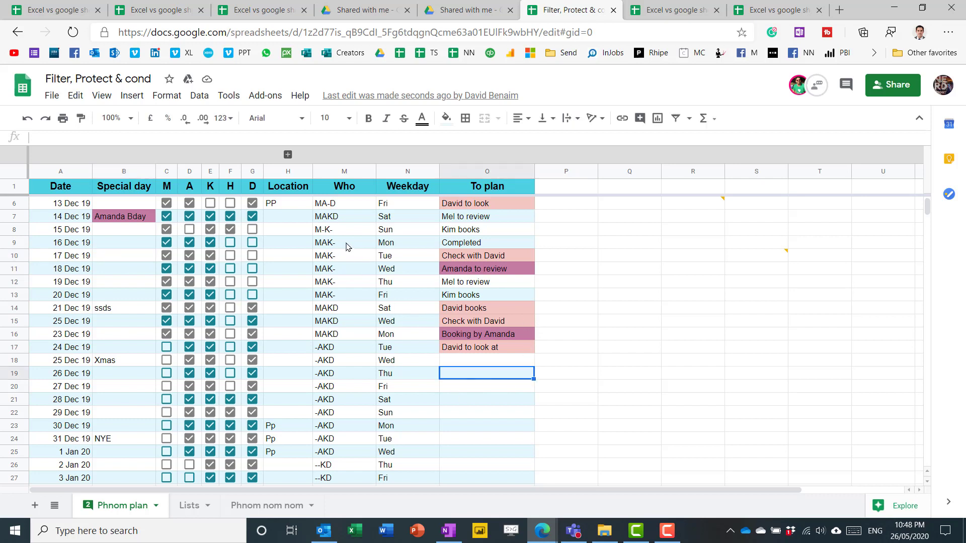
# Attempt to edit the protected Who header M1, dismiss the warning, and select B1.
pyautogui.click(344, 186)
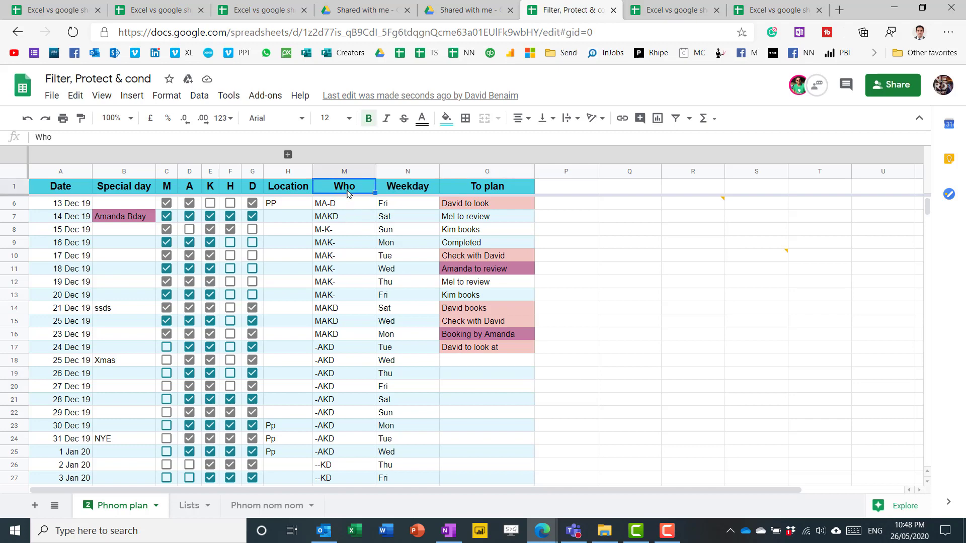
pyautogui.moveTo(122, 194)
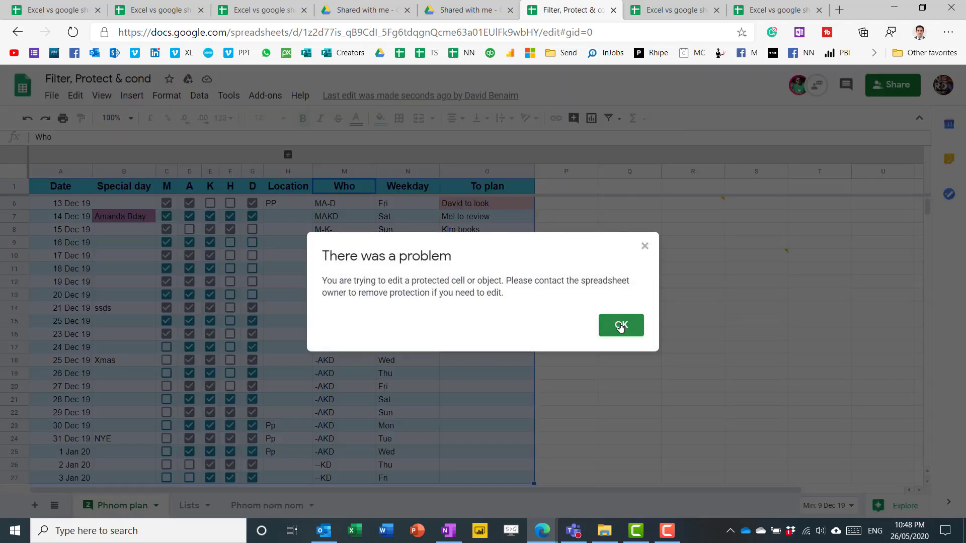
pyautogui.click(621, 325)
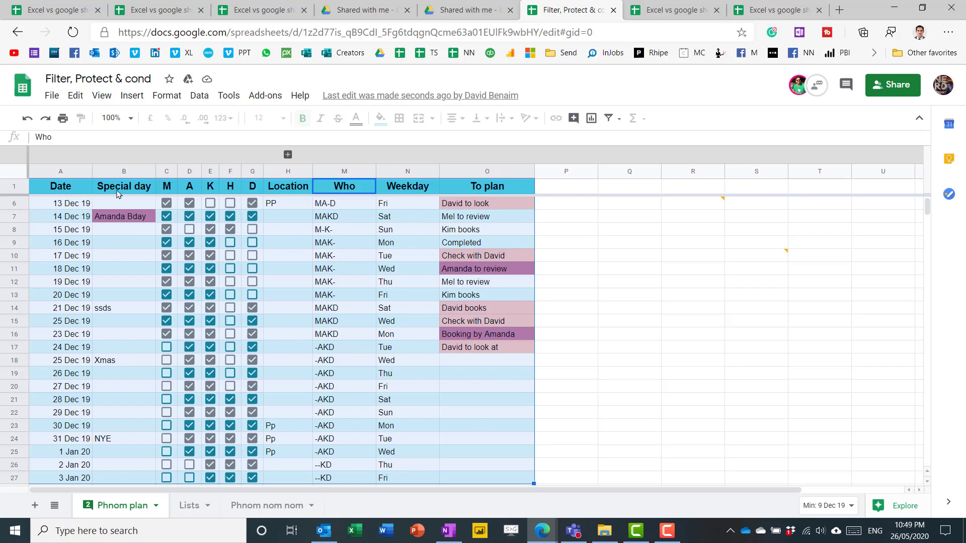
pyautogui.click(123, 187)
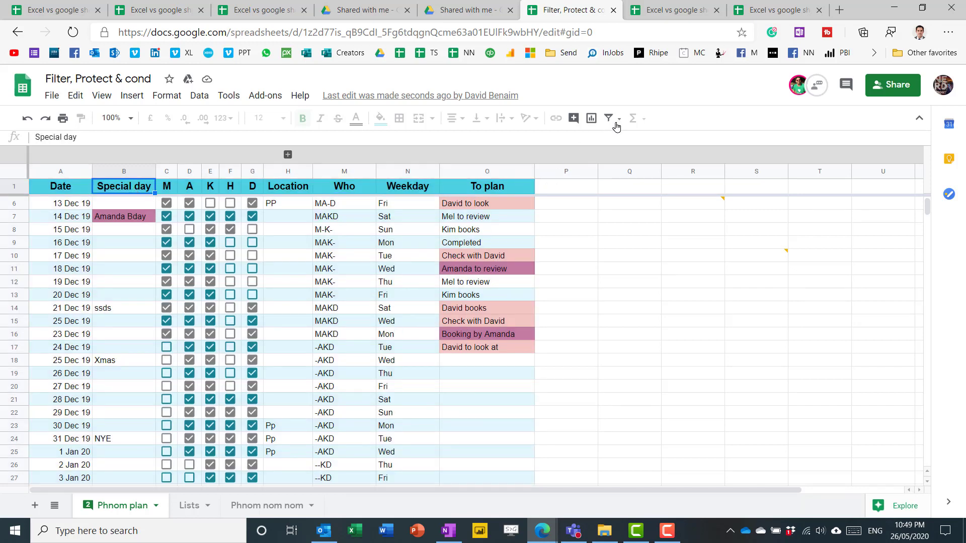
pyautogui.click(609, 117)
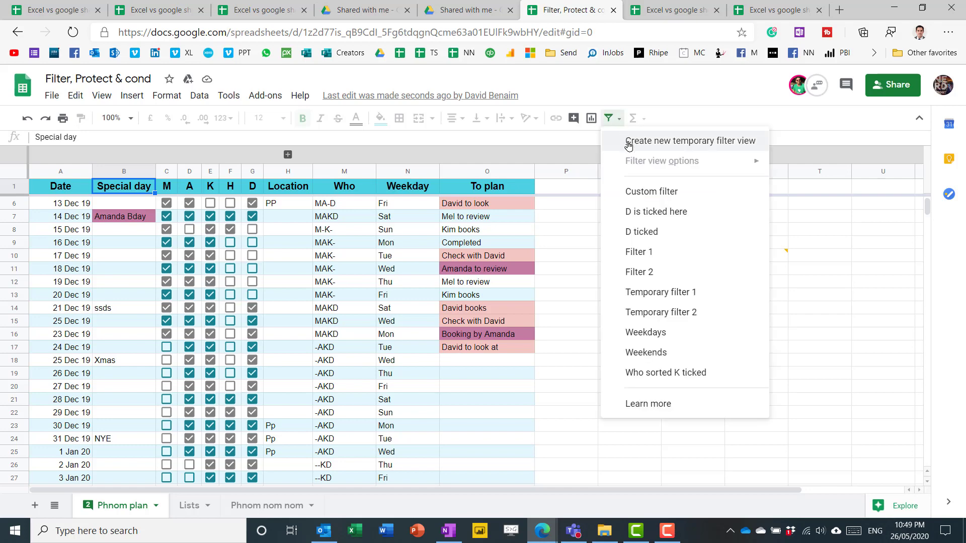
# Create a temporary filter view over A1:O27 keeping only rows with column M ticked.
pyautogui.click(691, 140)
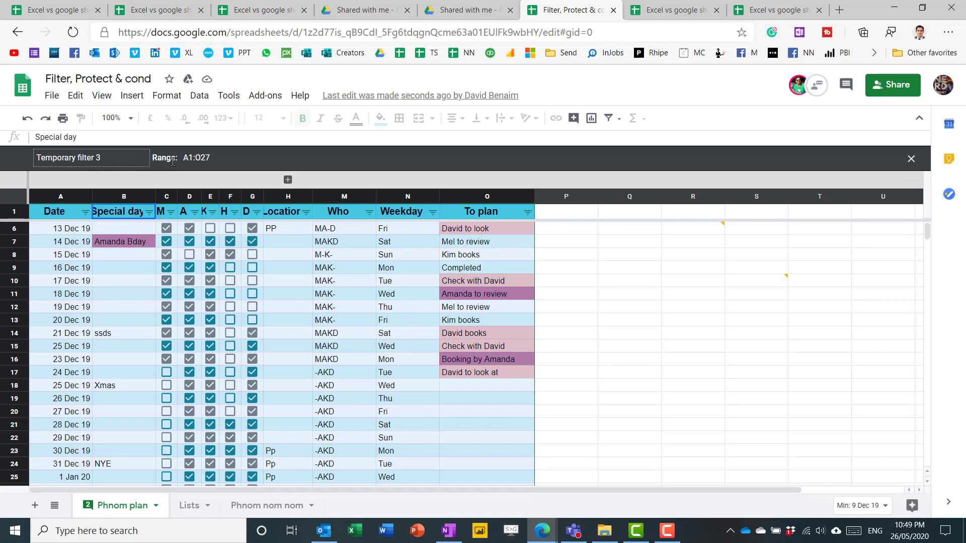
pyautogui.moveTo(634, 152)
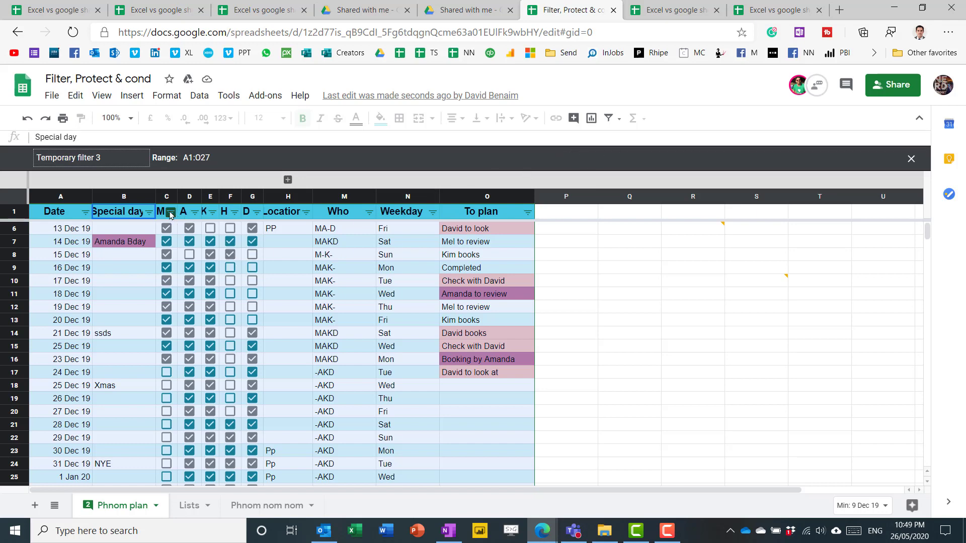
pyautogui.click(170, 211)
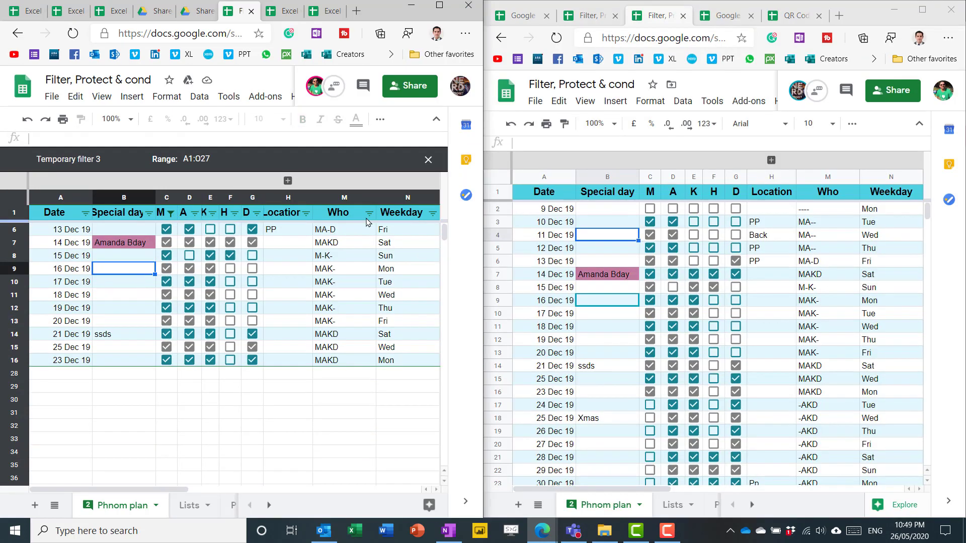
pyautogui.click(771, 235)
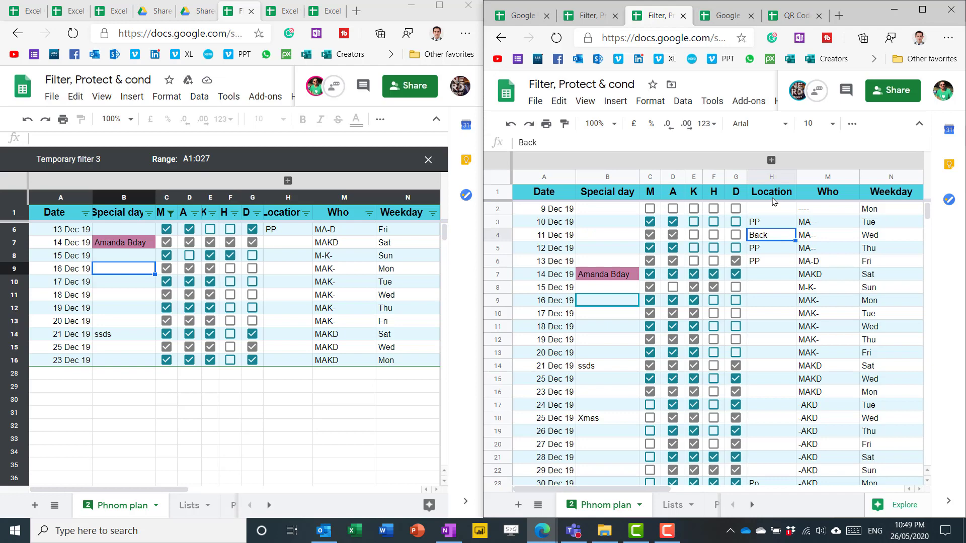
pyautogui.click(771, 192)
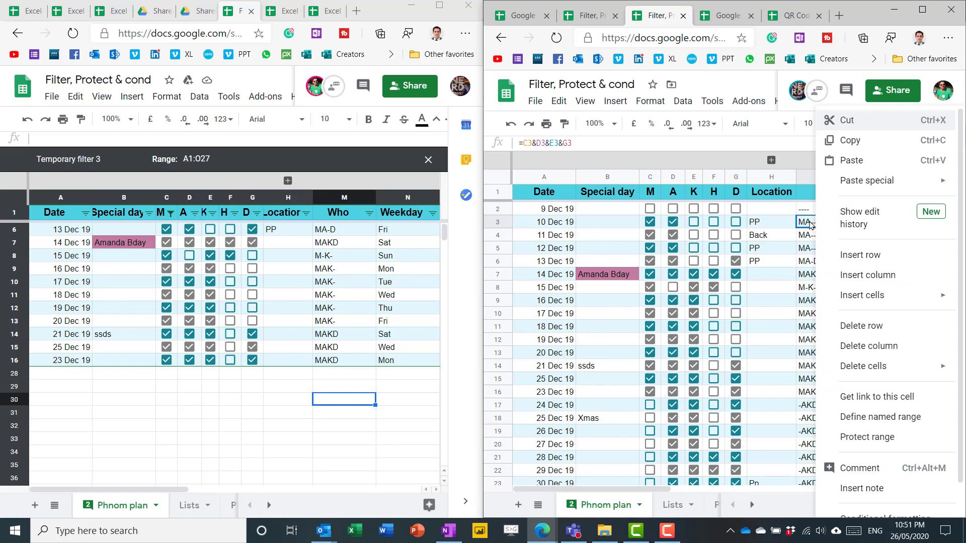
pyautogui.moveTo(861, 467)
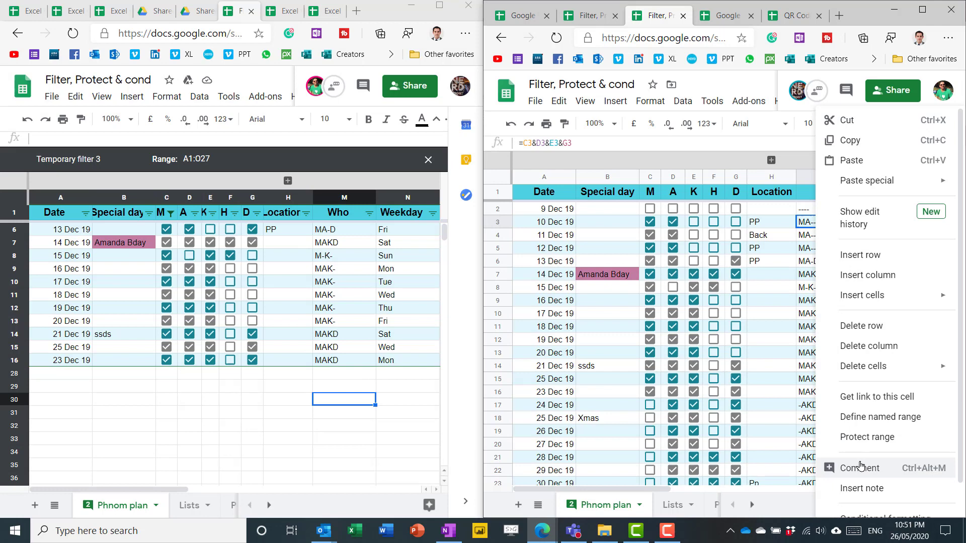
# Comment 'Hi how is this?' on M3, mentioning and assigning it to a collaborator.
pyautogui.click(858, 468)
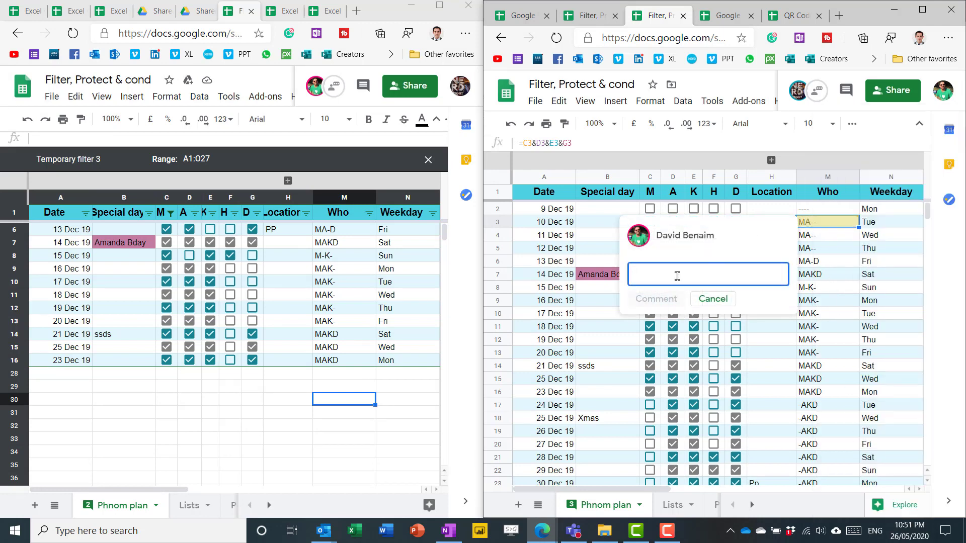
pyautogui.write('Hi how is this')
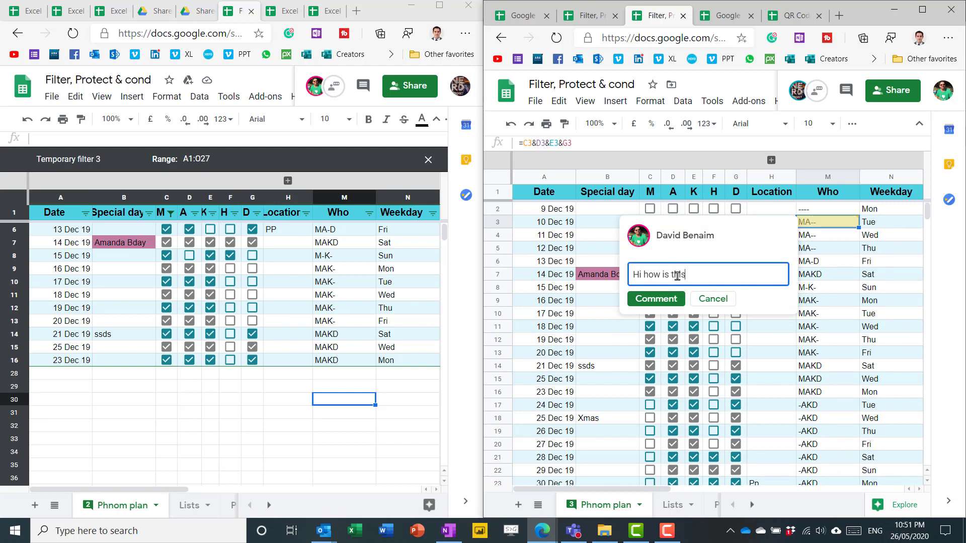
pyautogui.write('? @ner')
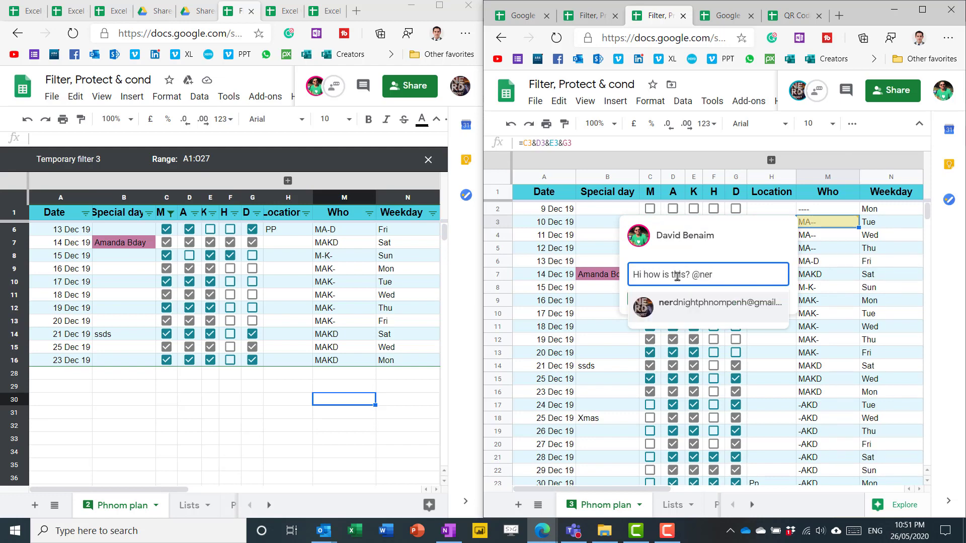
pyautogui.click(707, 303)
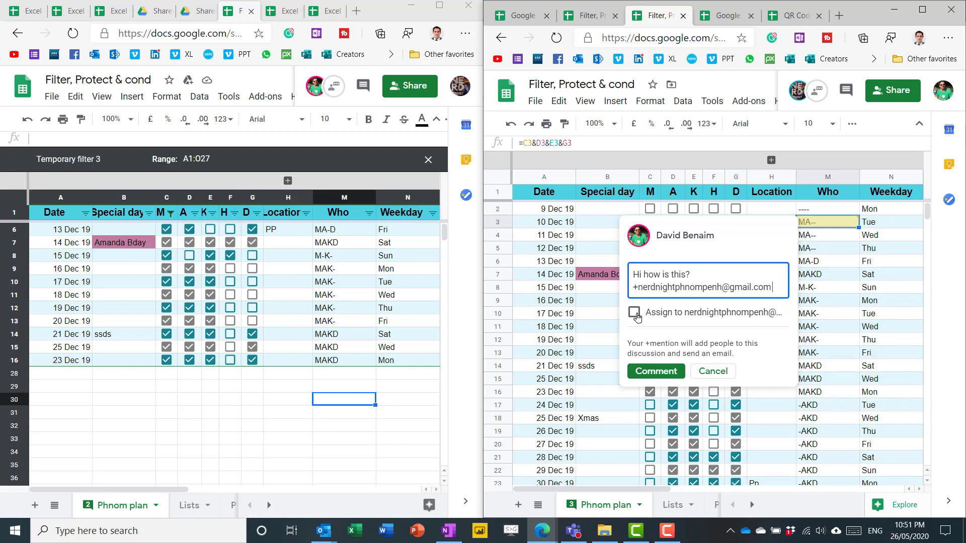
pyautogui.moveTo(656, 318)
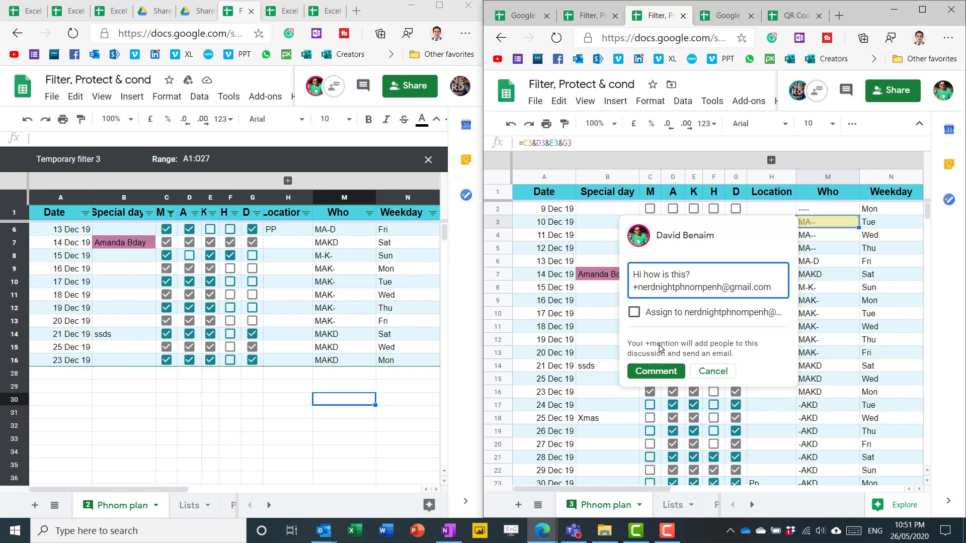
pyautogui.click(634, 311)
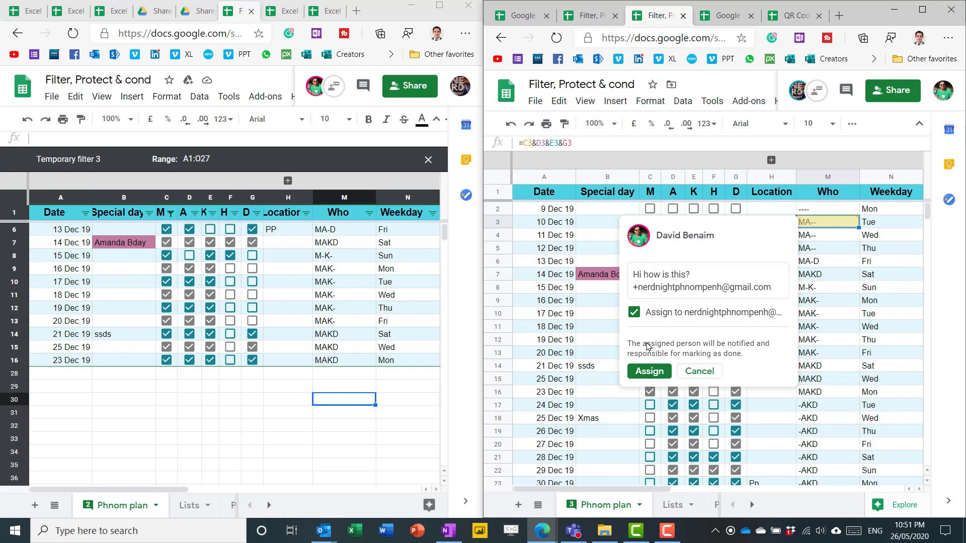
pyautogui.moveTo(643, 320)
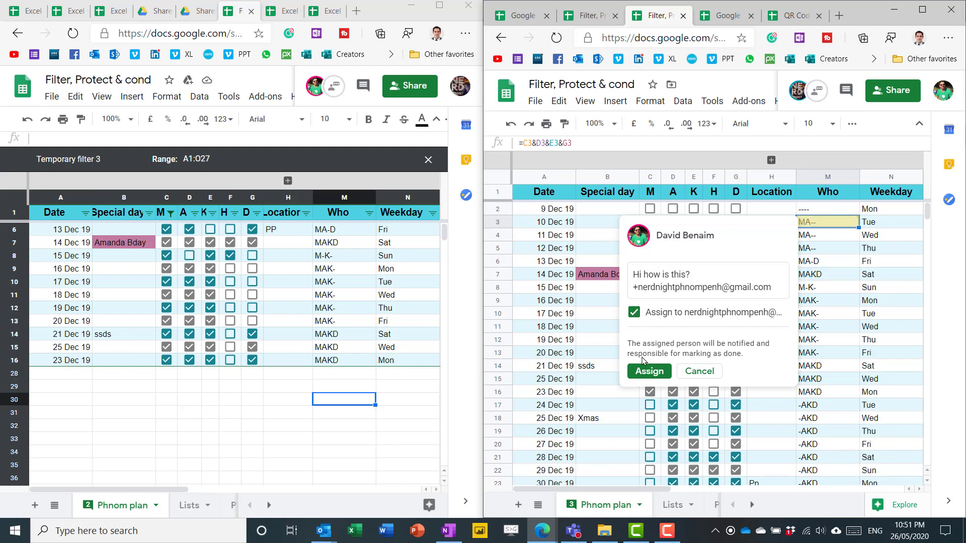
pyautogui.click(648, 370)
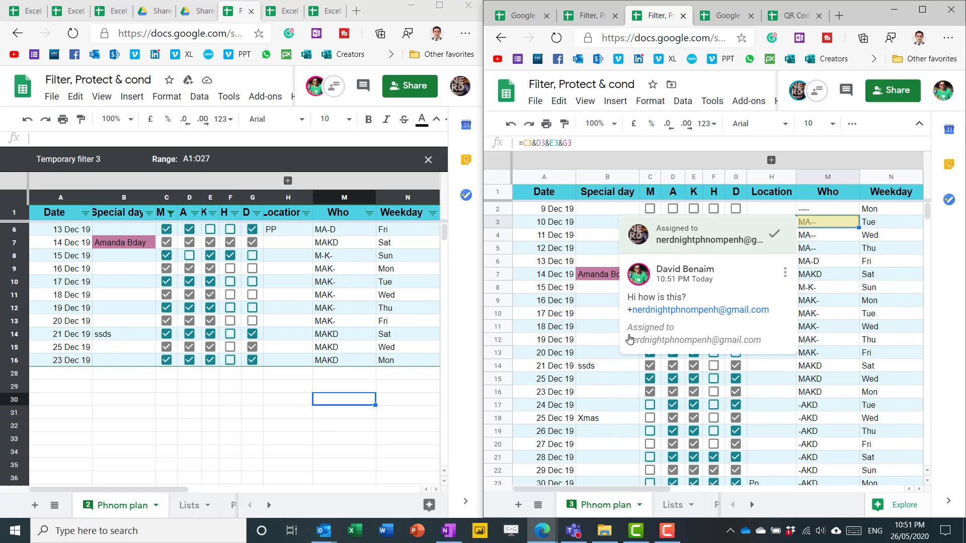
# Select cells B12 and B8 in the Special day column.
pyautogui.click(606, 339)
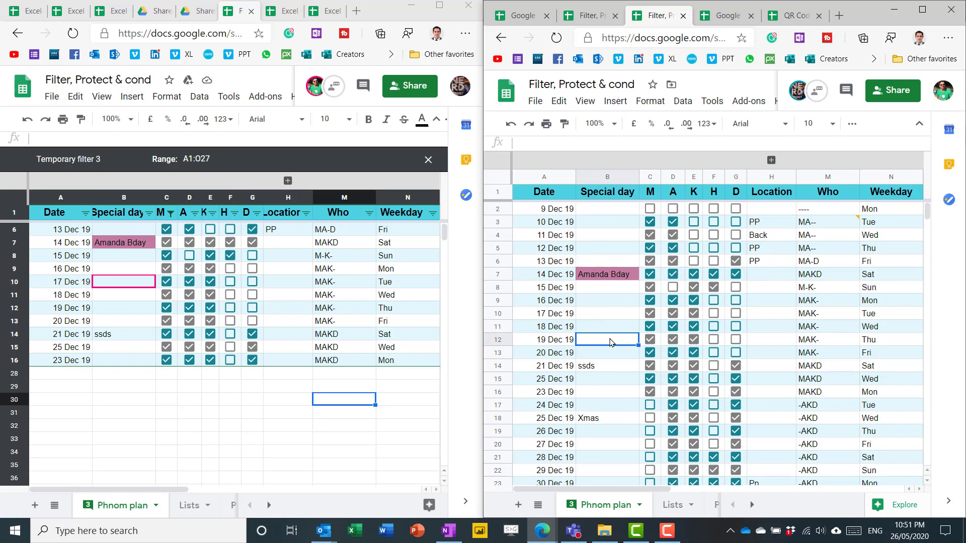
pyautogui.click(123, 307)
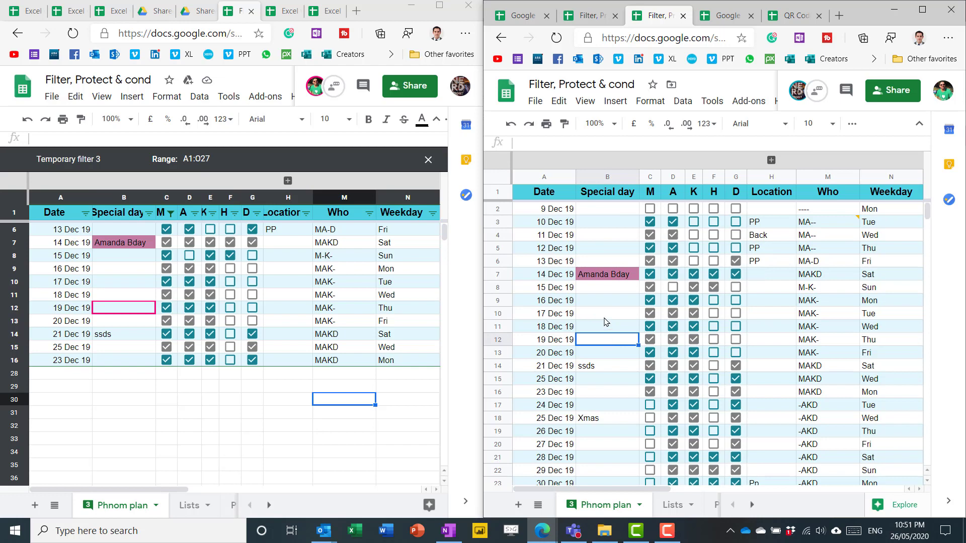
pyautogui.click(606, 287)
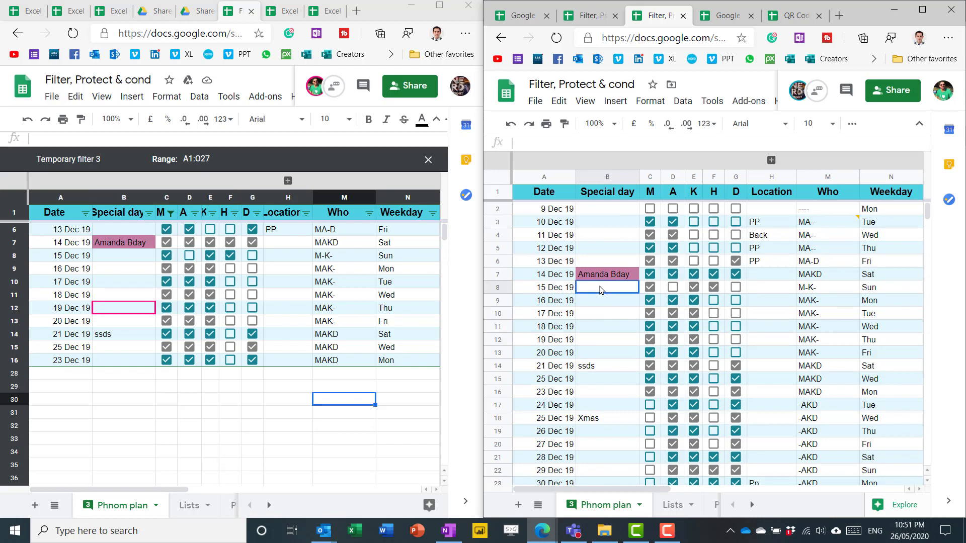
pyautogui.click(123, 255)
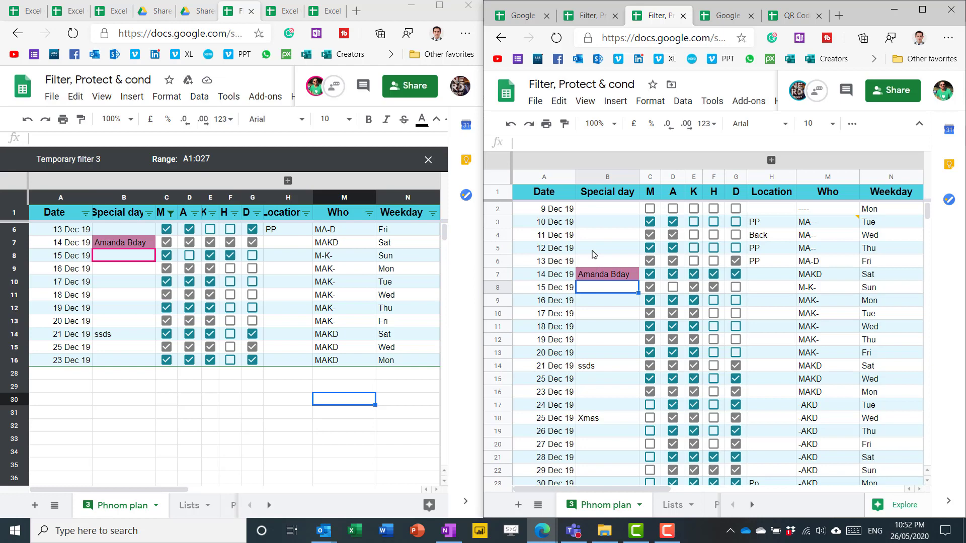
pyautogui.click(520, 15)
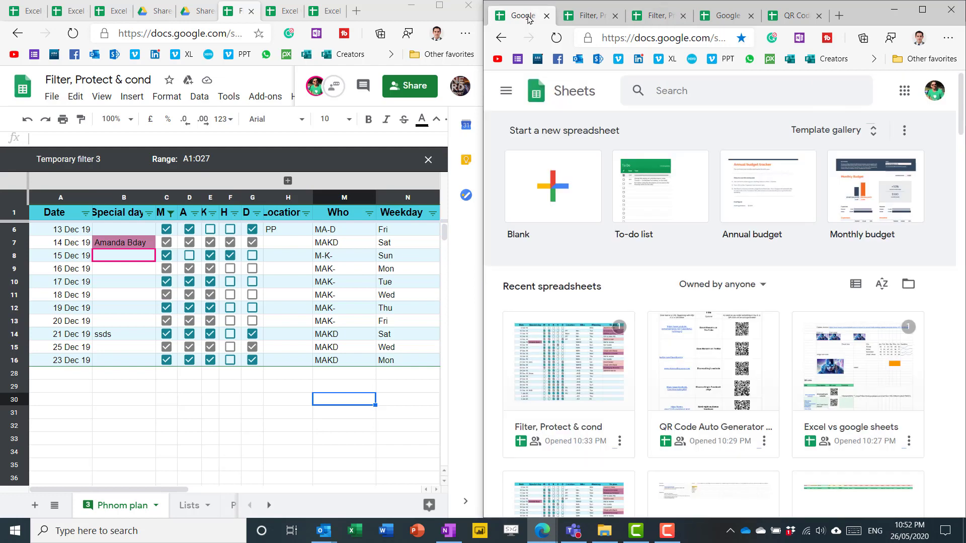
pyautogui.moveTo(619, 327)
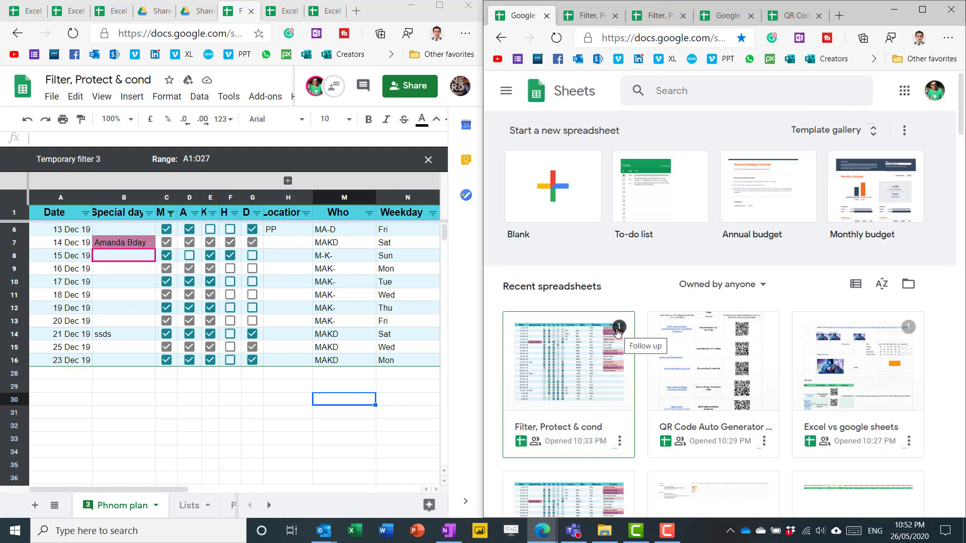
pyautogui.moveTo(899, 331)
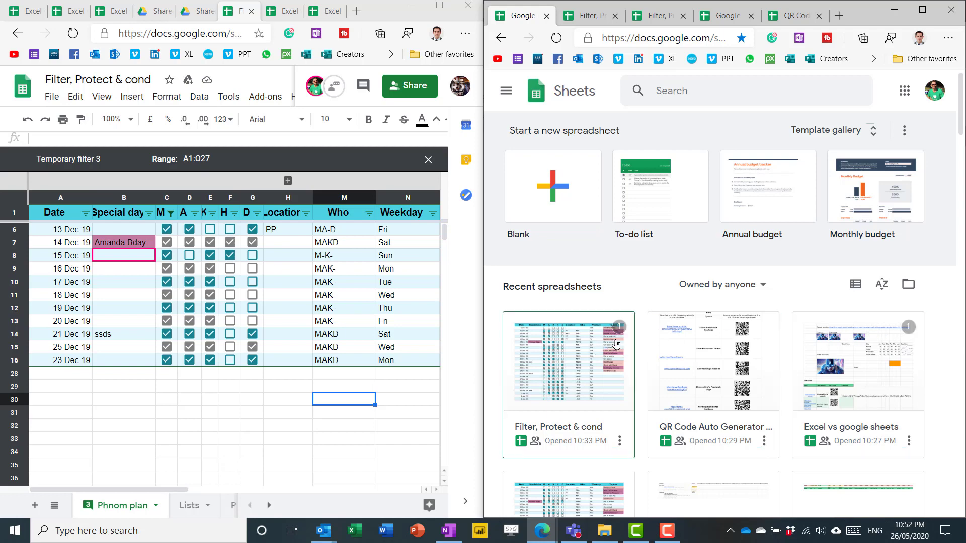
pyautogui.moveTo(592, 358)
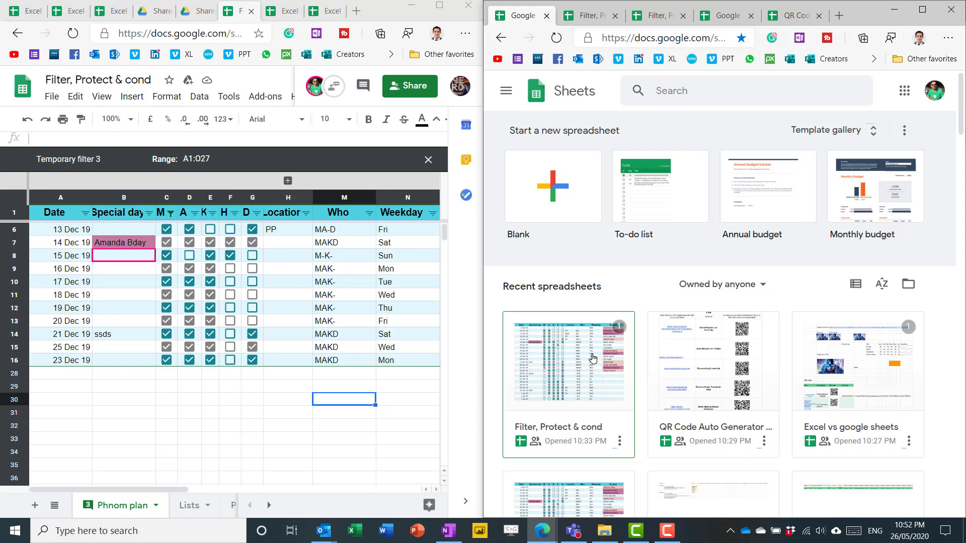
pyautogui.moveTo(549, 364)
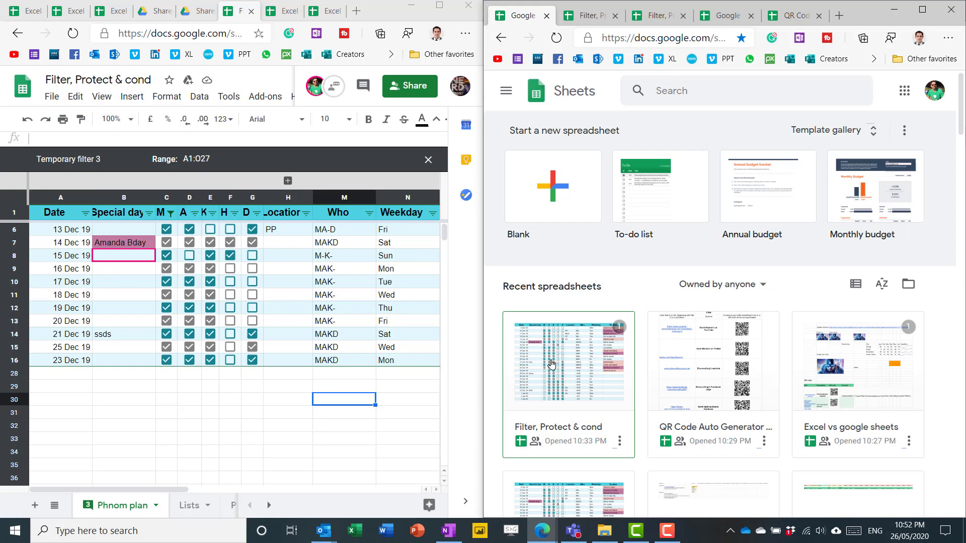
pyautogui.moveTo(573, 344)
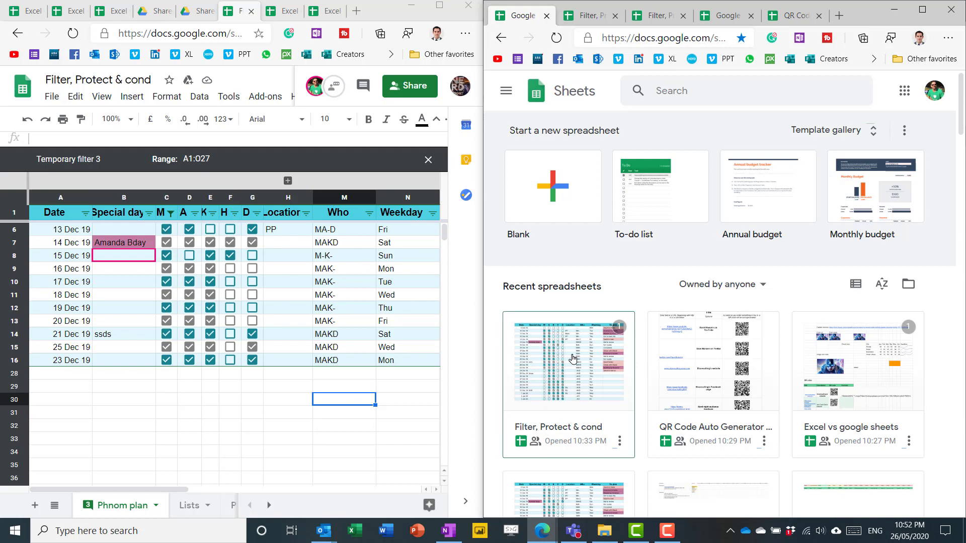
pyautogui.click(568, 359)
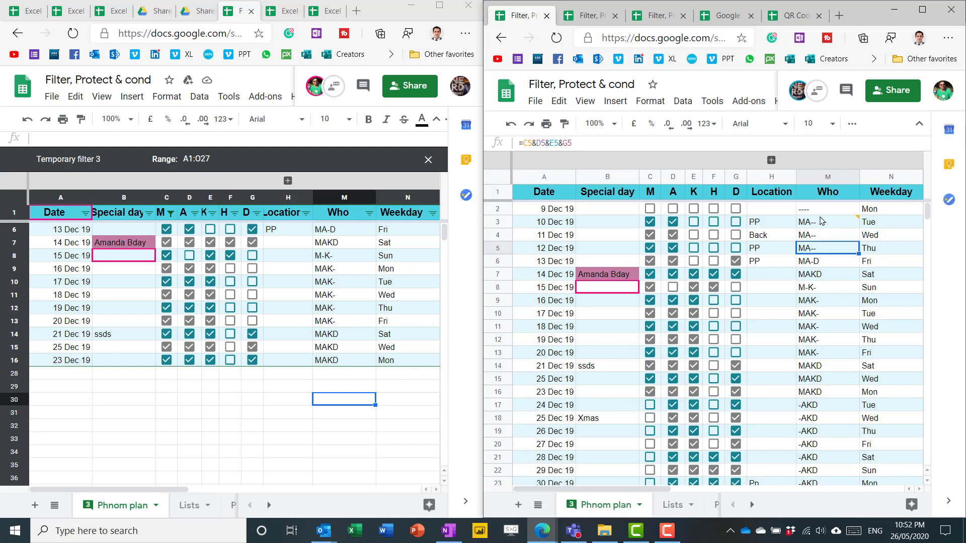
# Reply 'How is this?' to the assigned comment and jump to the other comment's cell.
pyautogui.click(844, 91)
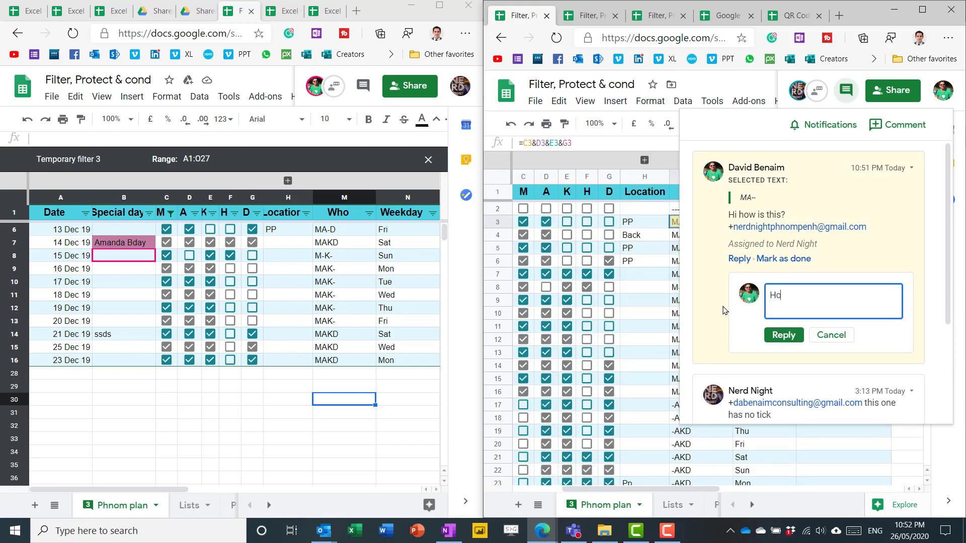
pyautogui.write('How is this?')
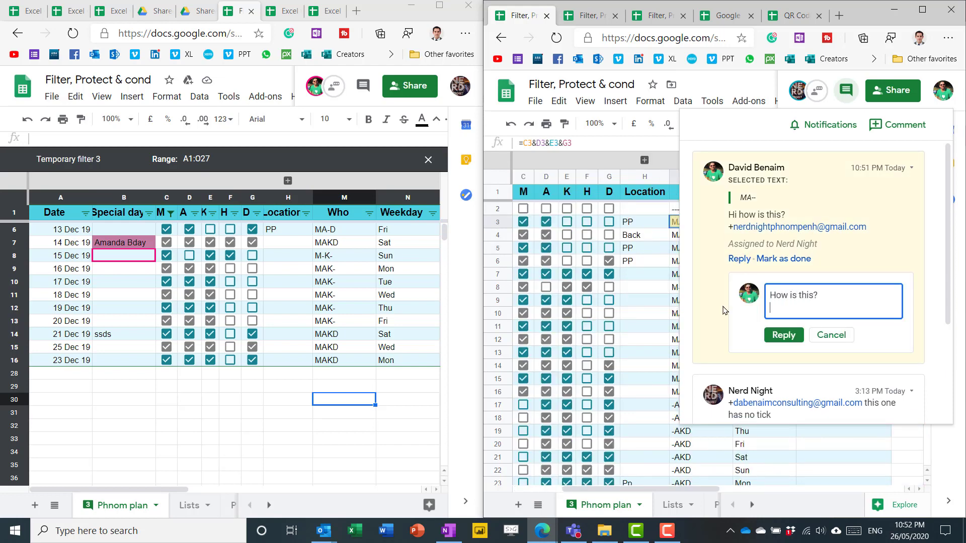
pyautogui.click(782, 334)
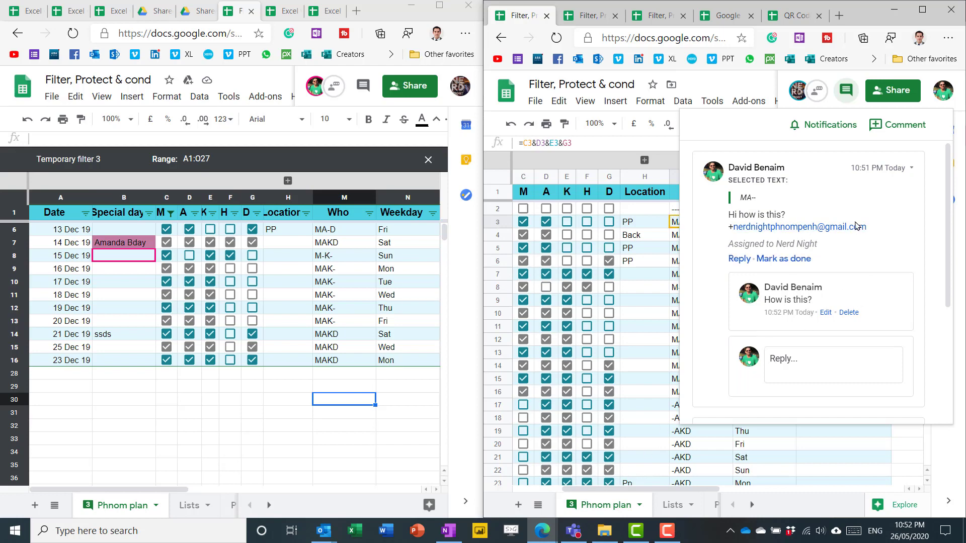
pyautogui.click(798, 258)
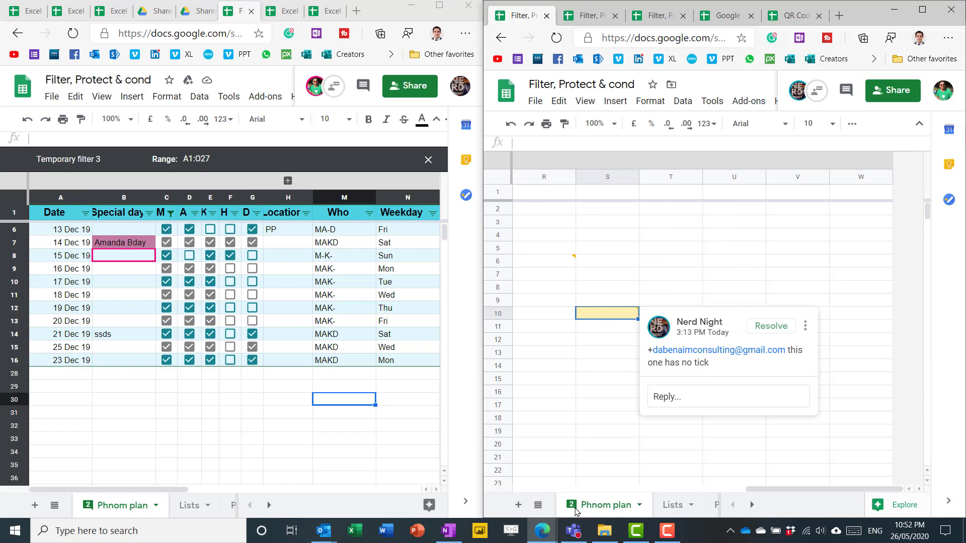
# Close the comment card and review all comment threads, including the resolved assigned one.
pyautogui.click(808, 228)
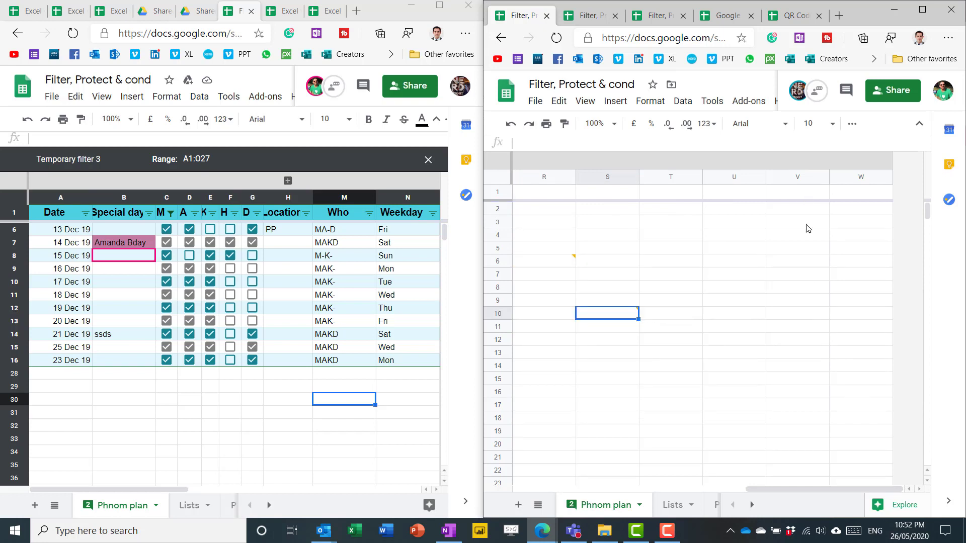
pyautogui.click(845, 90)
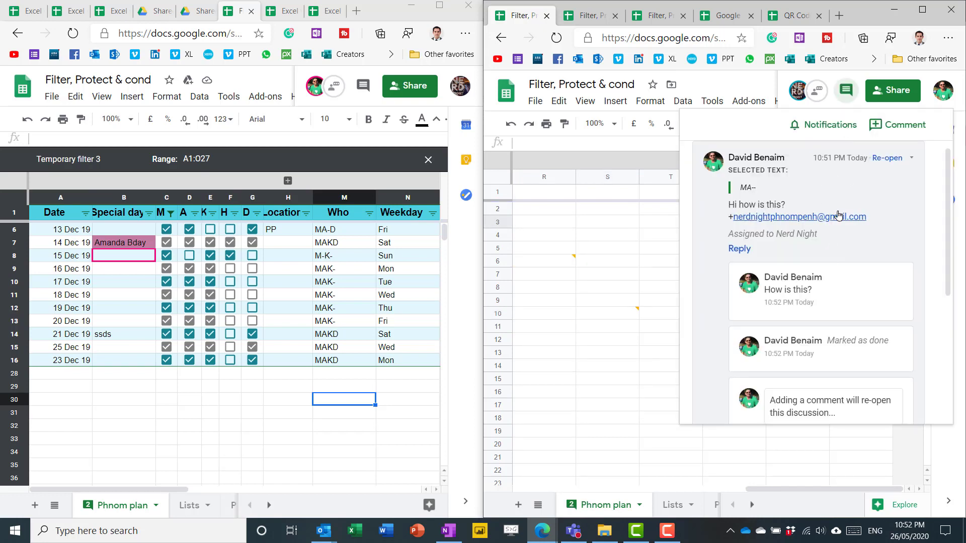
pyautogui.scroll(-3)
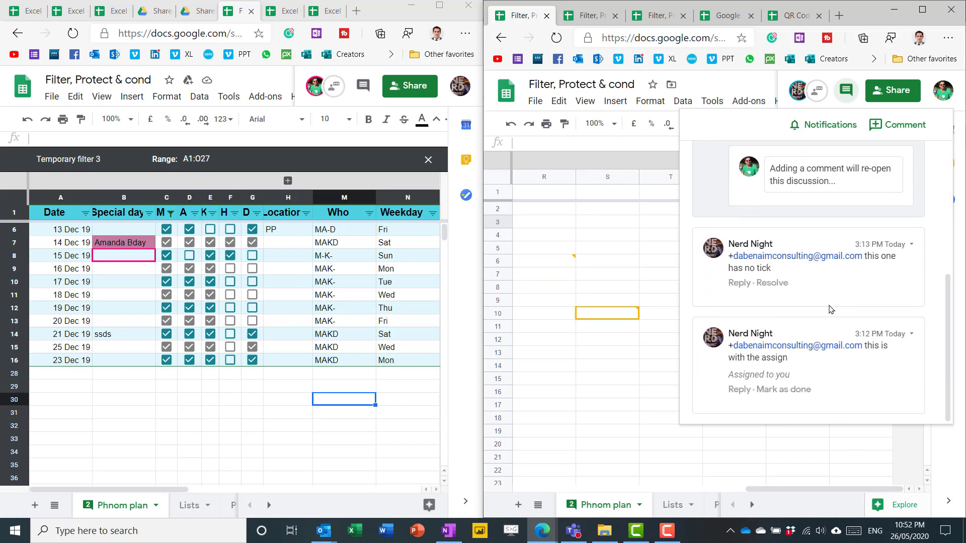
pyautogui.moveTo(793, 269)
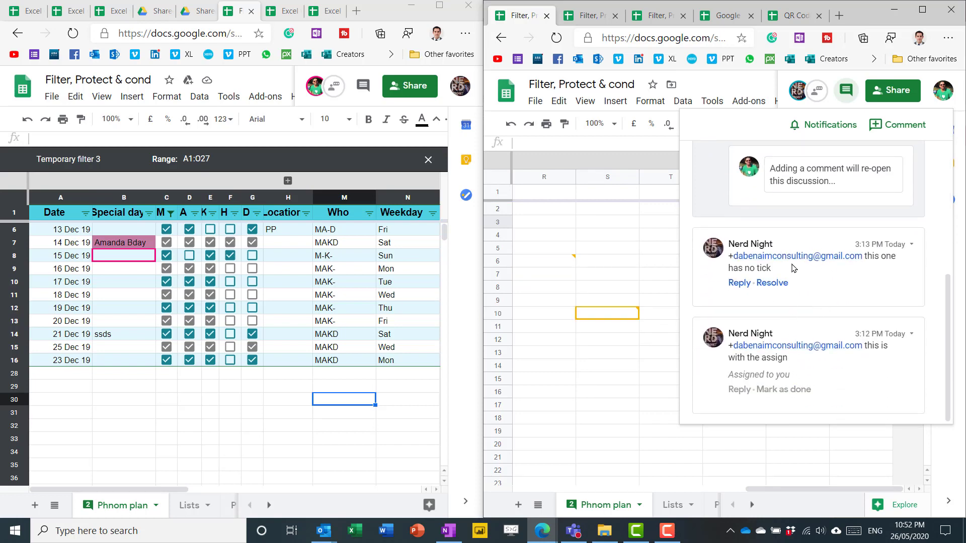
pyautogui.moveTo(801, 290)
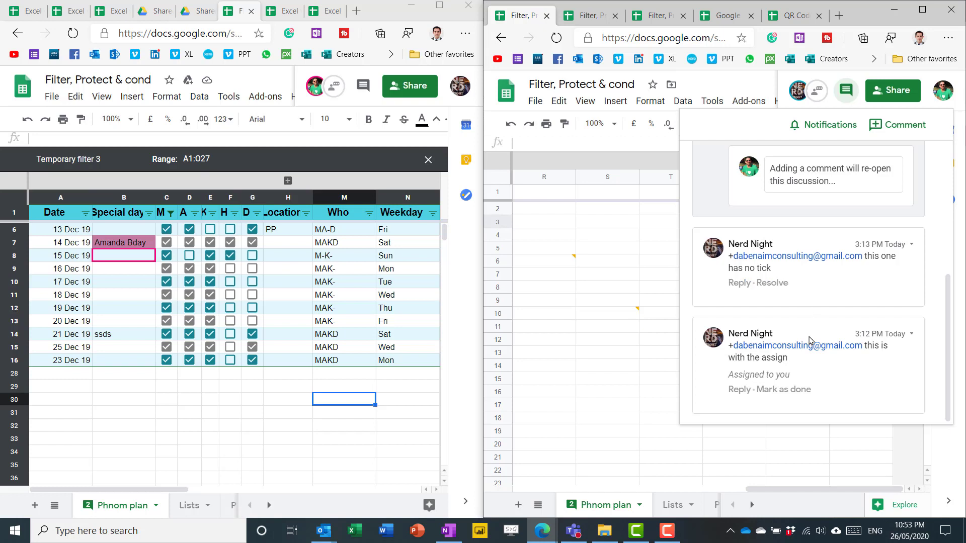
pyautogui.click(606, 313)
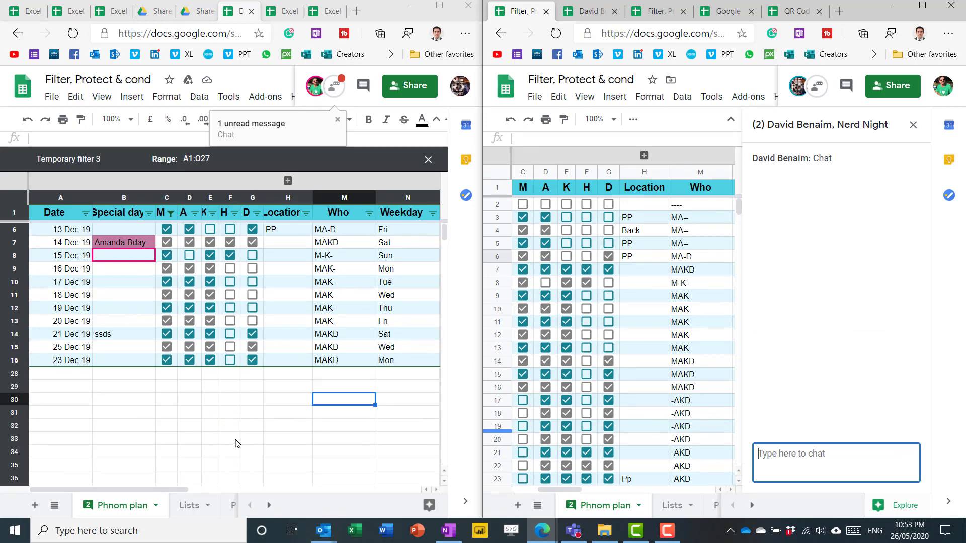
# Show the Extra sheet of the Excel vs google sheets spreadsheet.
pyautogui.click(209, 439)
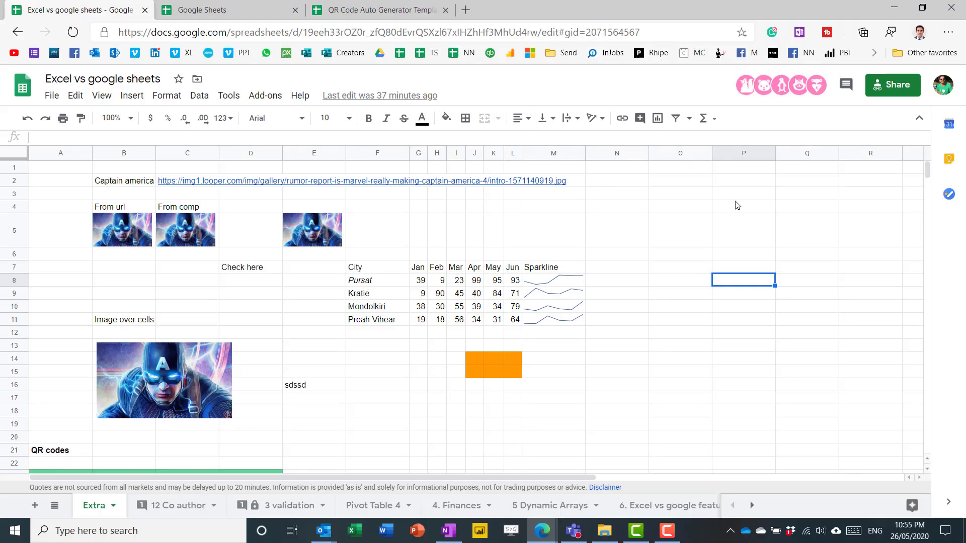
pyautogui.moveTo(313, 333)
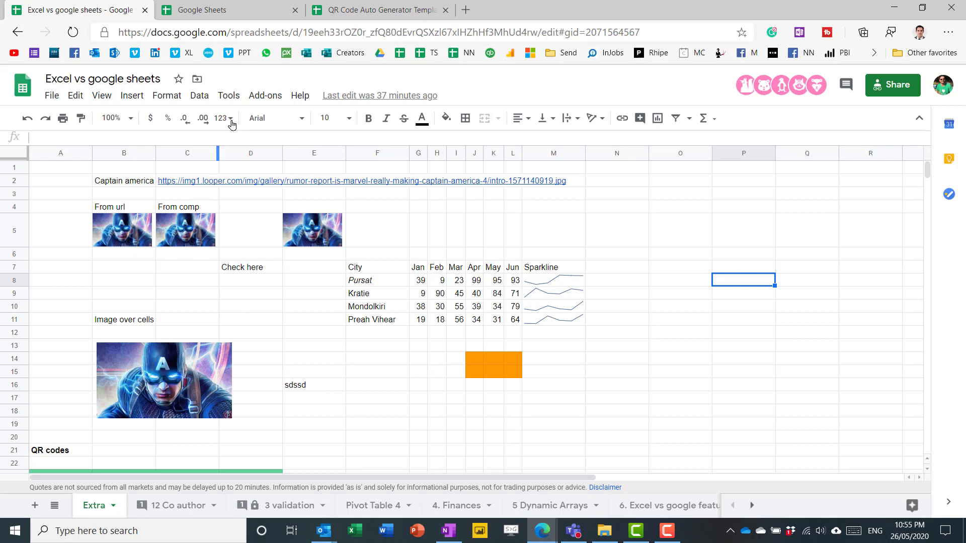
# Add a notification rule: 'Any changes are made' with 'Email - right away', and save it.
pyautogui.click(228, 95)
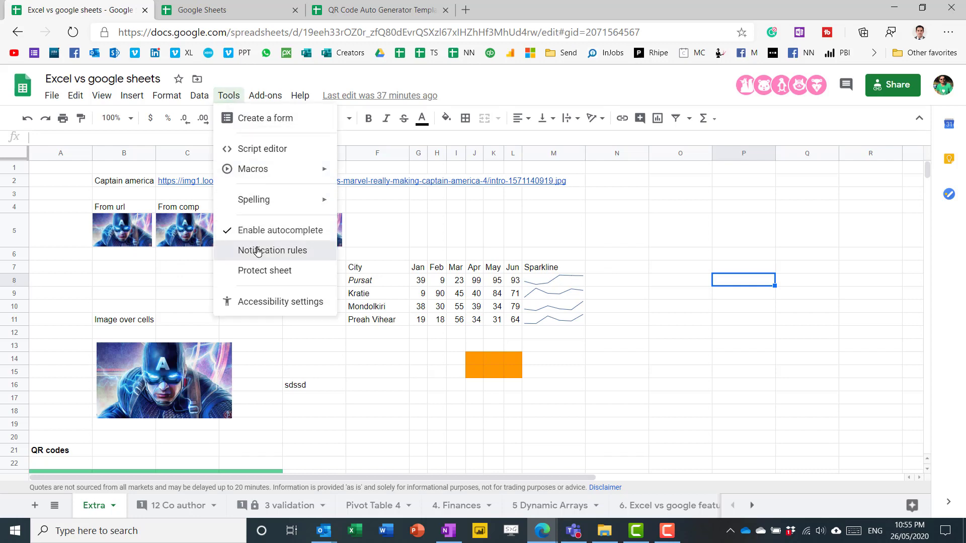
pyautogui.click(272, 250)
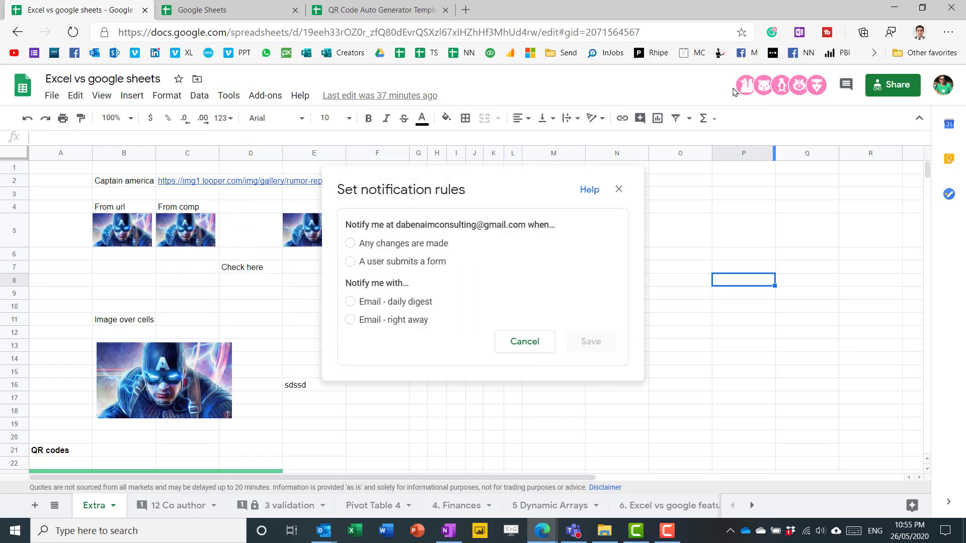
pyautogui.moveTo(796, 85)
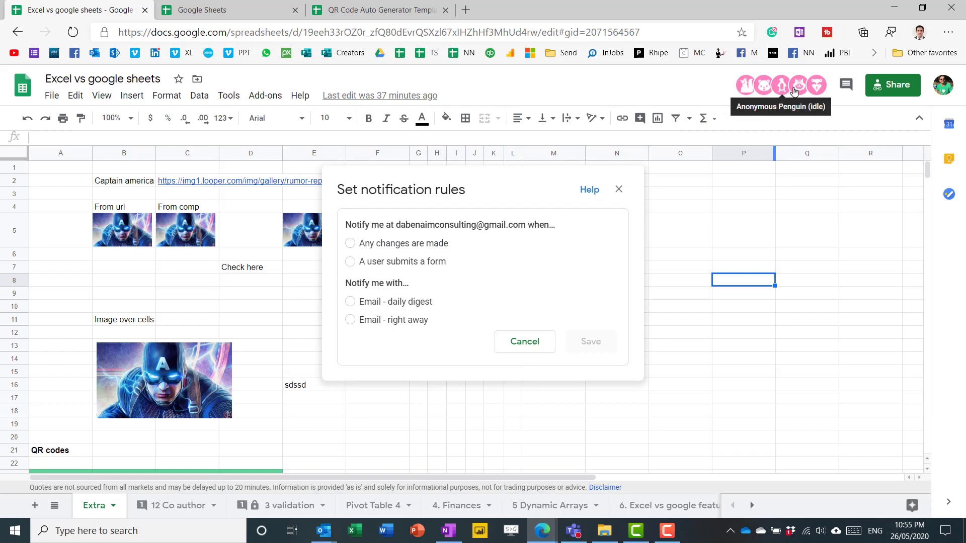
pyautogui.moveTo(529, 244)
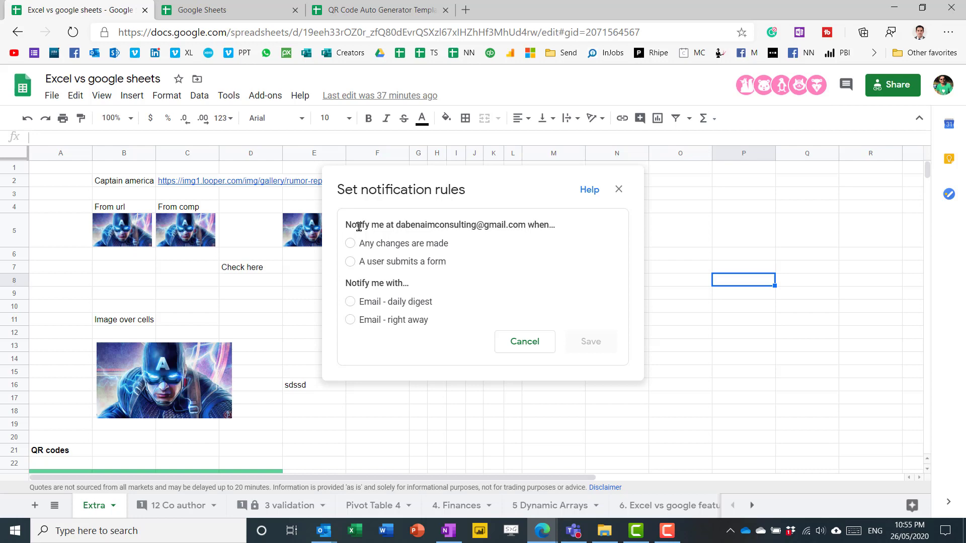
pyautogui.click(350, 243)
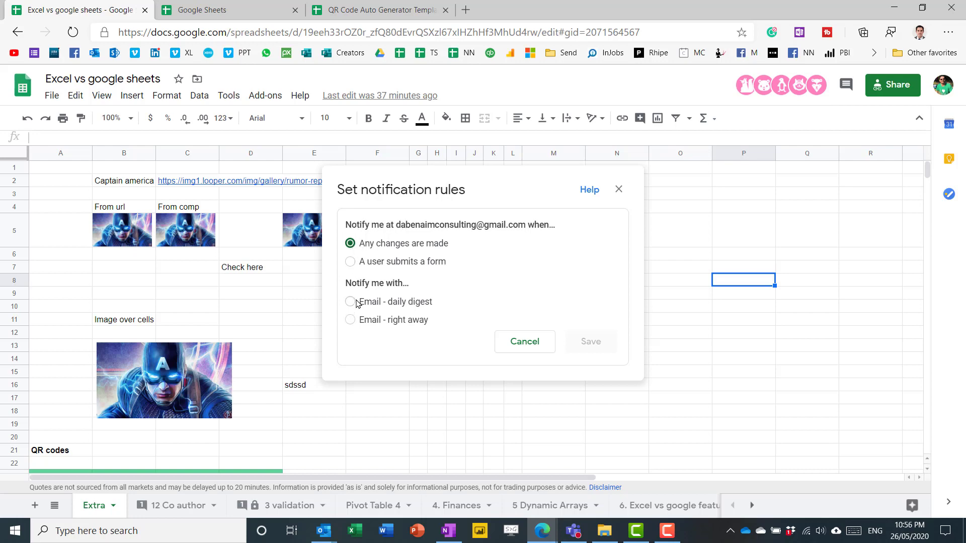
pyautogui.click(350, 320)
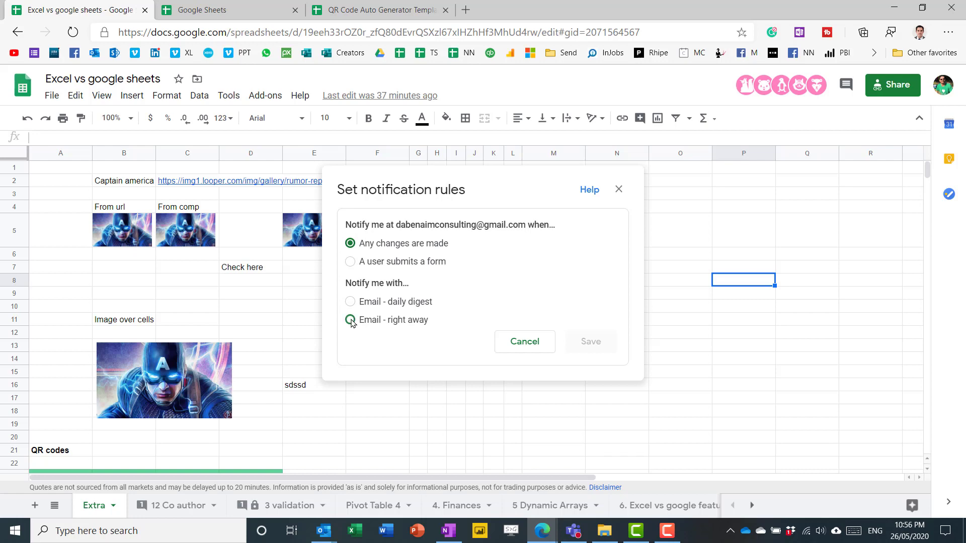
pyautogui.click(350, 320)
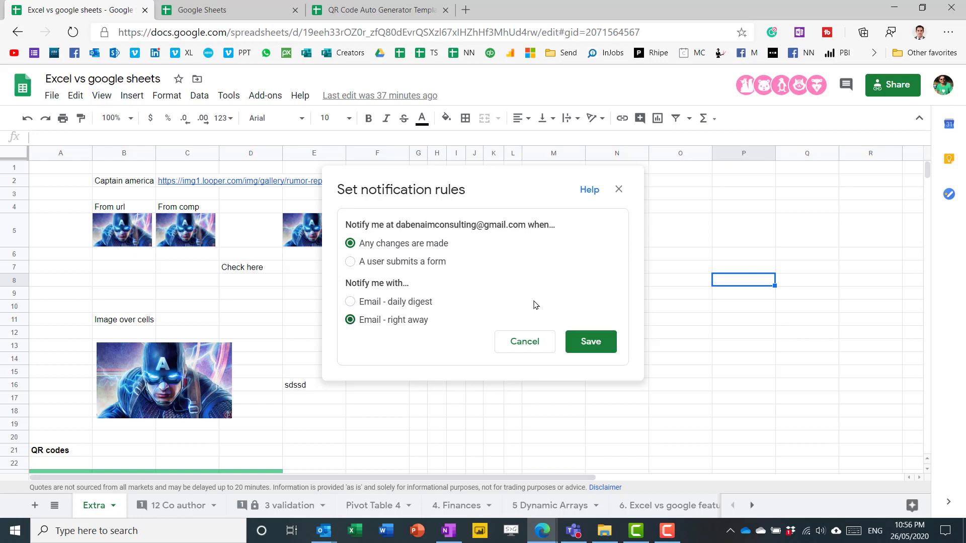
pyautogui.moveTo(437, 315)
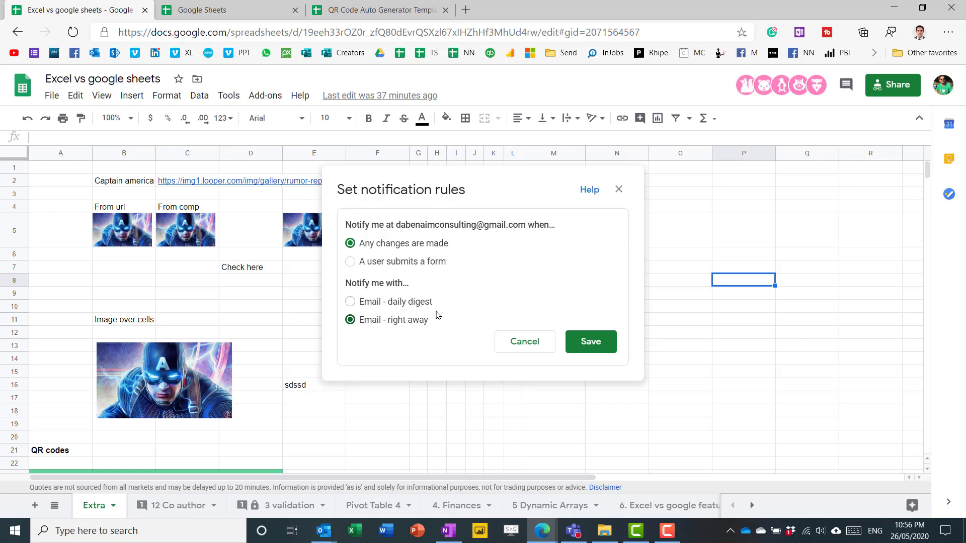
pyautogui.click(589, 341)
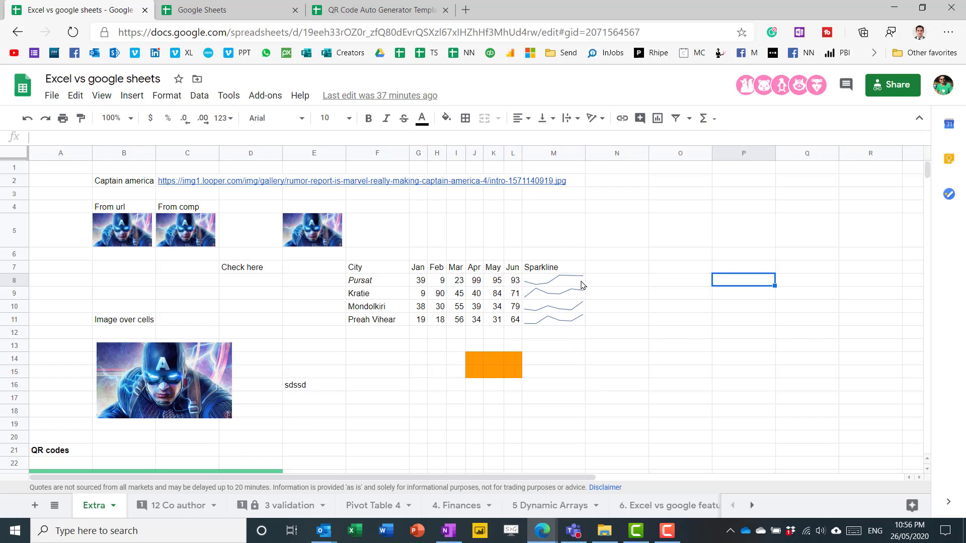
pyautogui.click(250, 193)
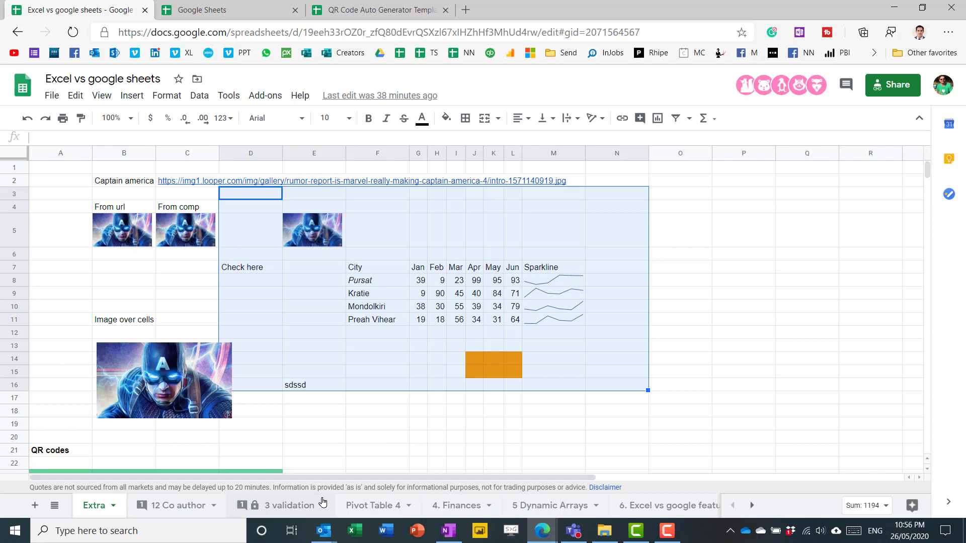
pyautogui.click(743, 293)
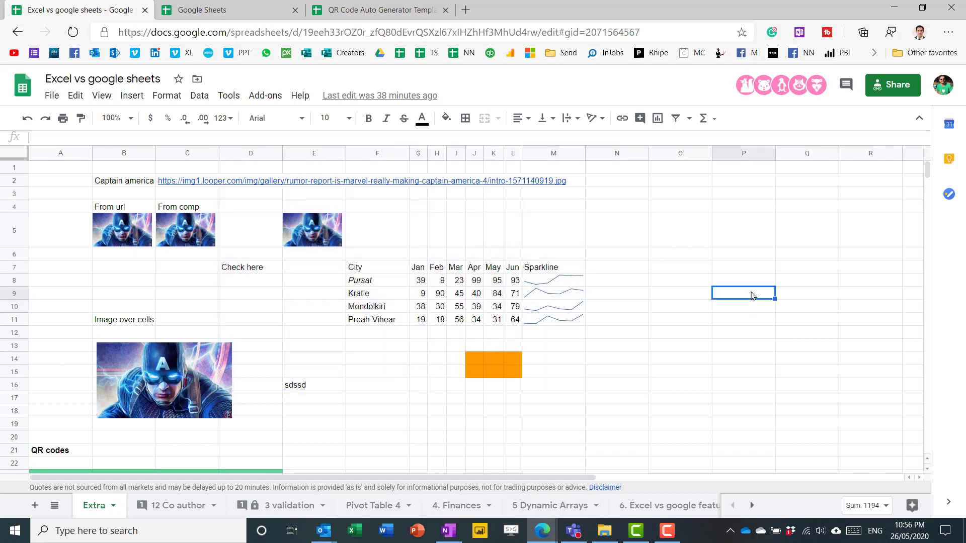
pyautogui.moveTo(485, 446)
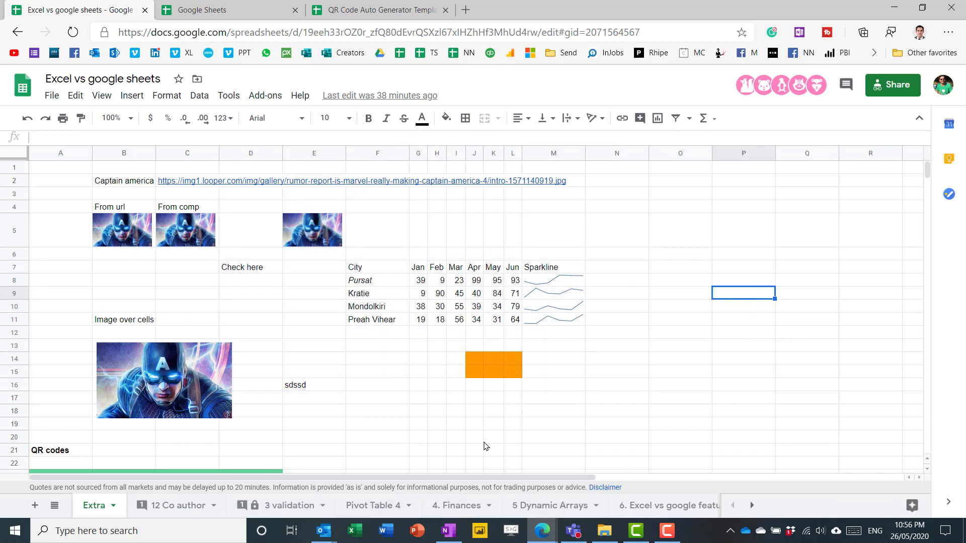
pyautogui.moveTo(662, 316)
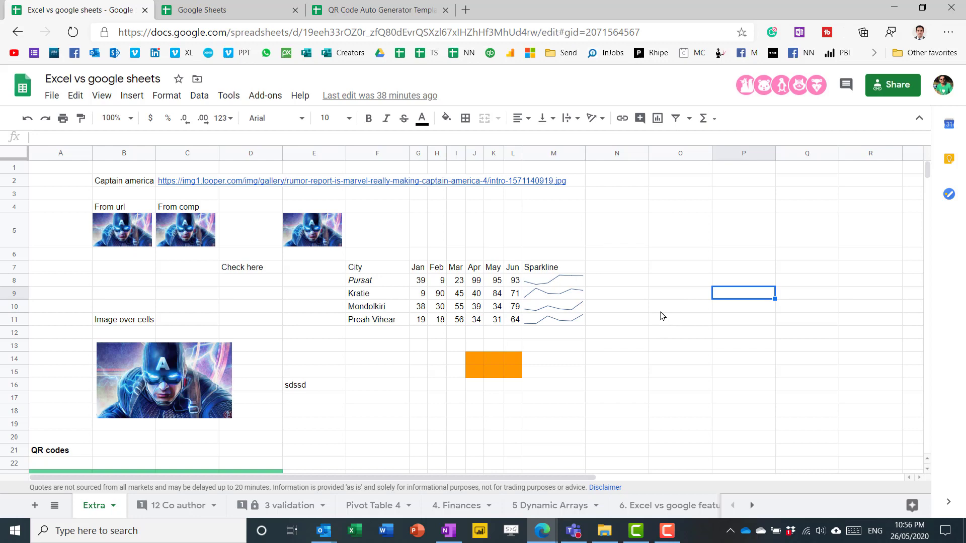
pyautogui.moveTo(656, 291)
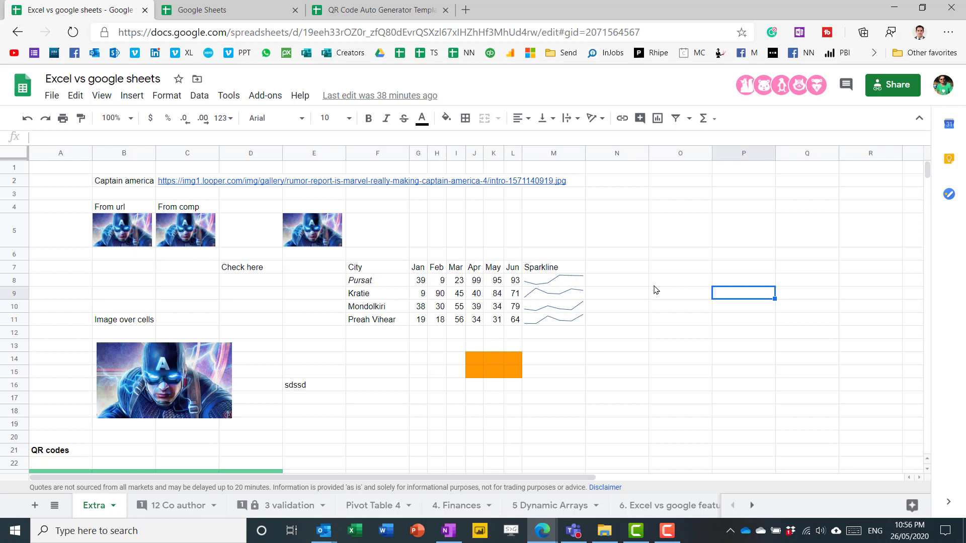
pyautogui.moveTo(621, 275)
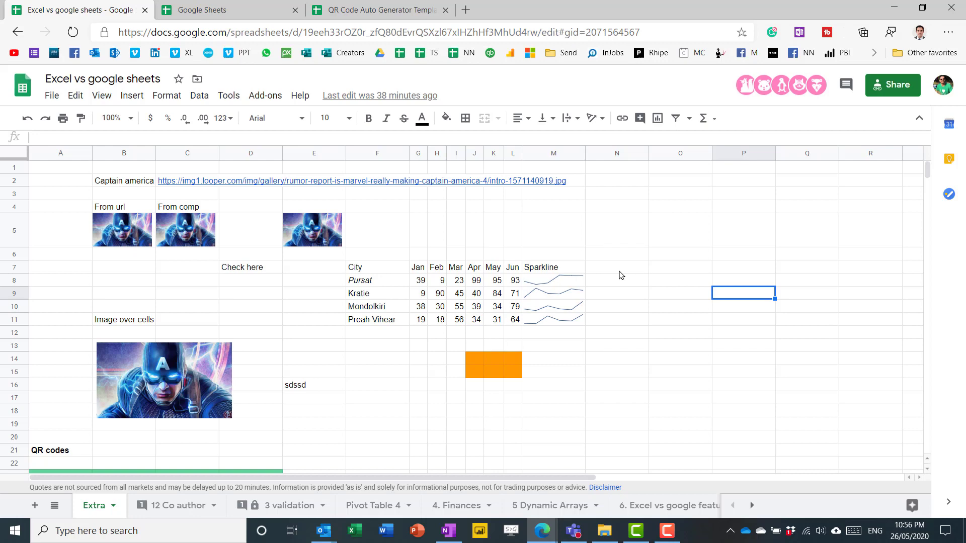
pyautogui.moveTo(228, 96)
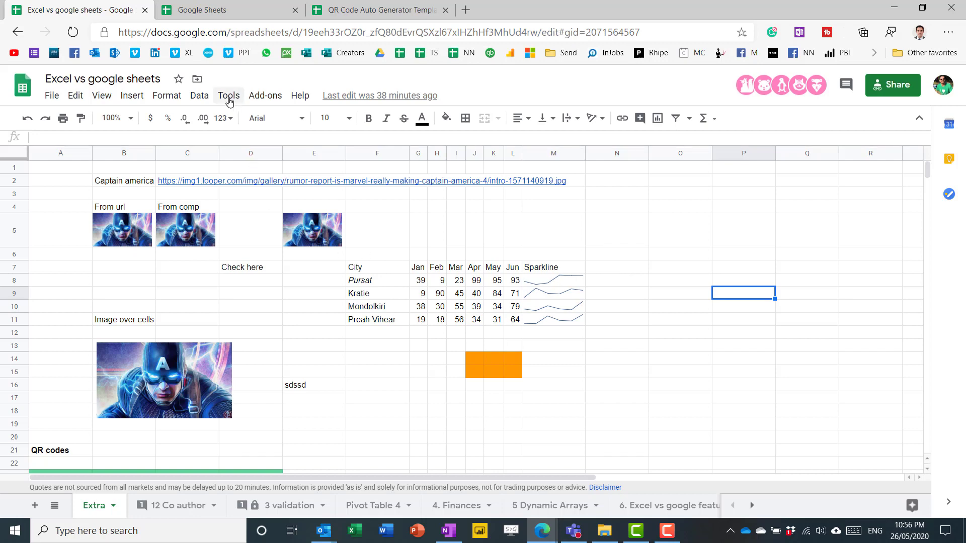
pyautogui.click(228, 95)
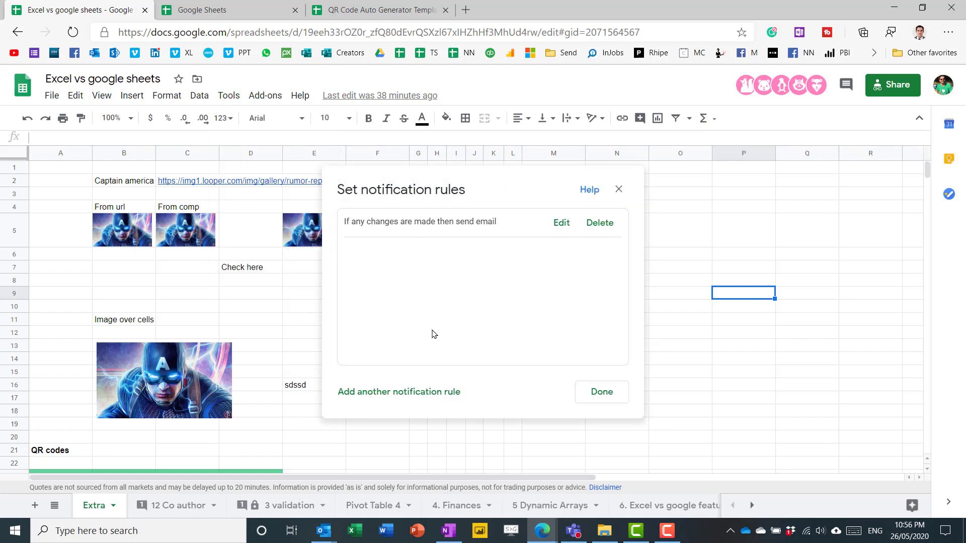
pyautogui.moveTo(448, 310)
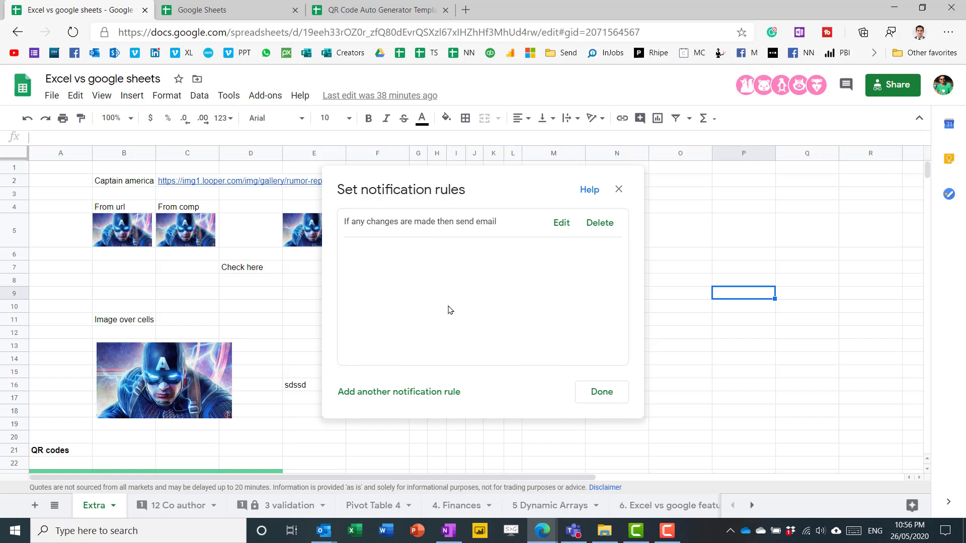
pyautogui.moveTo(456, 301)
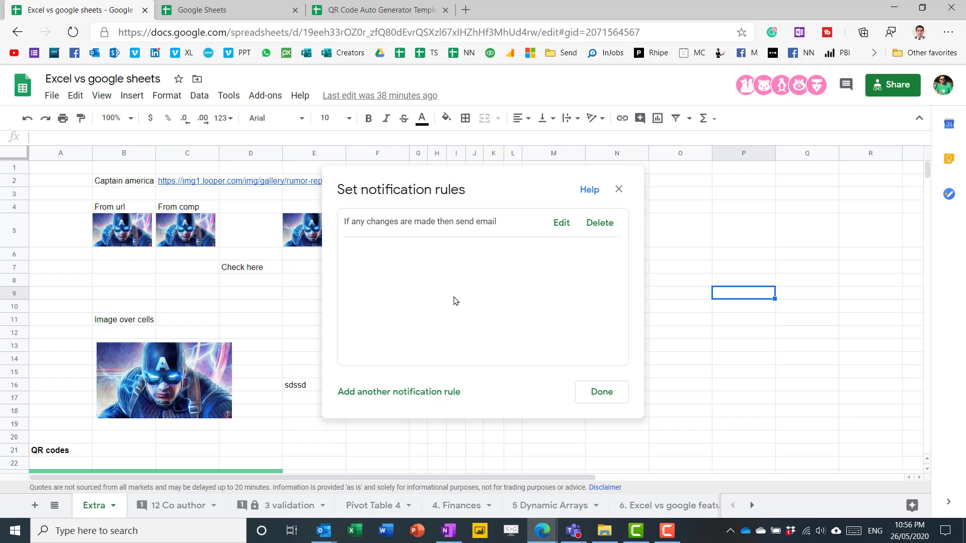
pyautogui.moveTo(619, 190)
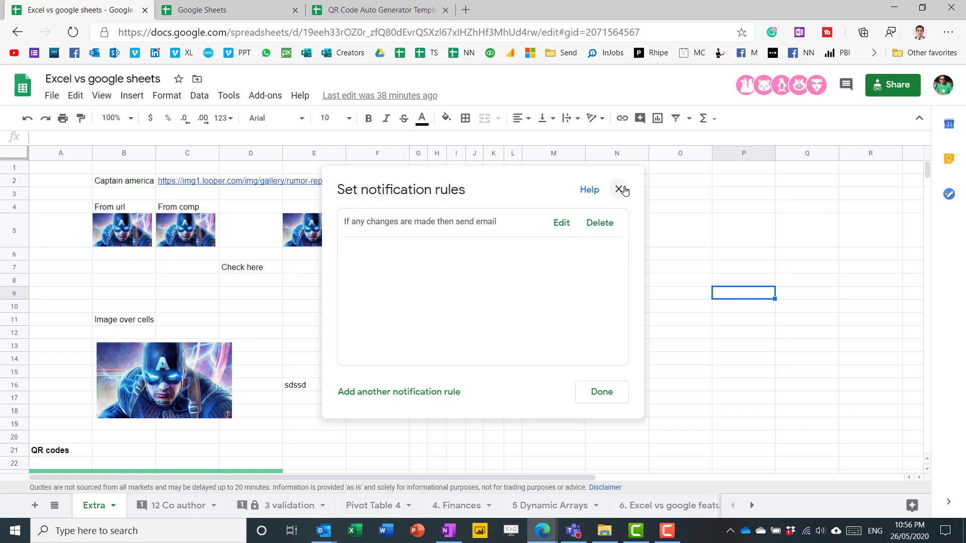
pyautogui.moveTo(623, 189)
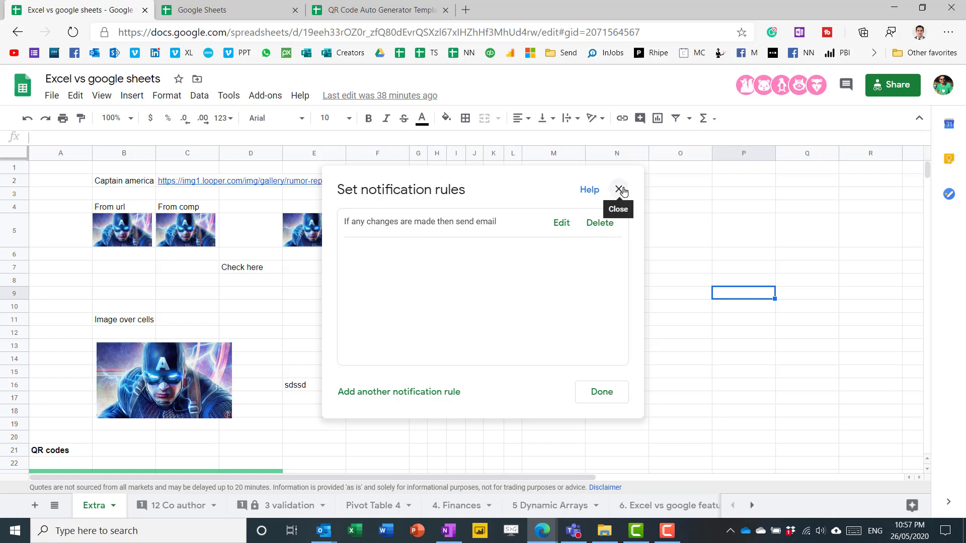
pyautogui.moveTo(560, 223)
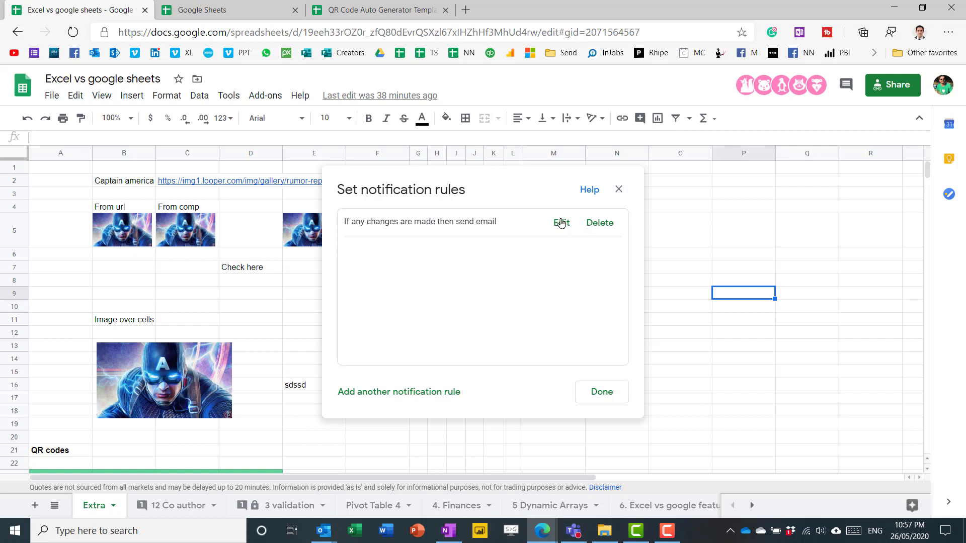
pyautogui.click(560, 223)
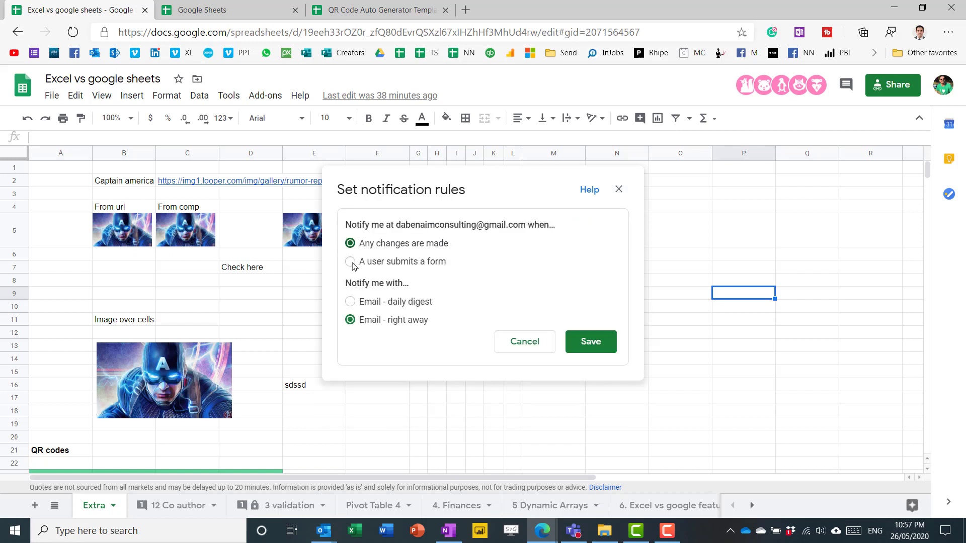
pyautogui.click(350, 261)
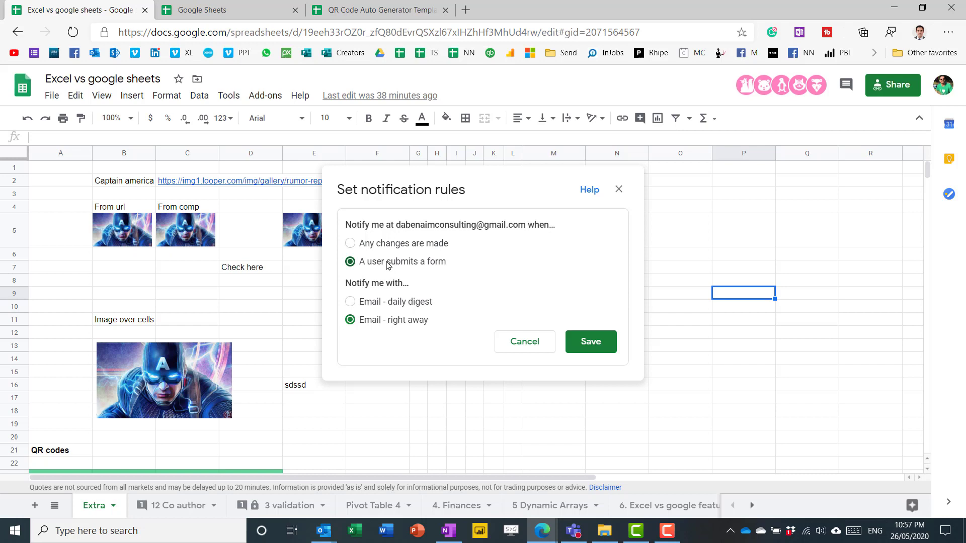
pyautogui.click(350, 242)
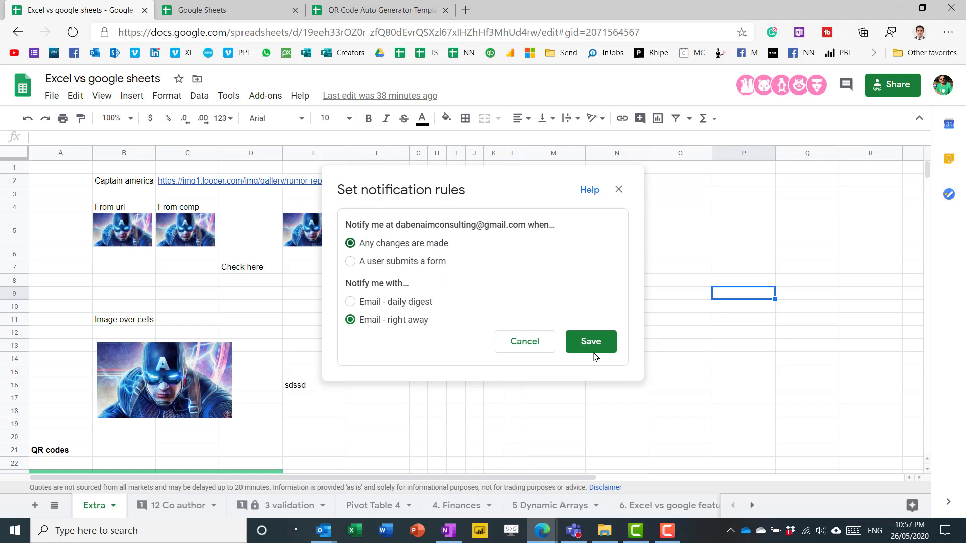
pyautogui.click(590, 342)
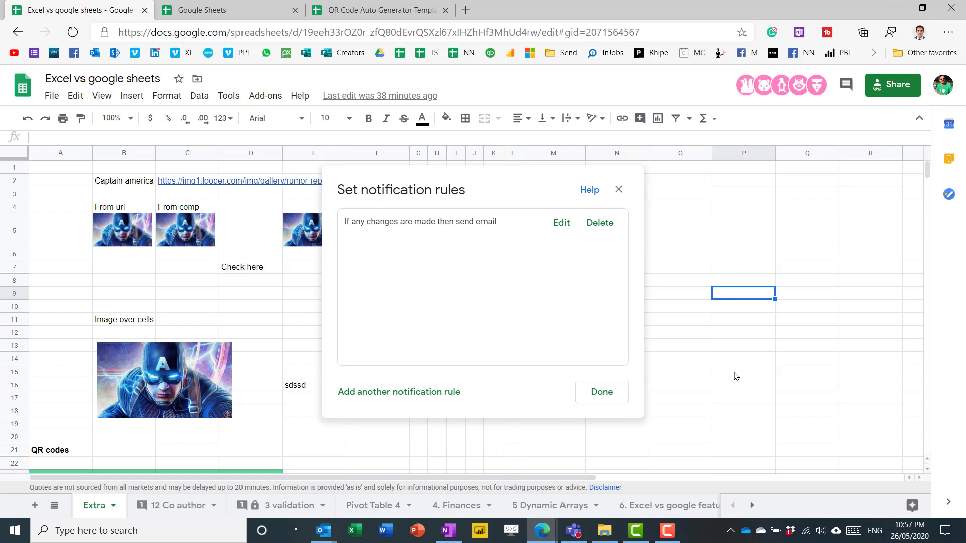
pyautogui.click(601, 392)
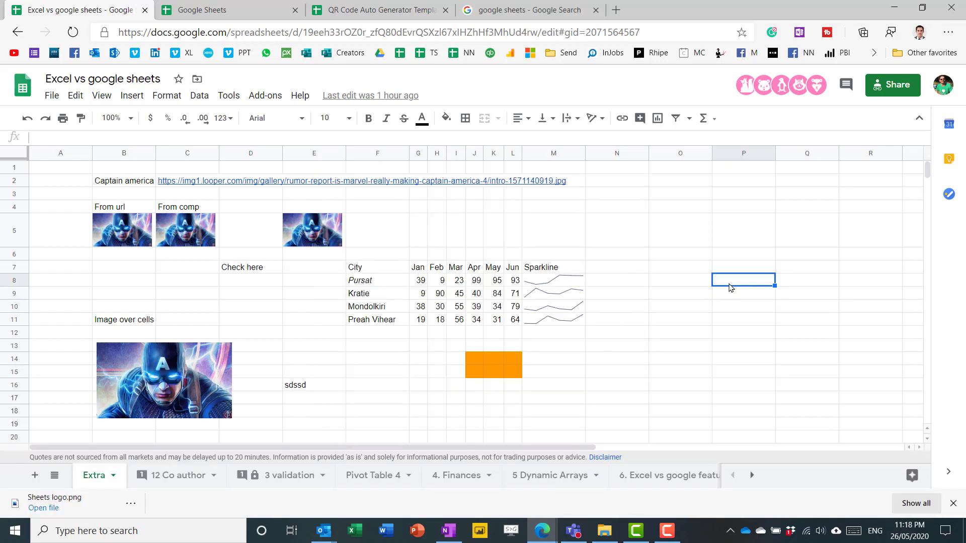